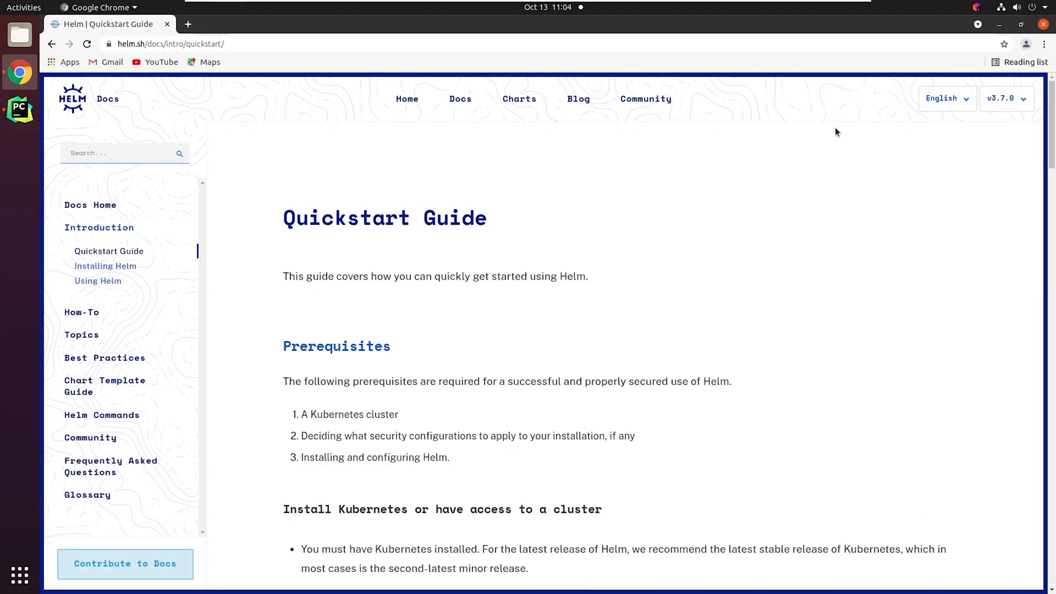
mouse_move(125, 257)
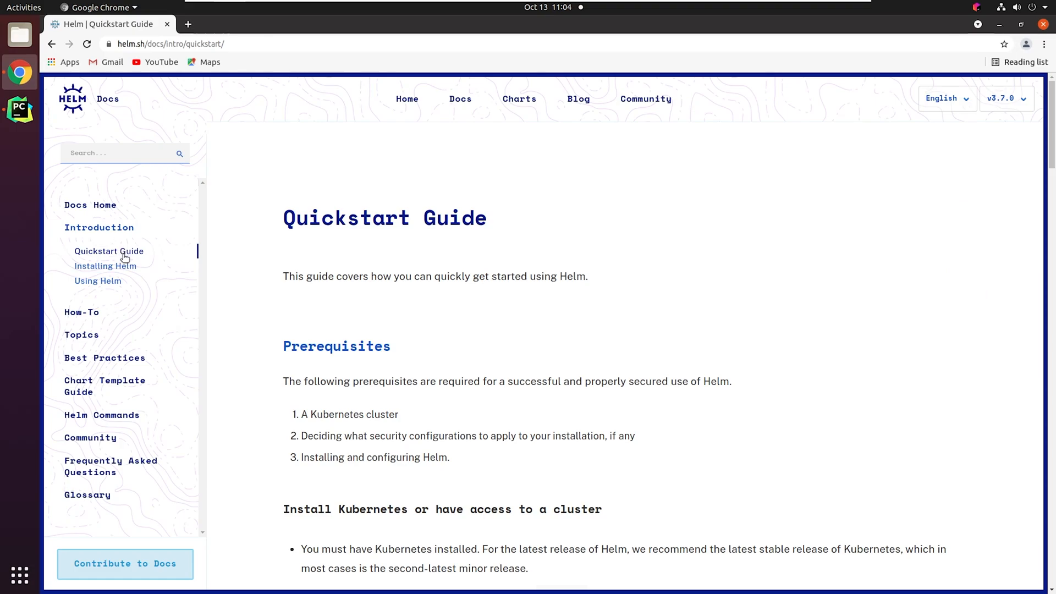
Show the Installing Helm docs page at the From Apt (Debian/Ubuntu) commands.
left_click(106, 265)
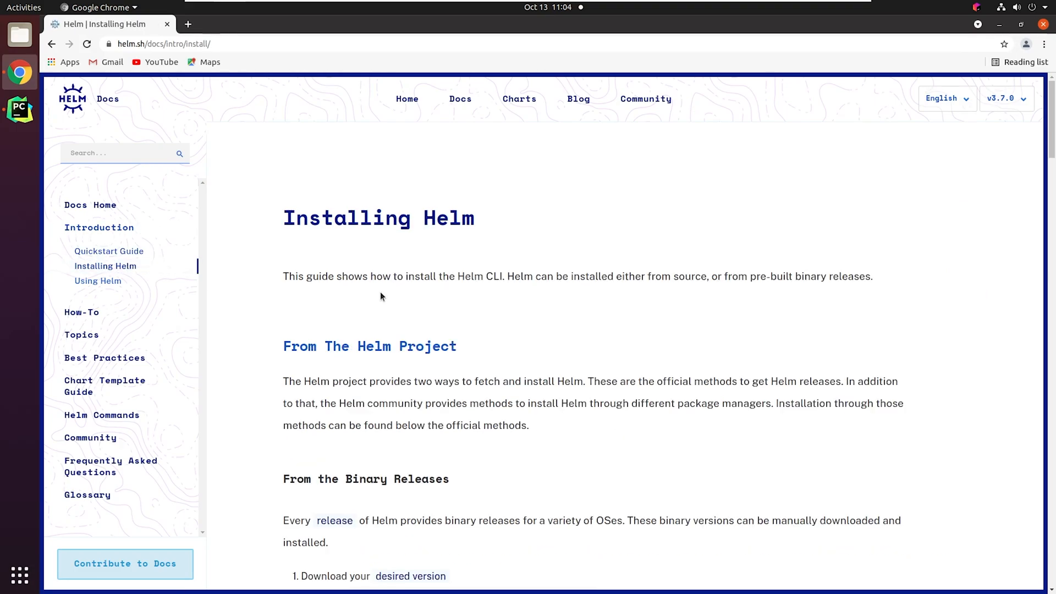
scroll("down", 3)
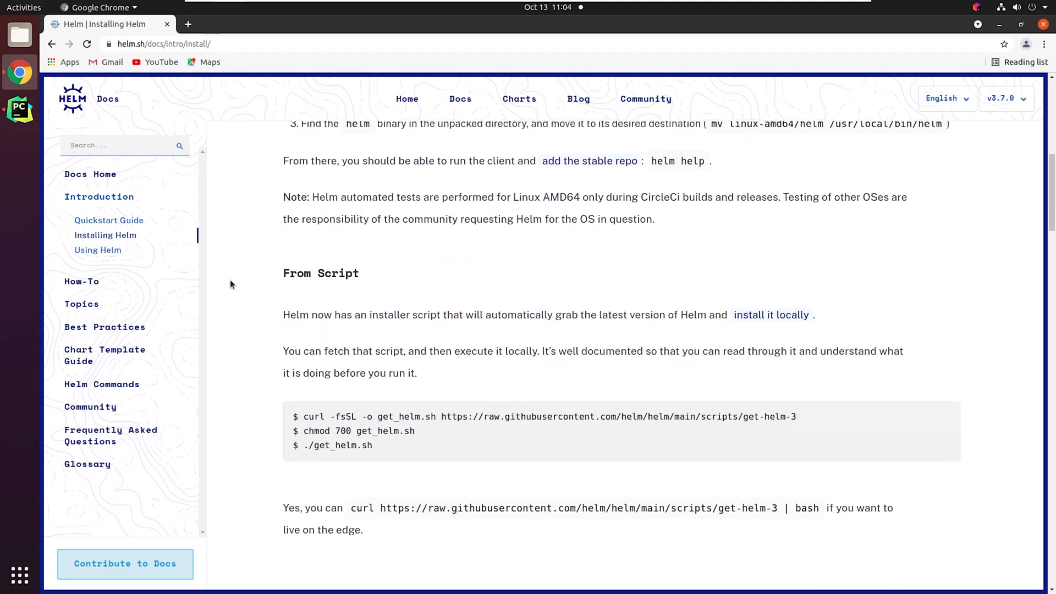
scroll("down", 3)
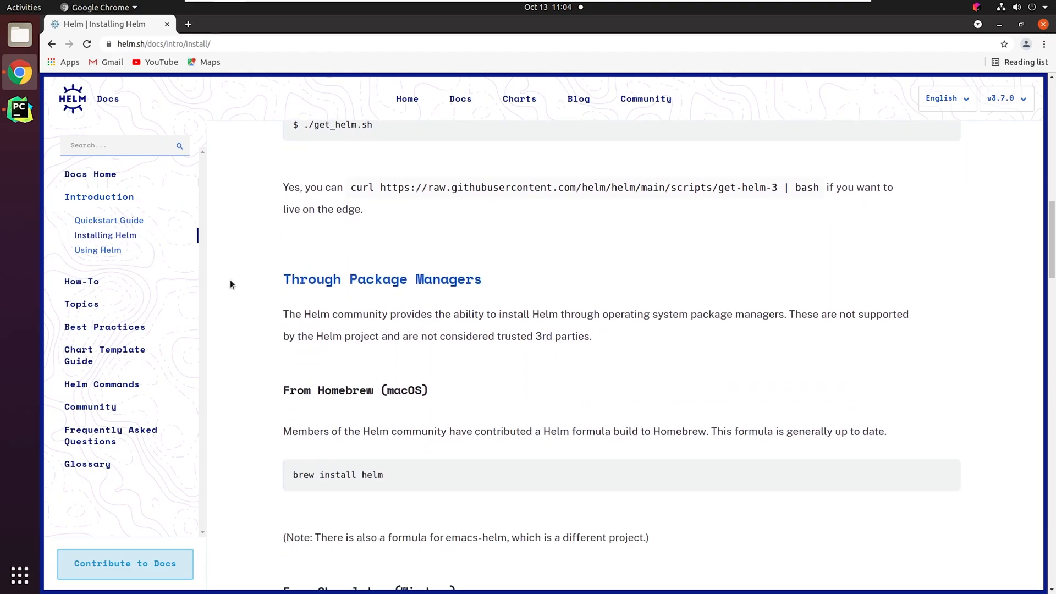
scroll("down", 3)
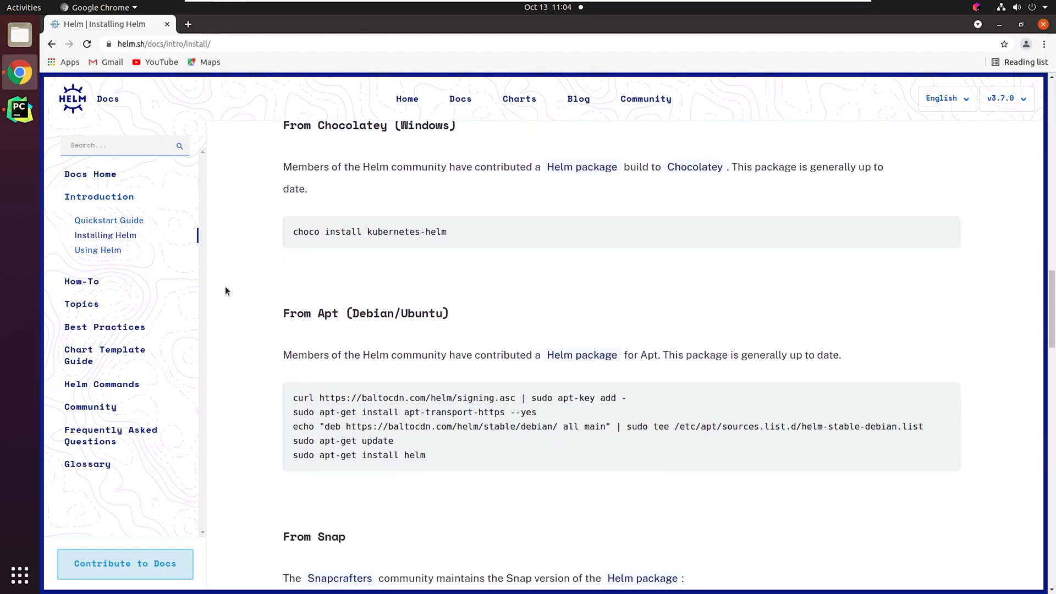
scroll("down", 3)
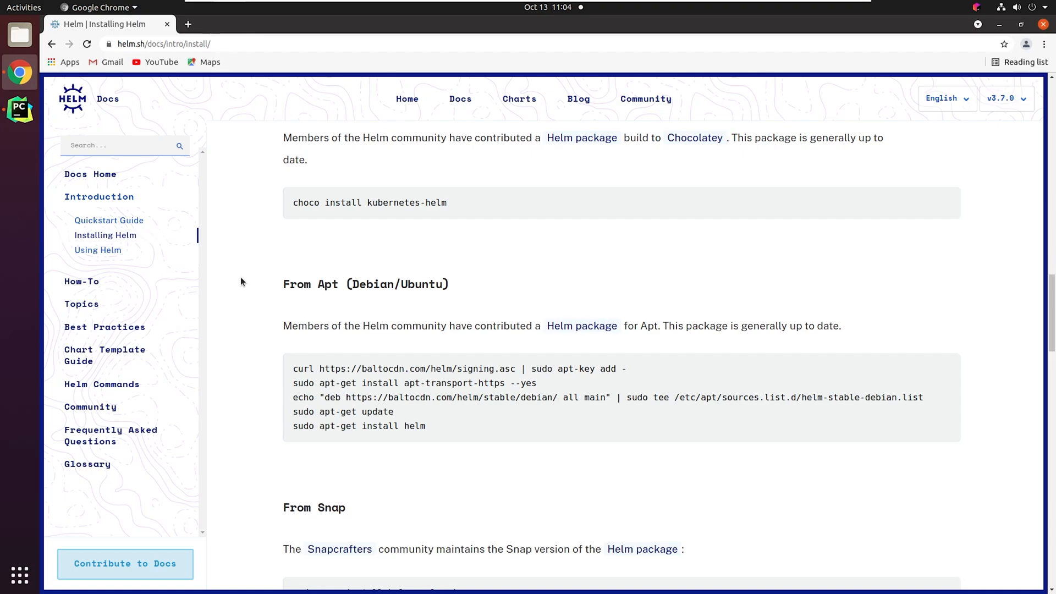
Copy the Apt commands and run sudo apt-get install apt-transport-https in Terminal.
left_click_drag(293, 368, 425, 426)
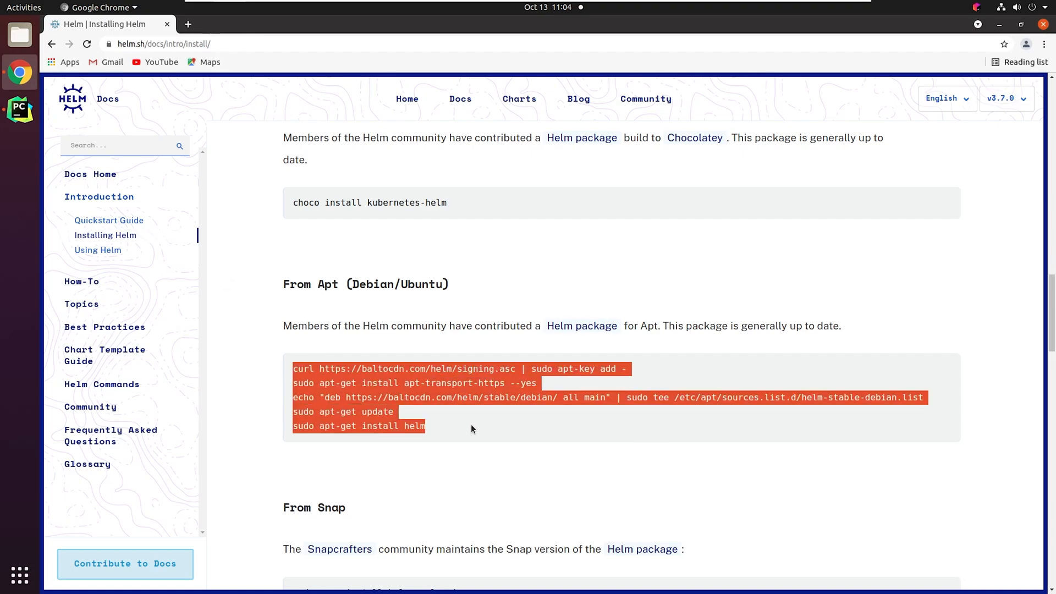
mouse_move(257, 418)
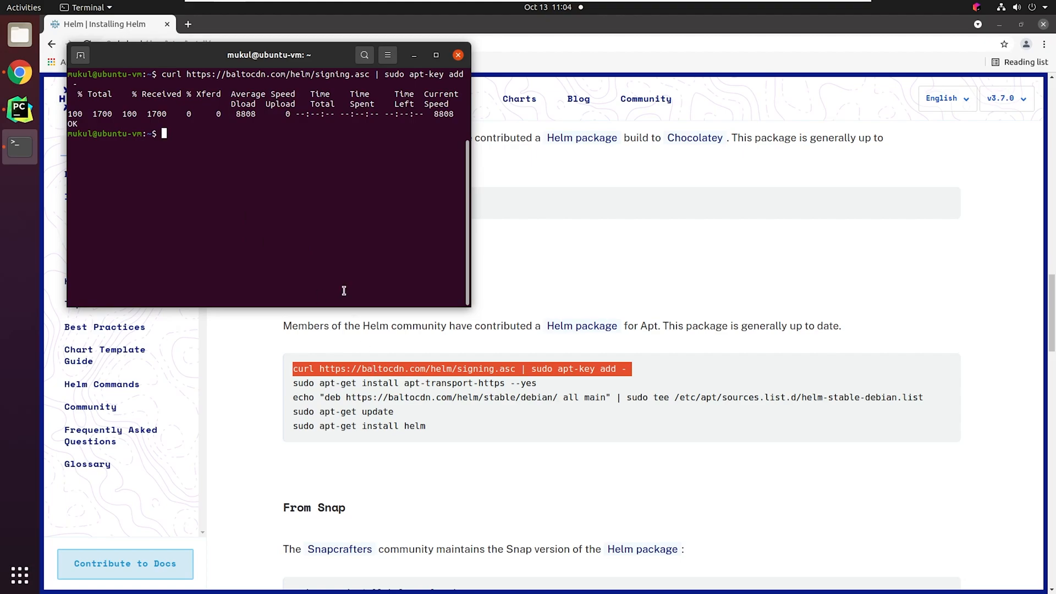
type("sudo apt-get")
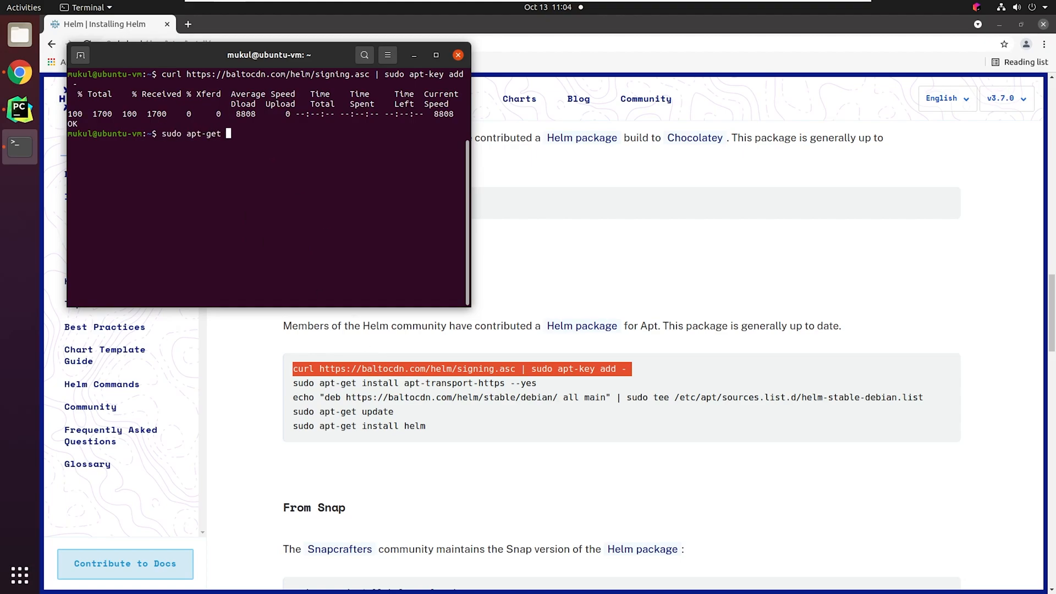
type("install apt-transport")
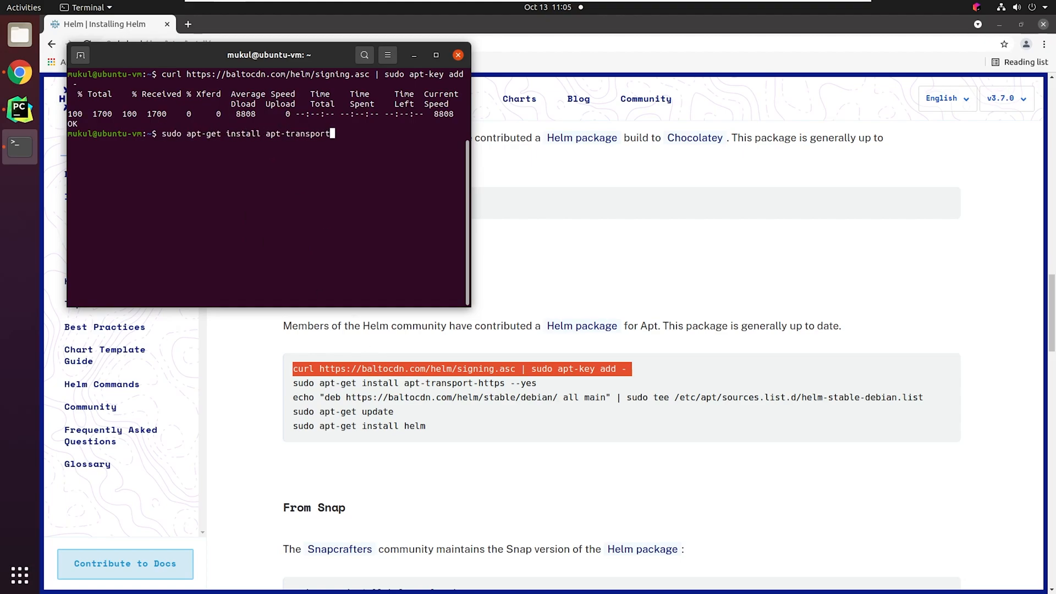
type("-https")
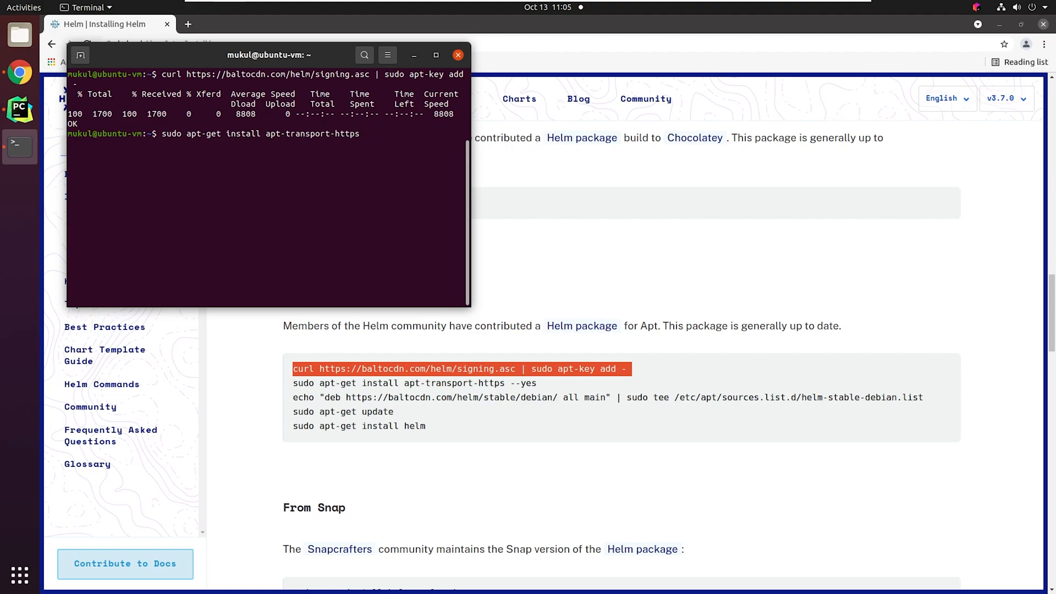
key("Return")
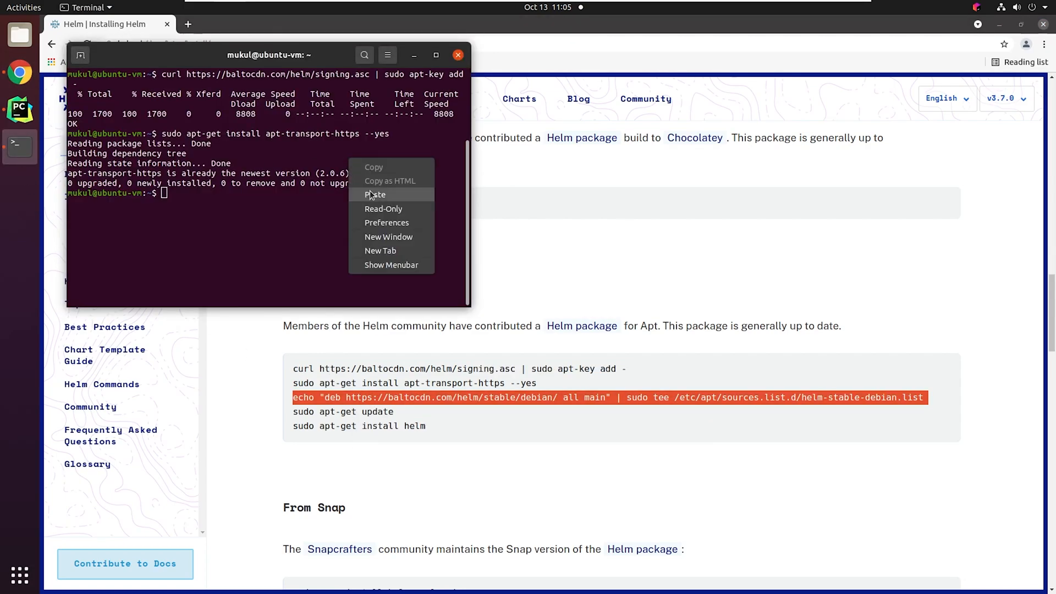
Add the Helm apt source, run sudo apt-get update and finish the Helm install.
left_click(375, 194)
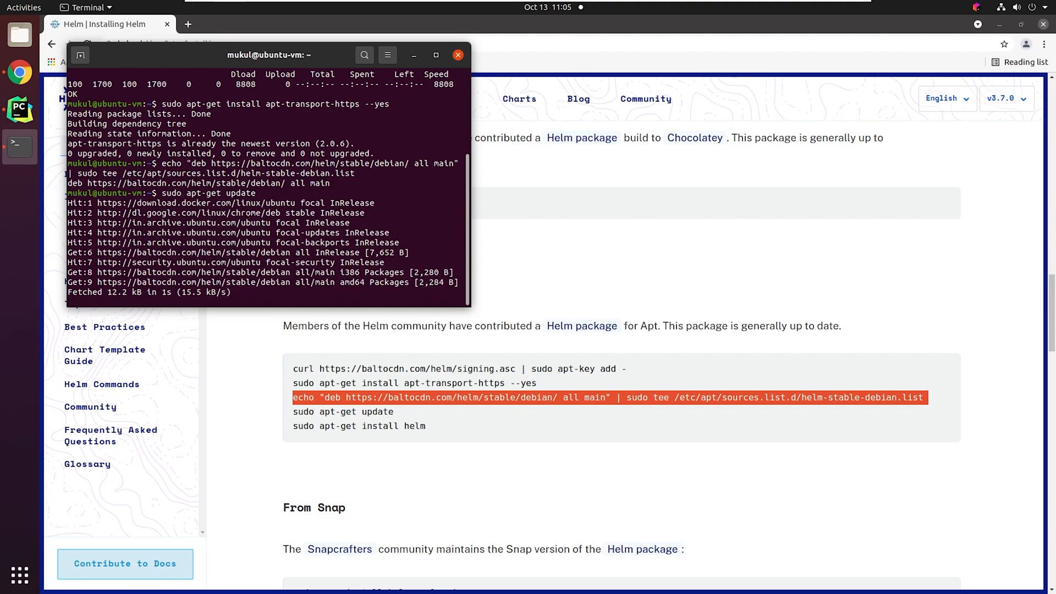
type("sudo apt-get update")
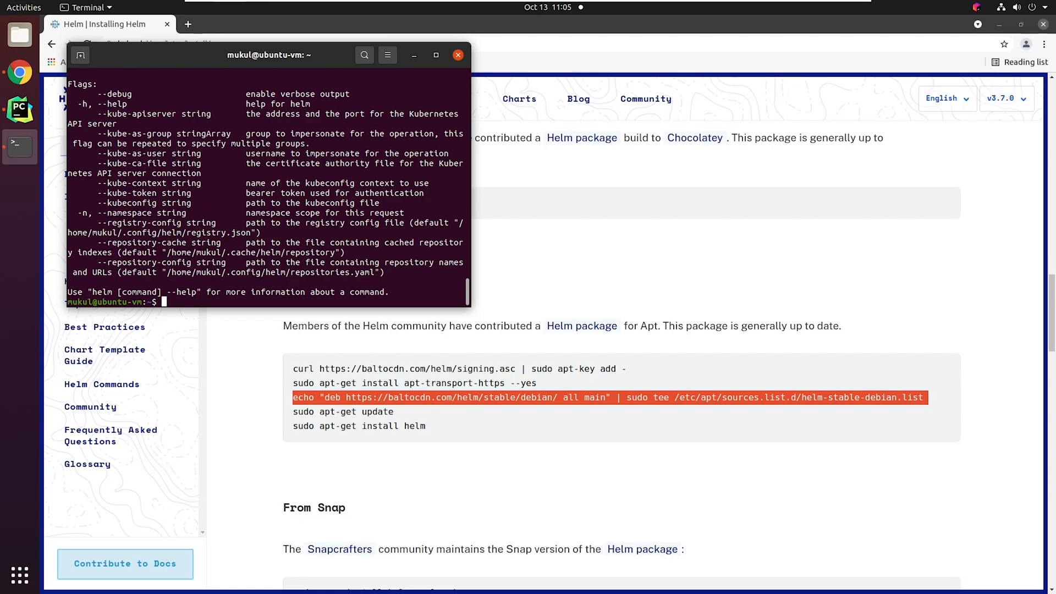
type("ex")
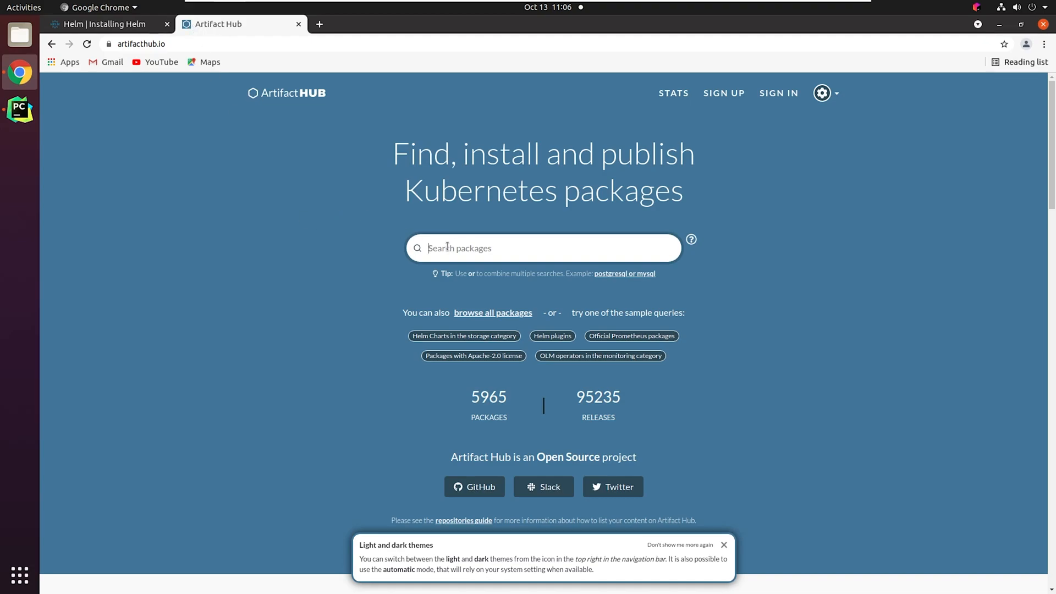
Search Artifact Hub for nginx, filter to official and verified publishers, and choose Bitnami nginx.
type("nginx")
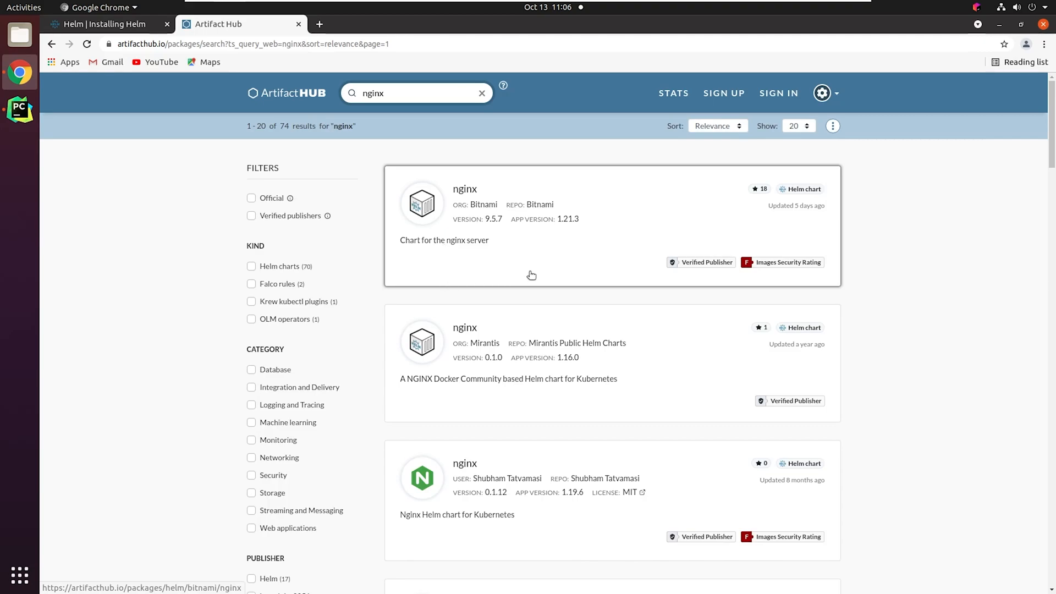
scroll("down", 3)
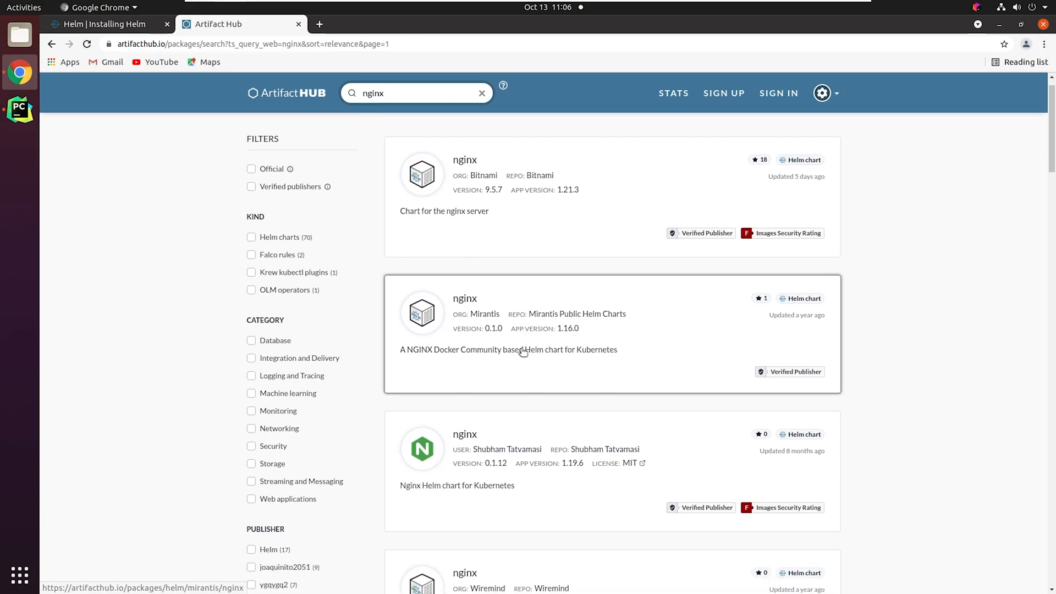
scroll("down", 3)
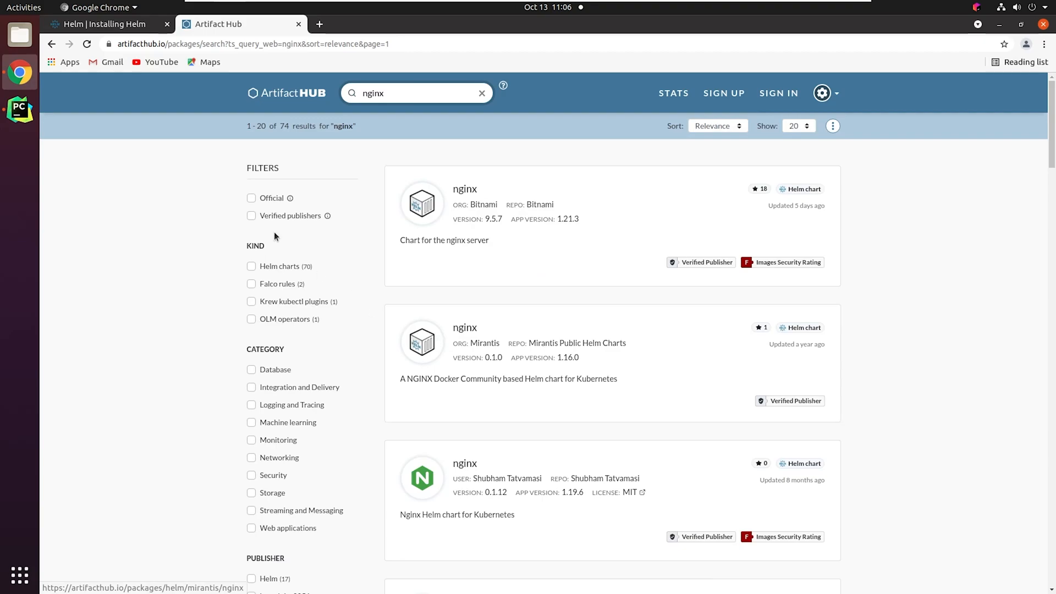
left_click(251, 197)
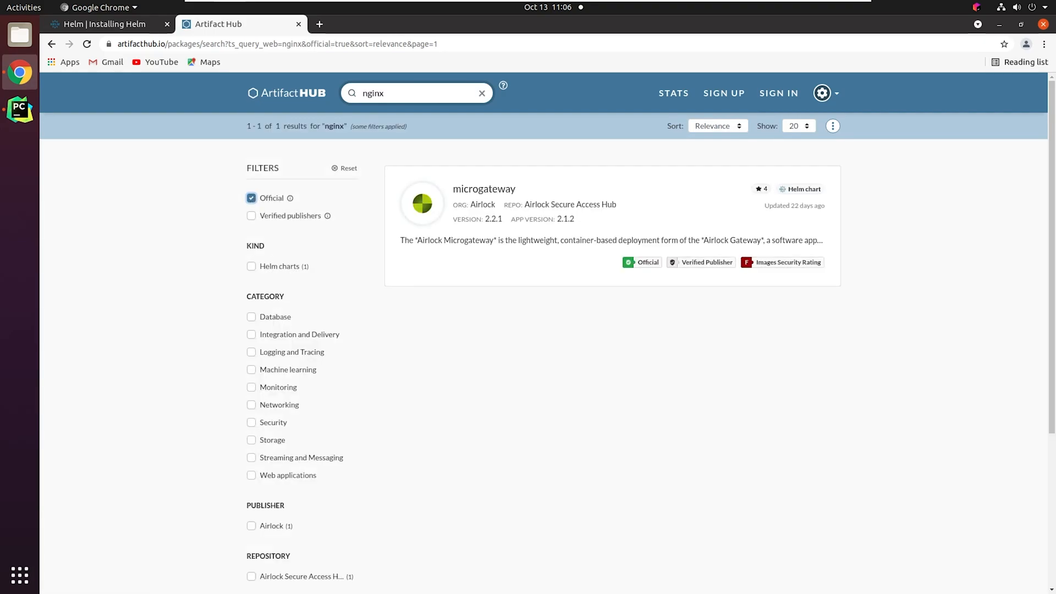
mouse_move(250, 218)
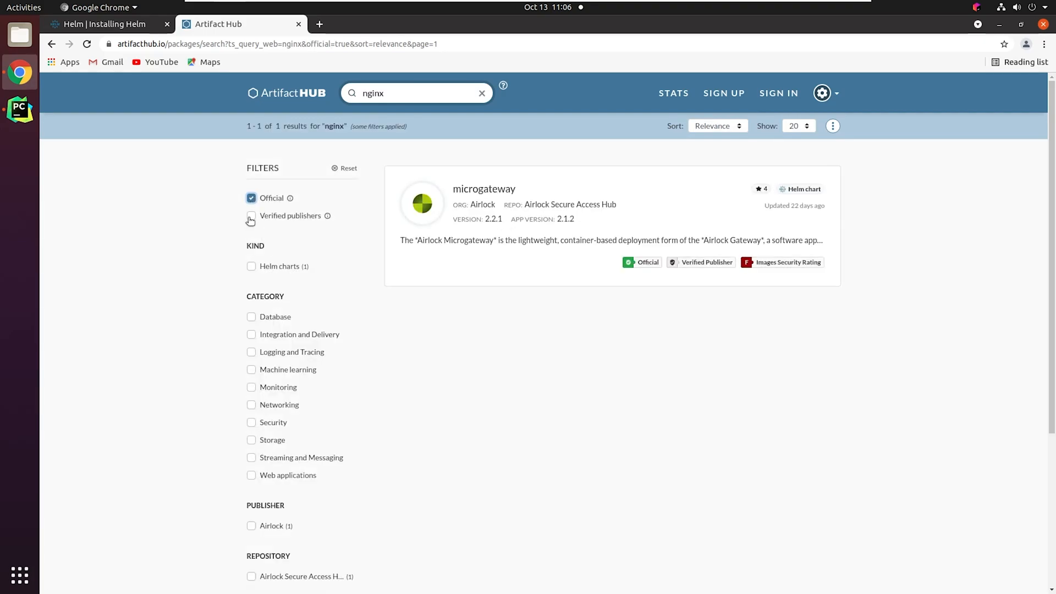
left_click(250, 216)
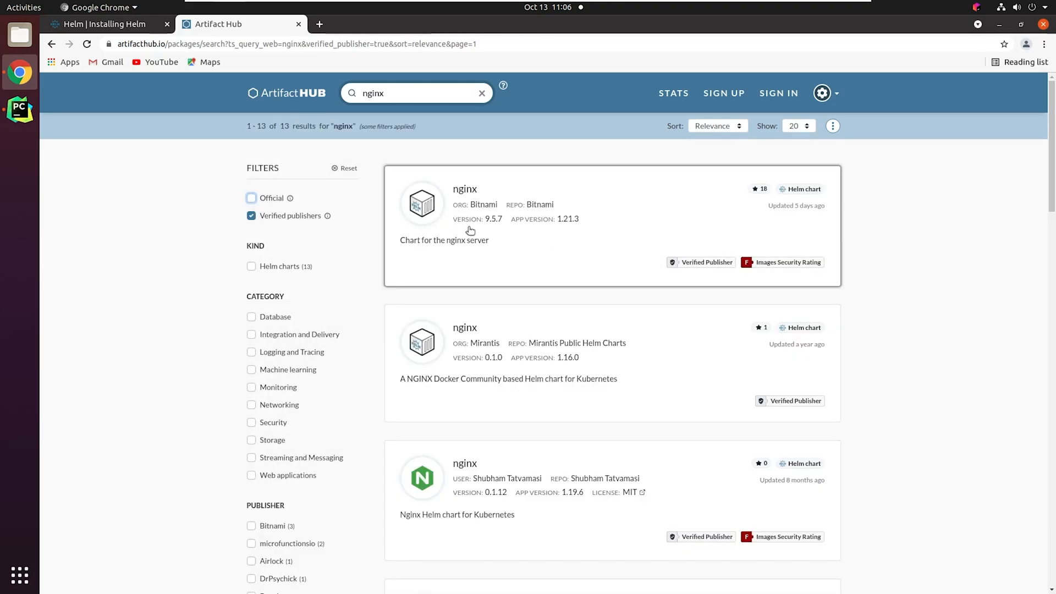
mouse_move(491, 212)
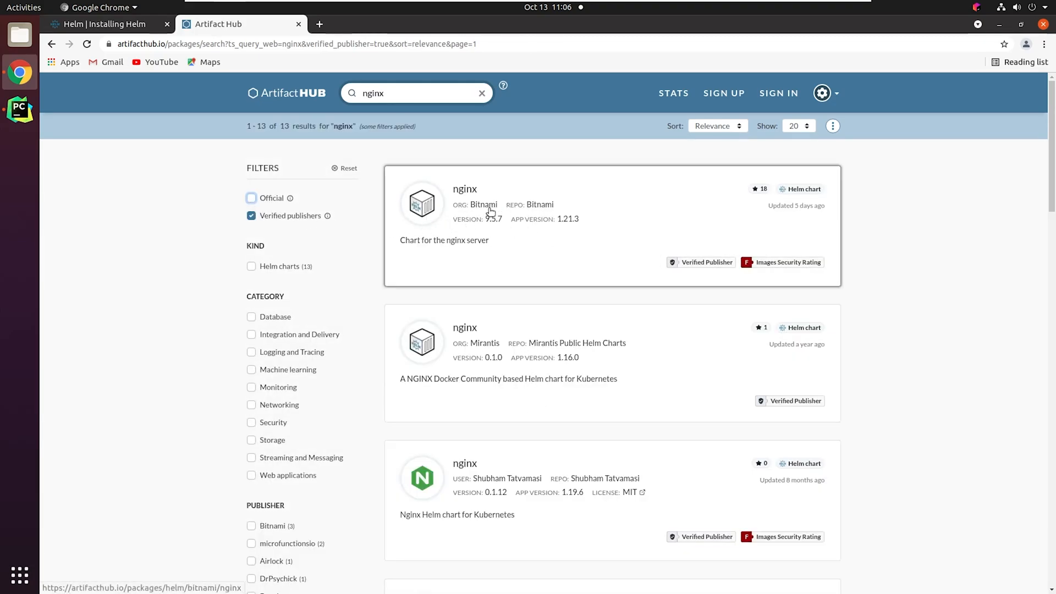
left_click(465, 188)
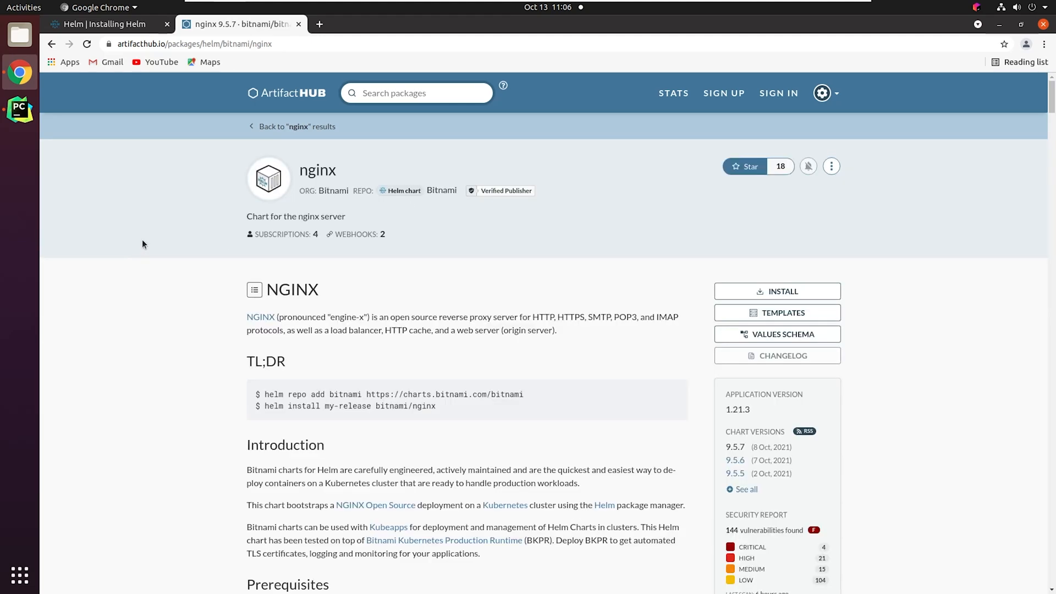
mouse_move(137, 247)
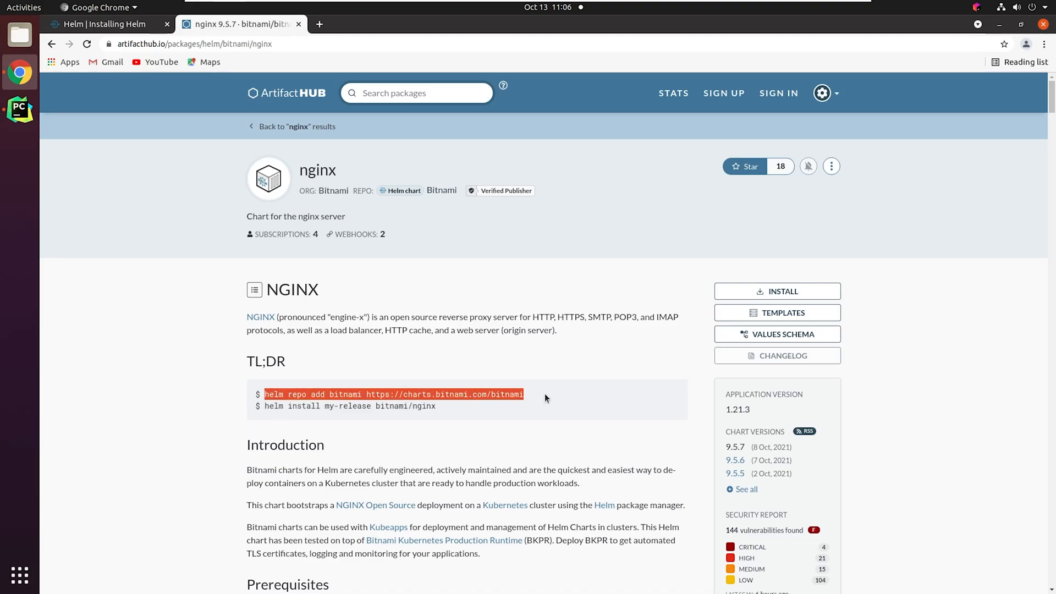
left_click_drag(265, 393, 436, 406)
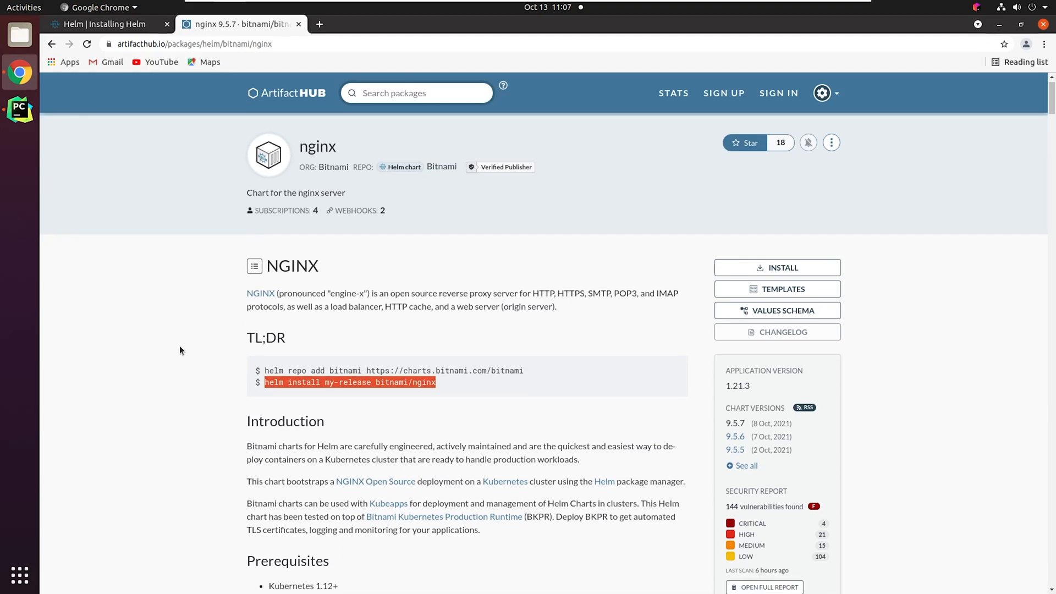
scroll("down", 3)
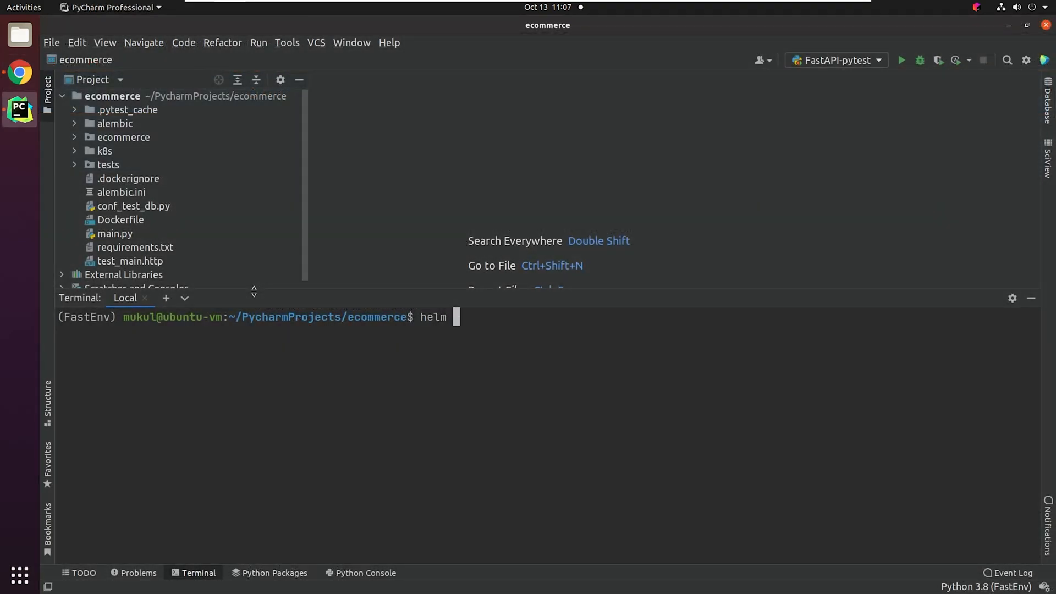
type("repo add bitnami https://")
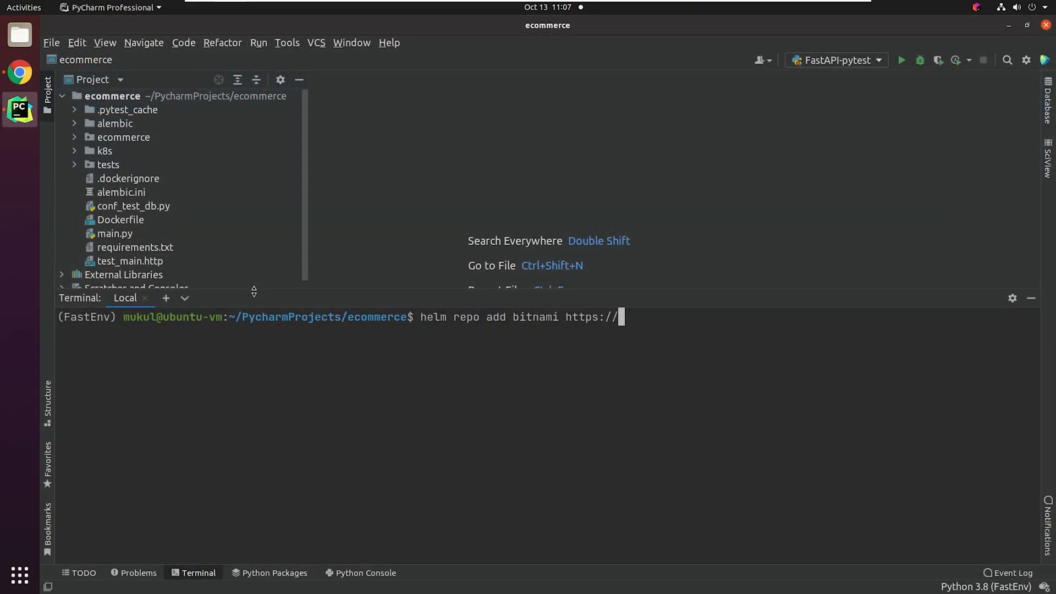
type("charts.bitnami")
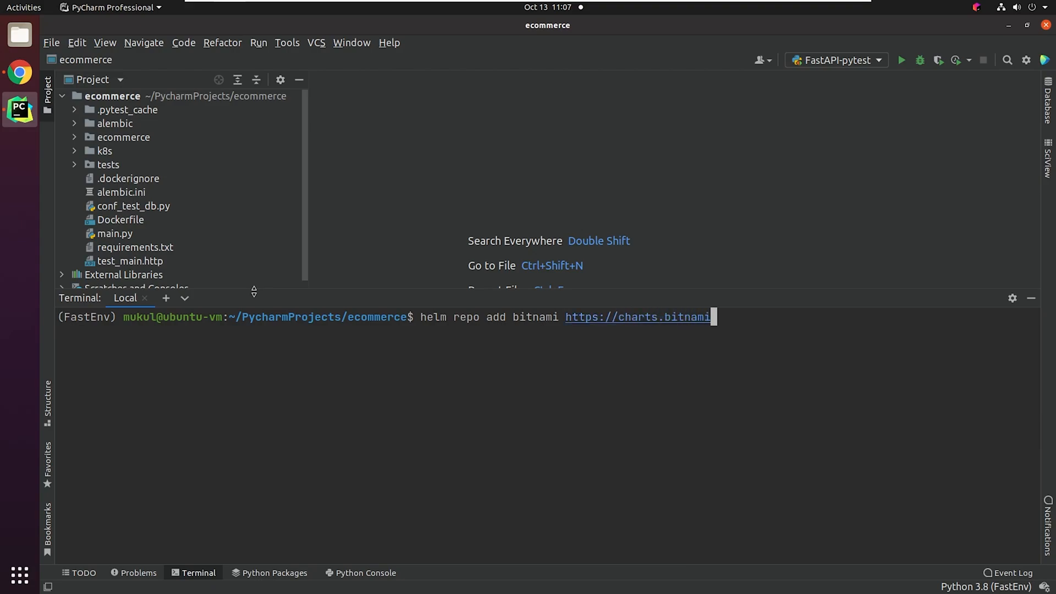
type(".com/bitnami")
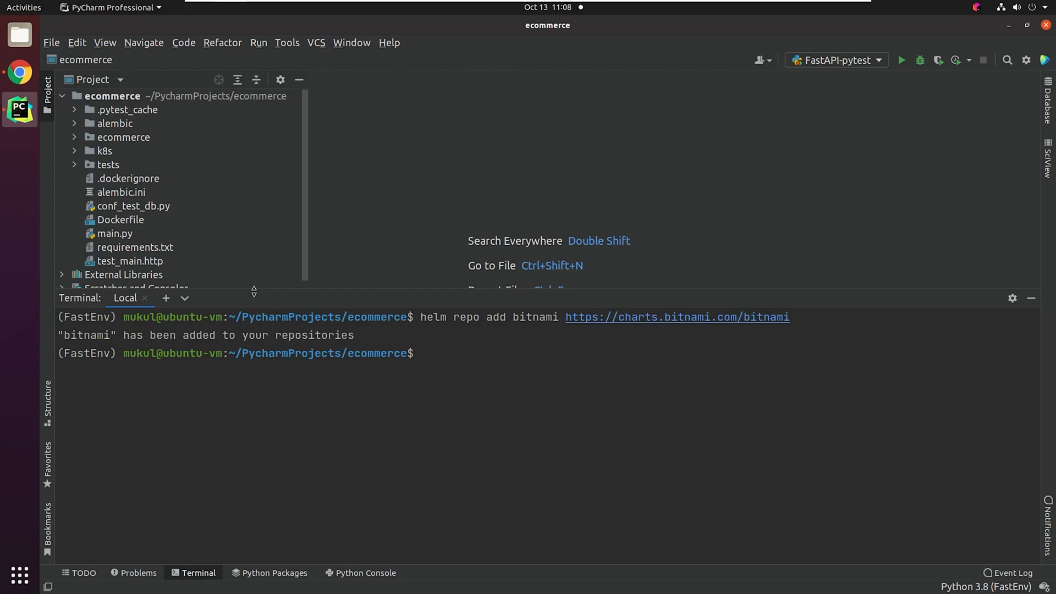
type("helm repo list")
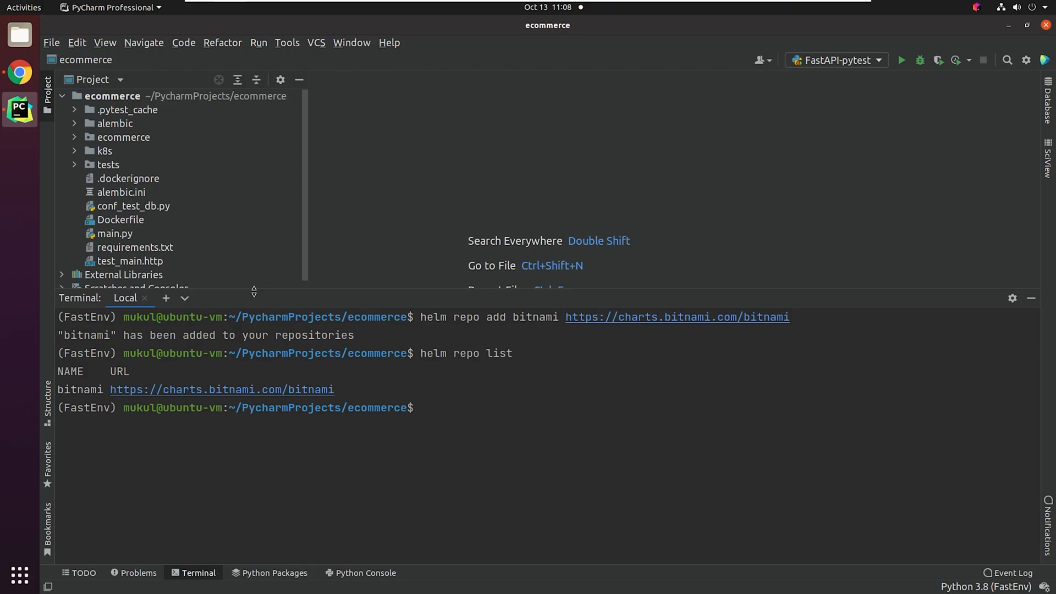
Search the bitnami repo for drupal, then list all bitnami/drupal versions with --versions.
type("helm search")
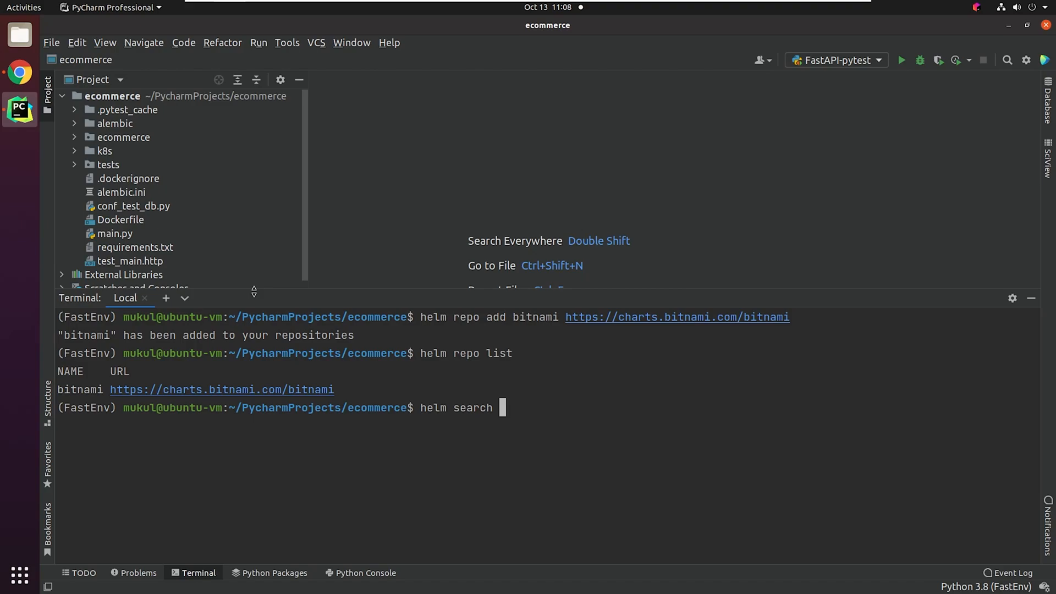
type("repo drupal")
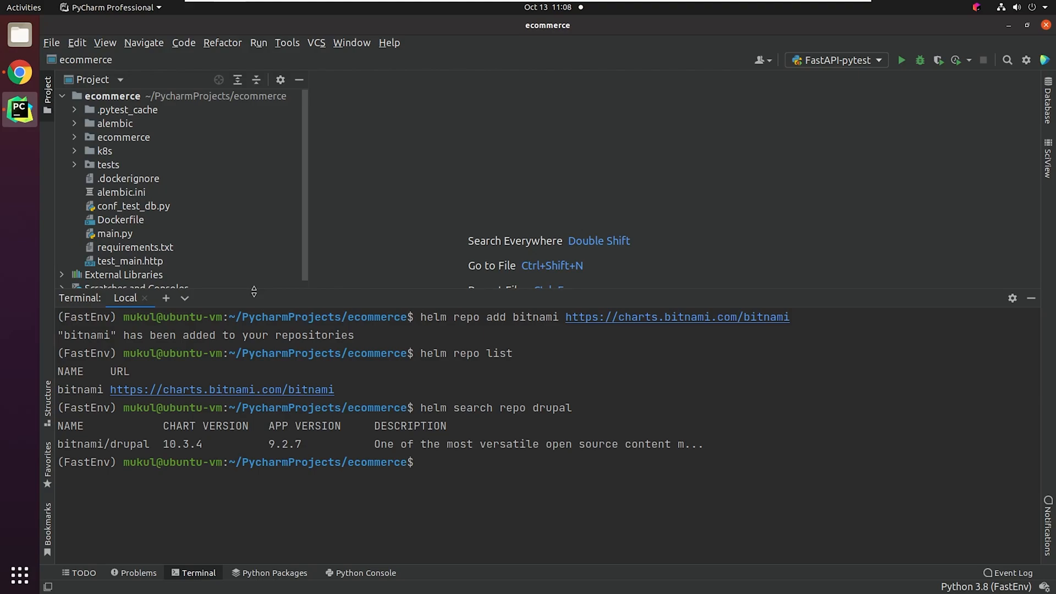
type("helm search repo drupal --version")
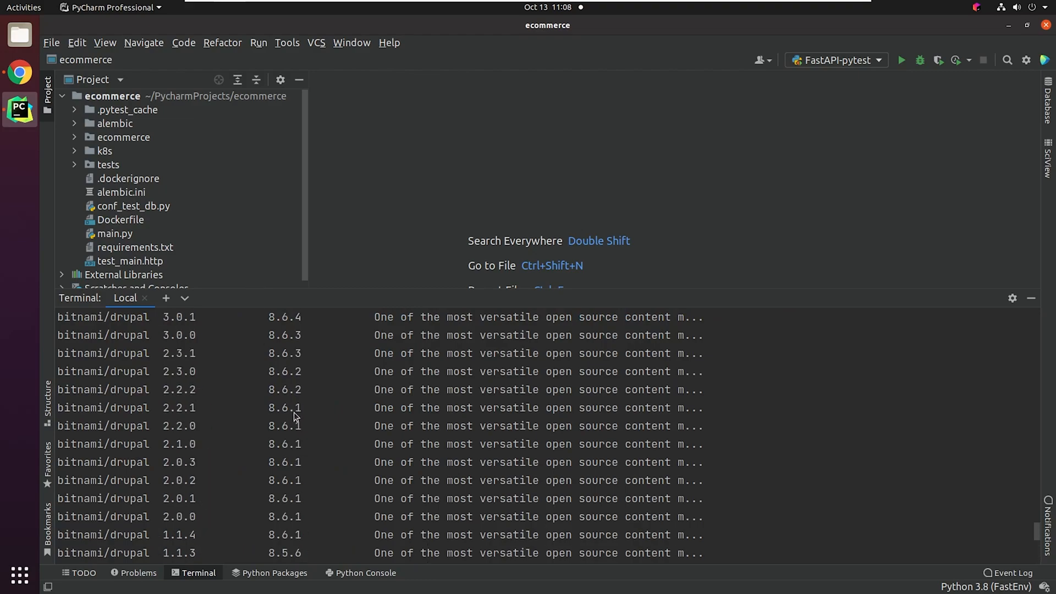
scroll("down", 3)
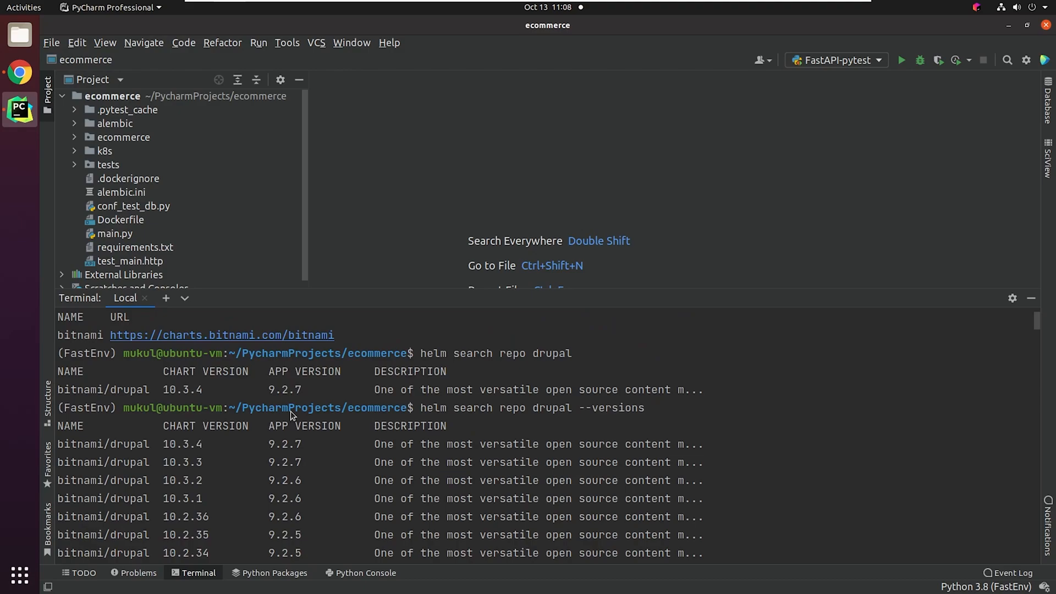
type("helm search rep")
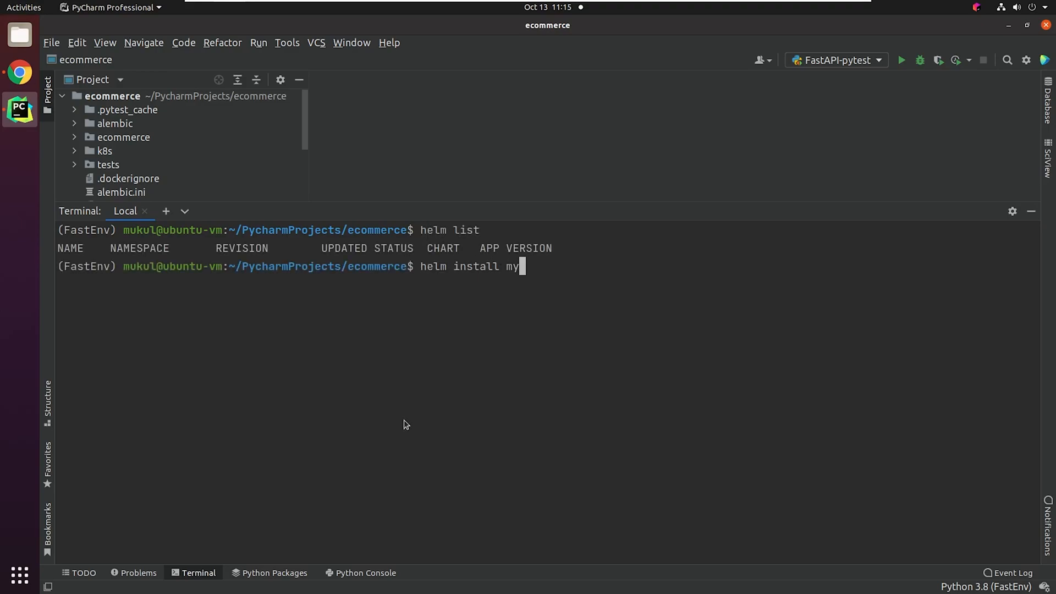
Run helm install my-release bitnami/nginx to deploy nginx in the default namespace.
type("-release bitnami")
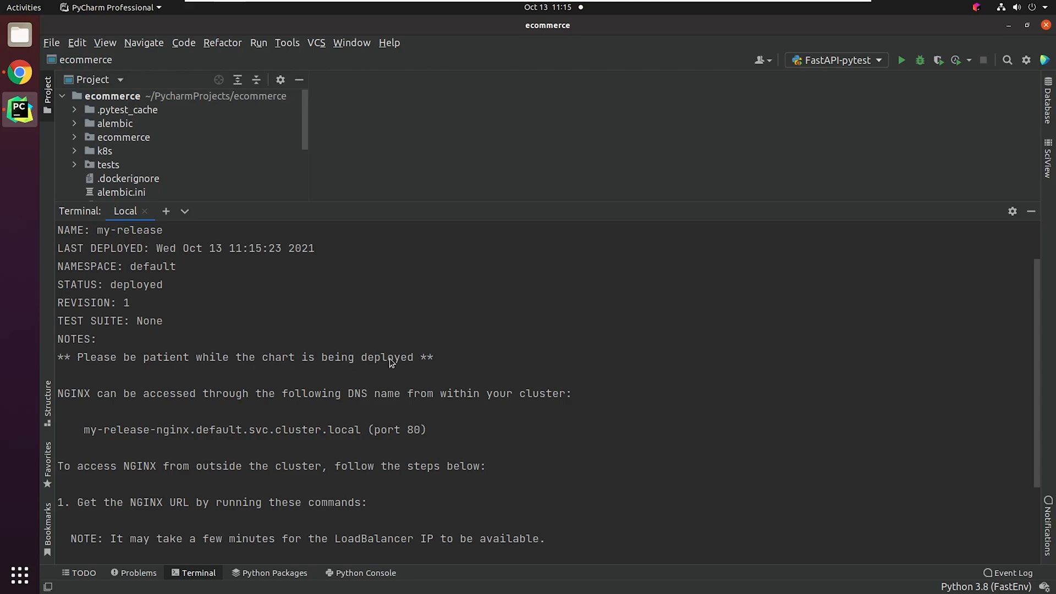
mouse_move(343, 381)
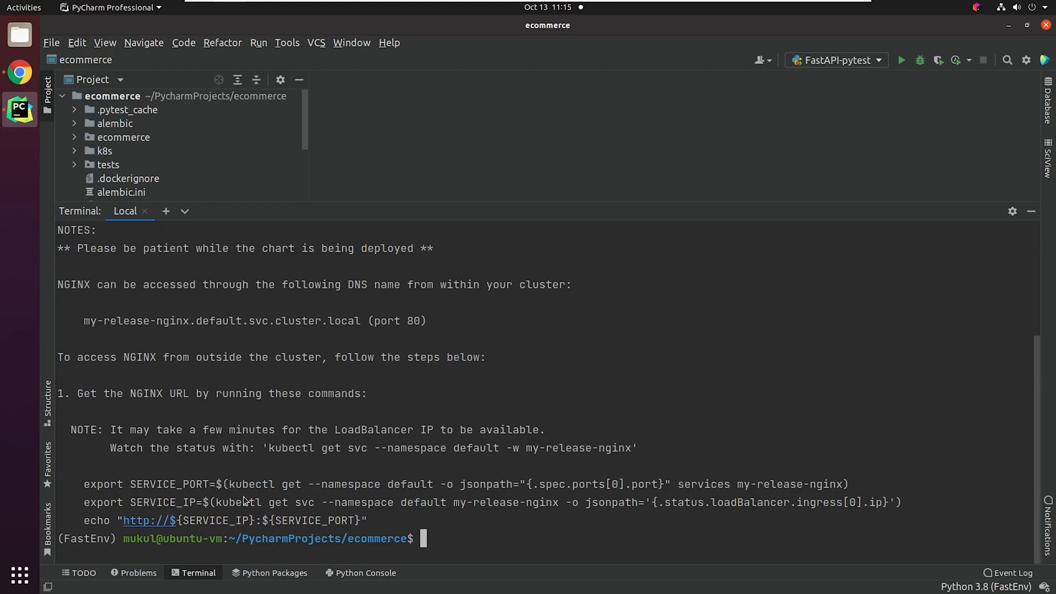
mouse_move(222, 504)
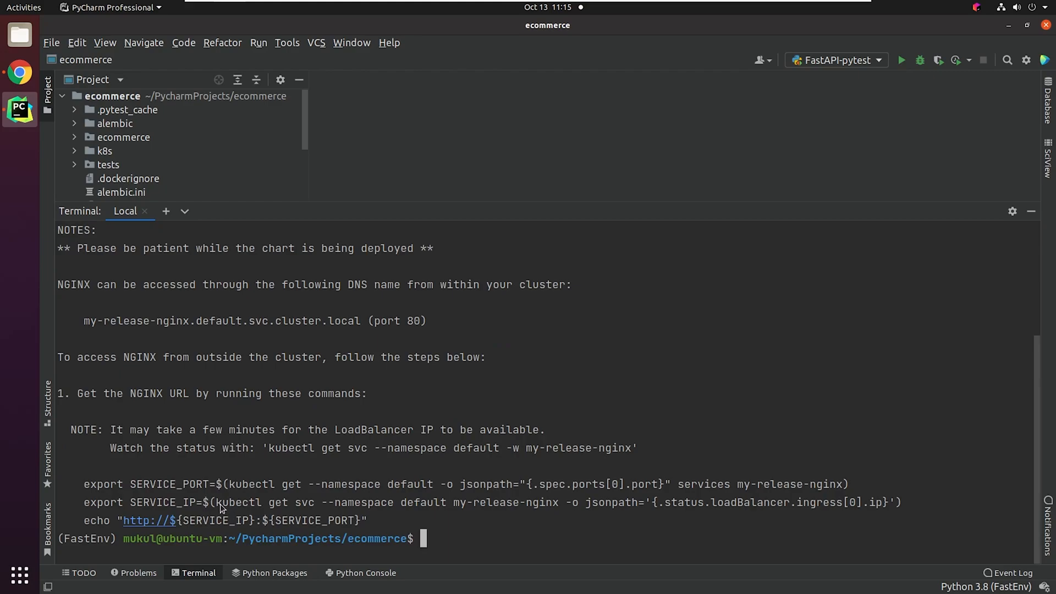
mouse_move(720, 476)
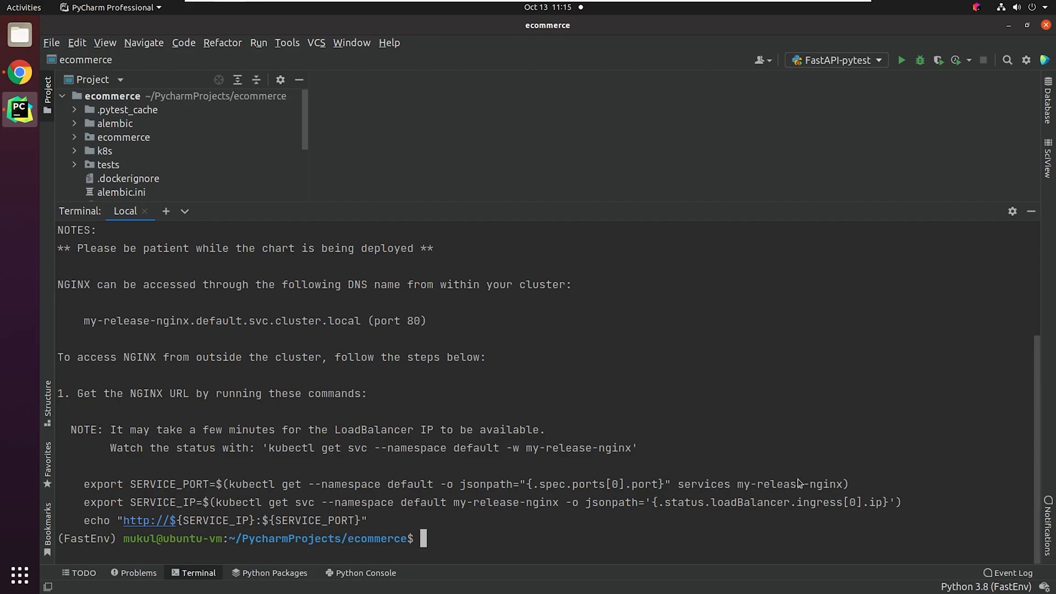
mouse_move(761, 538)
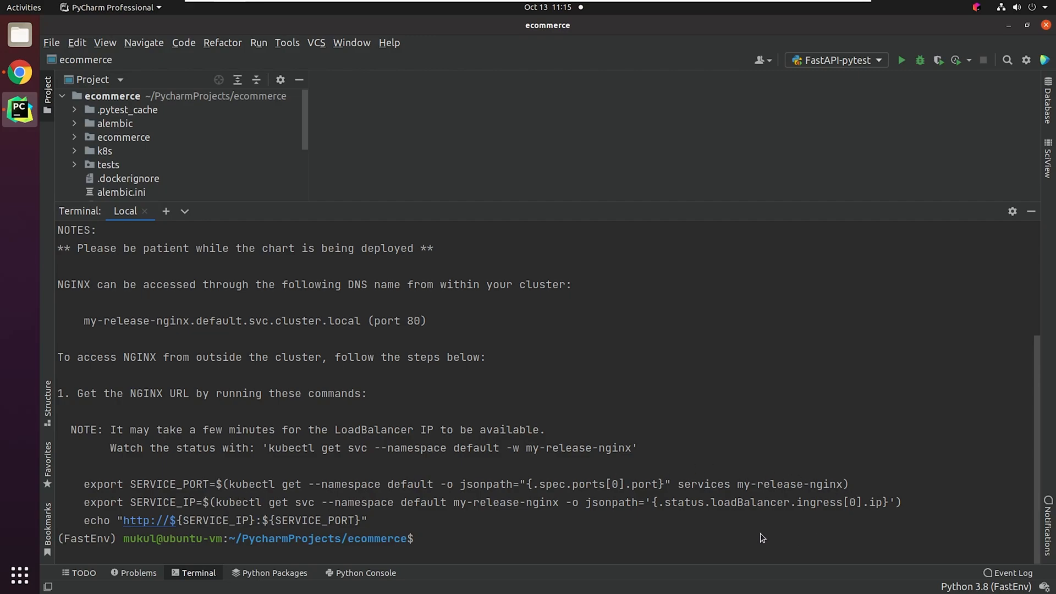
Check helm list and minikube service list, then visit the my-release nginx address.
type("helm list")
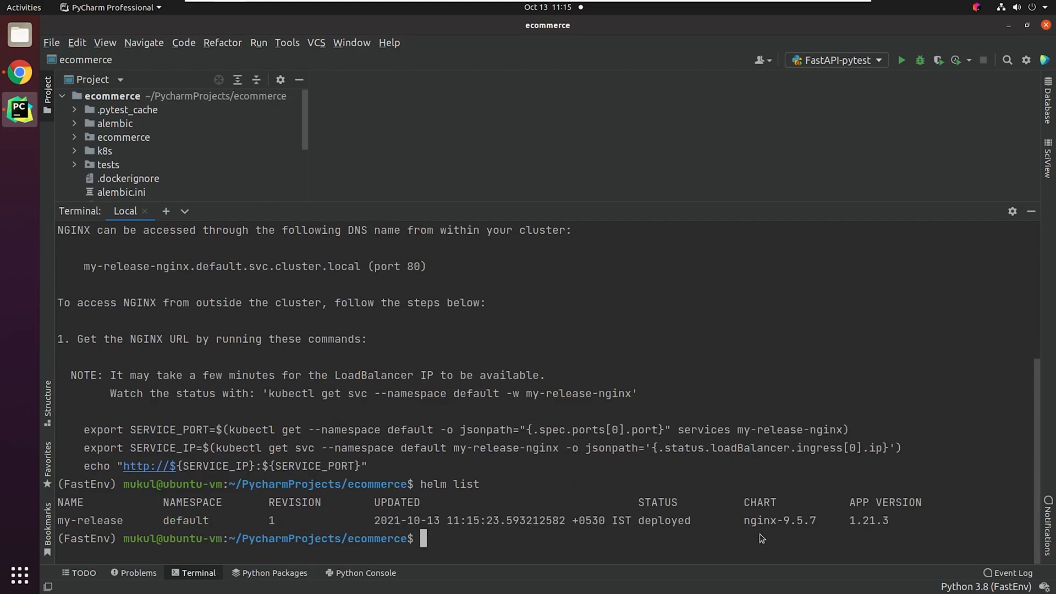
mouse_move(230, 504)
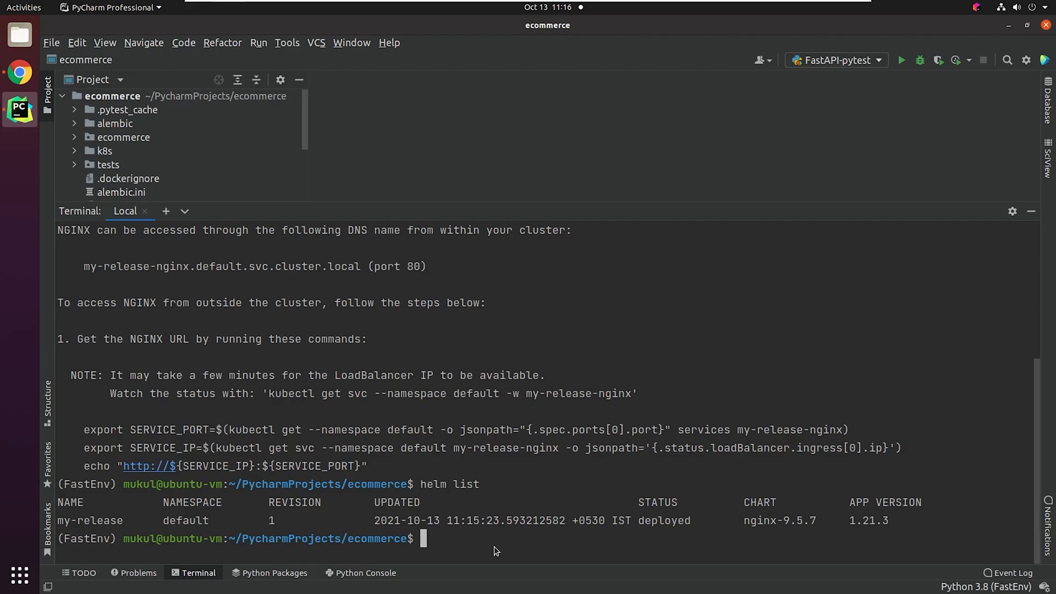
type("minikube service list")
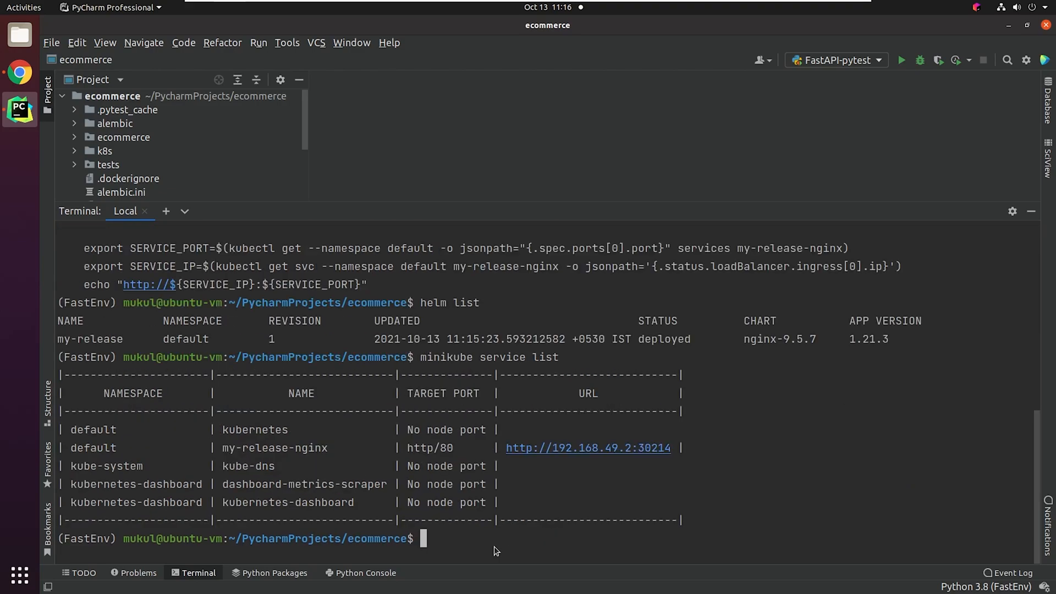
mouse_move(613, 448)
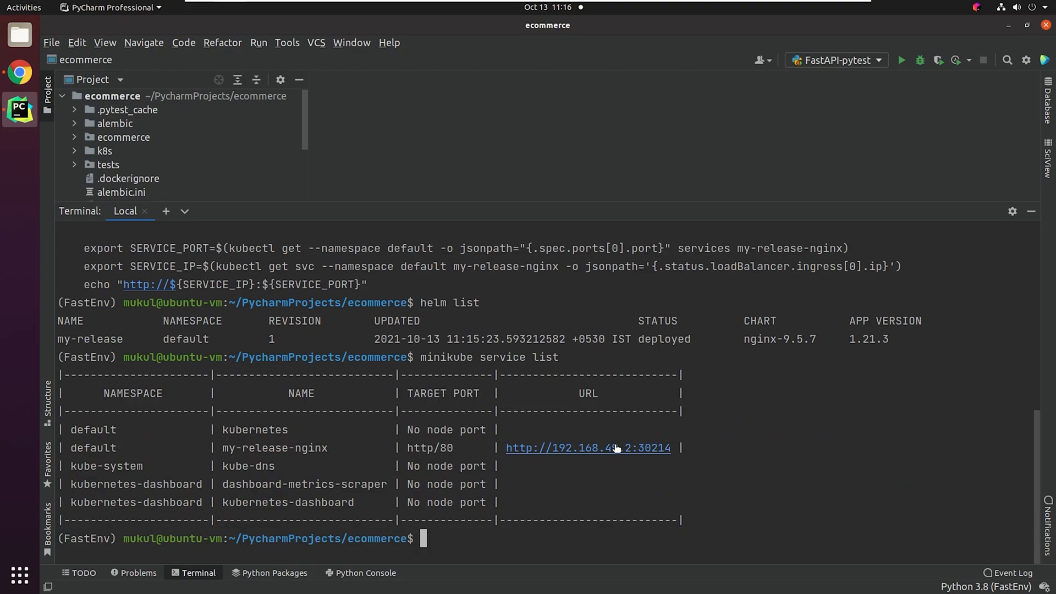
mouse_move(618, 454)
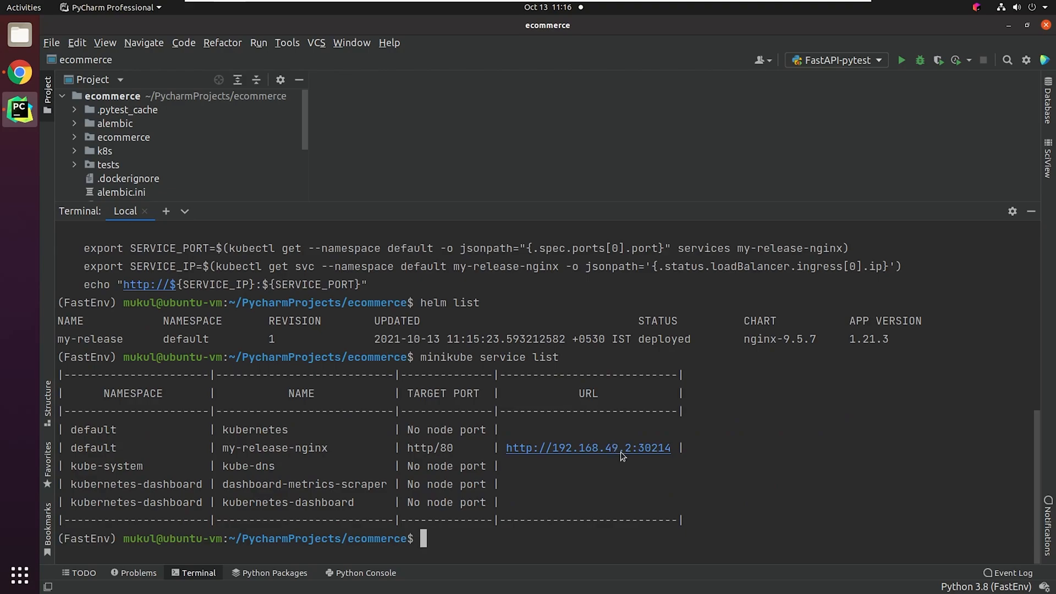
left_click(587, 447)
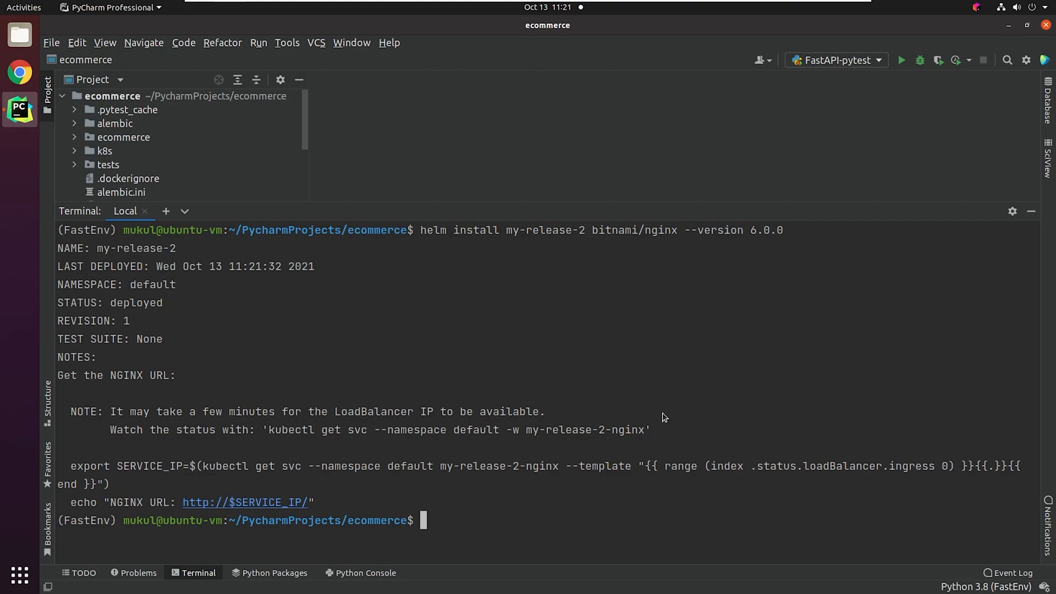
List releases and minikube services, confirm my-release-2 serves the nginx welcome page in Chrome.
type("helm list")
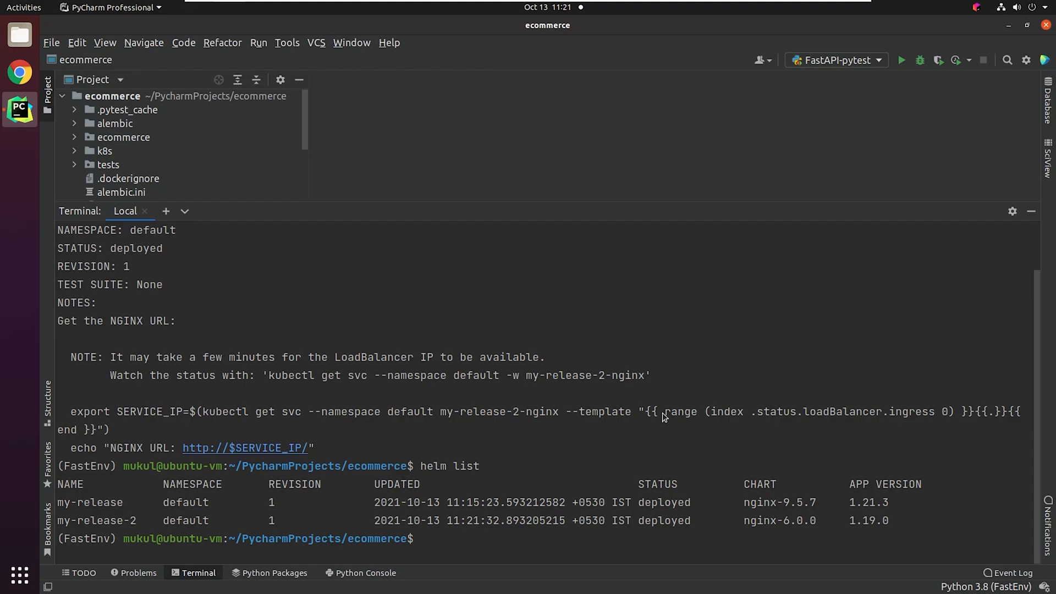
type("minikube")
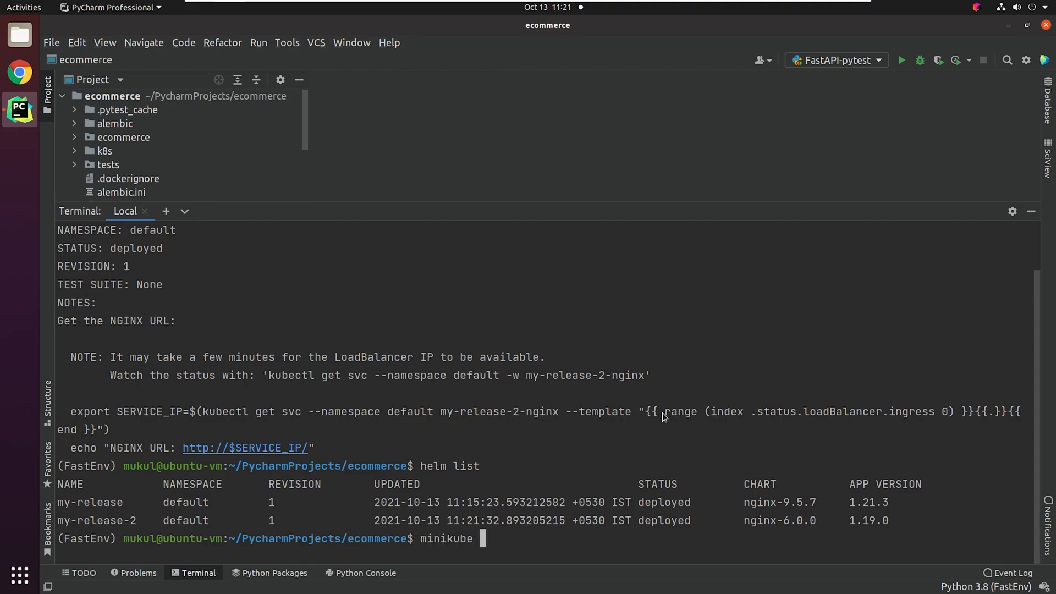
type("service list")
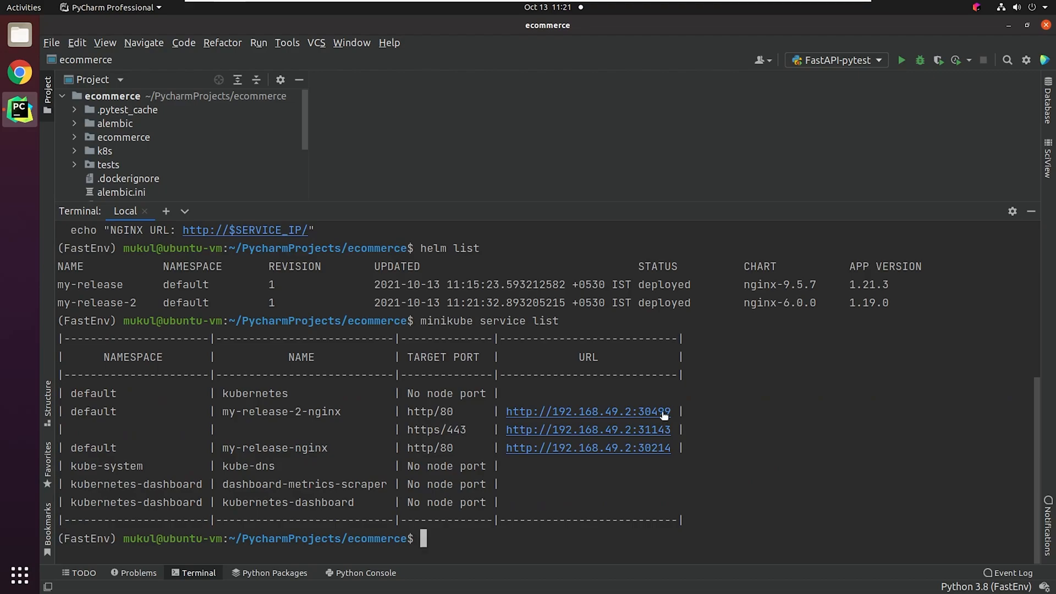
mouse_move(640, 453)
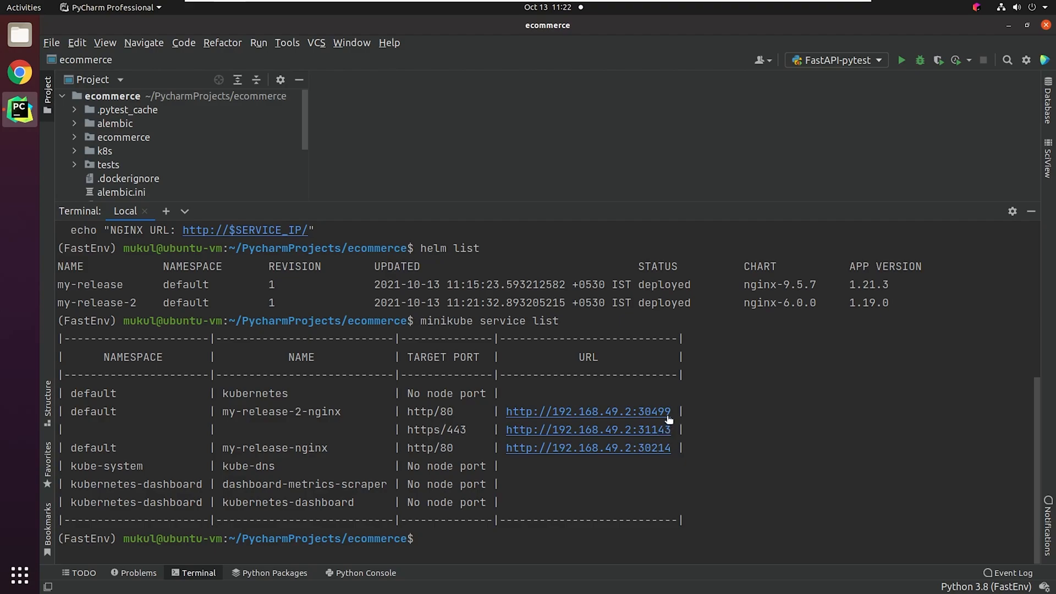
left_click(588, 412)
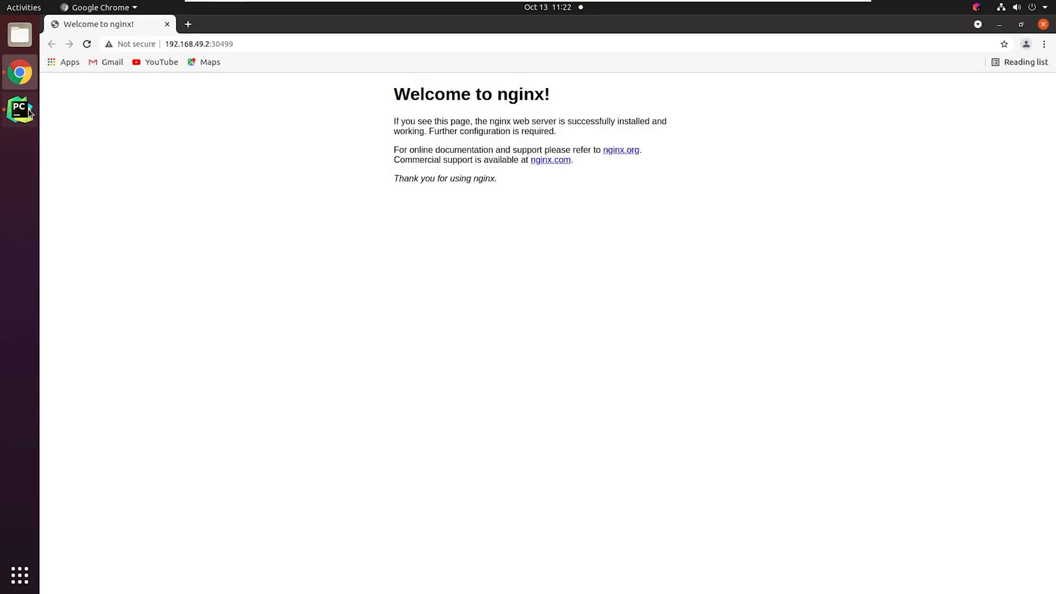
left_click(20, 109)
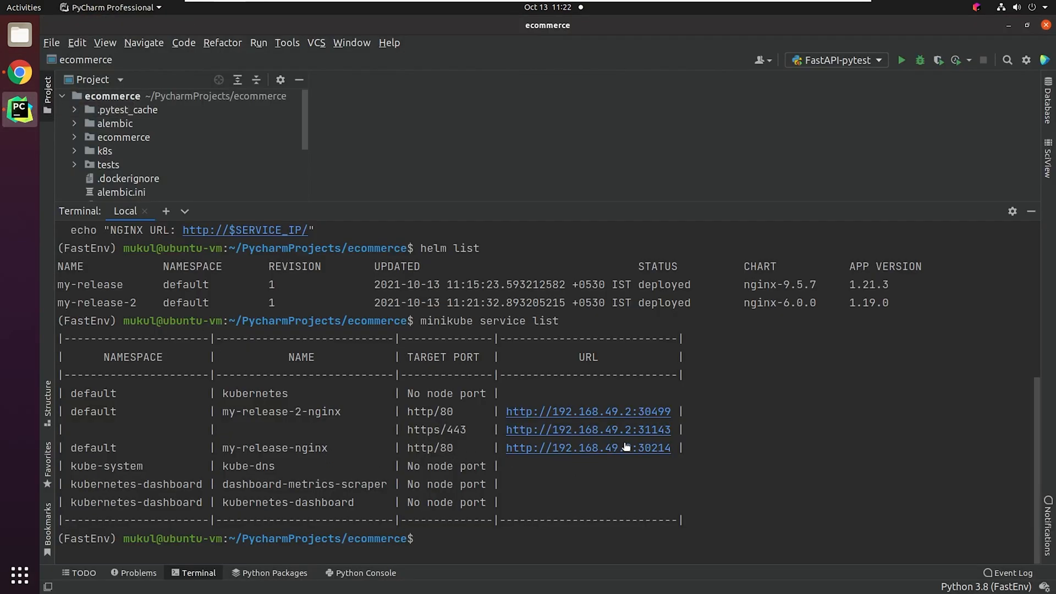
mouse_move(627, 452)
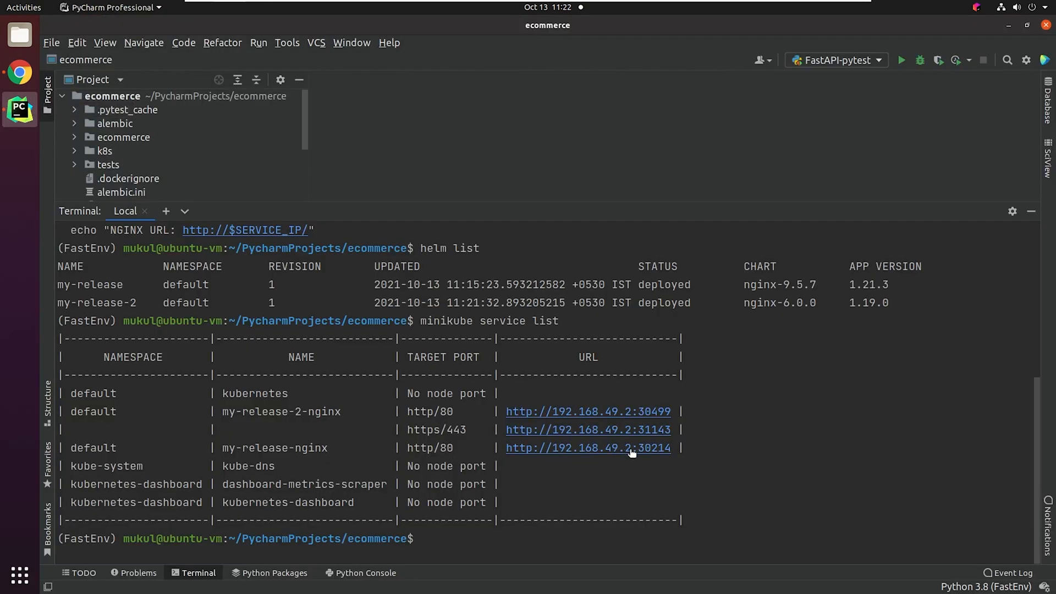
left_click(587, 447)
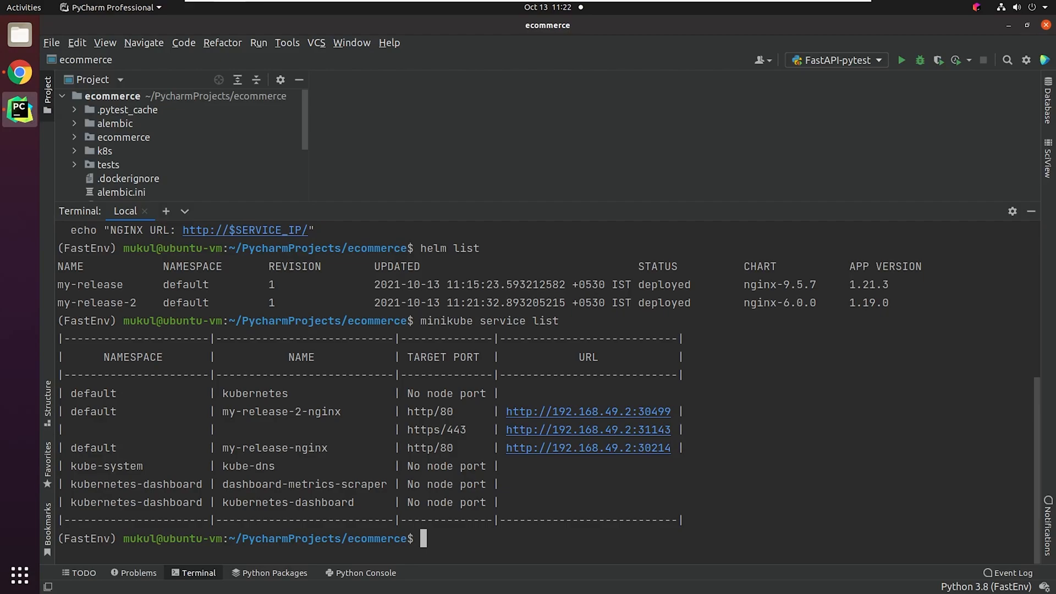
mouse_move(413, 480)
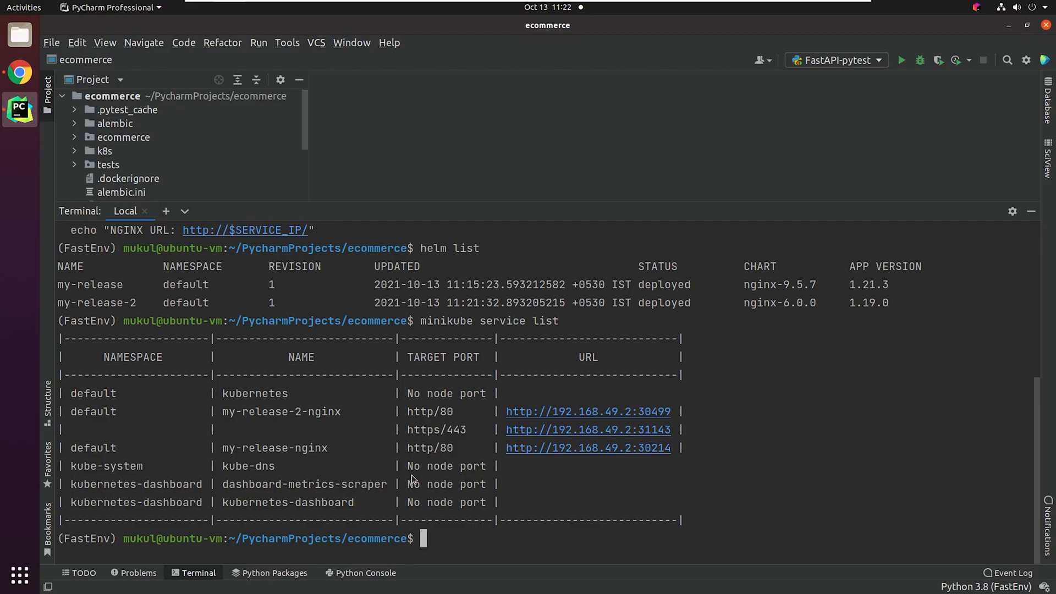
mouse_move(737, 469)
type("helm list --all-namespaces")
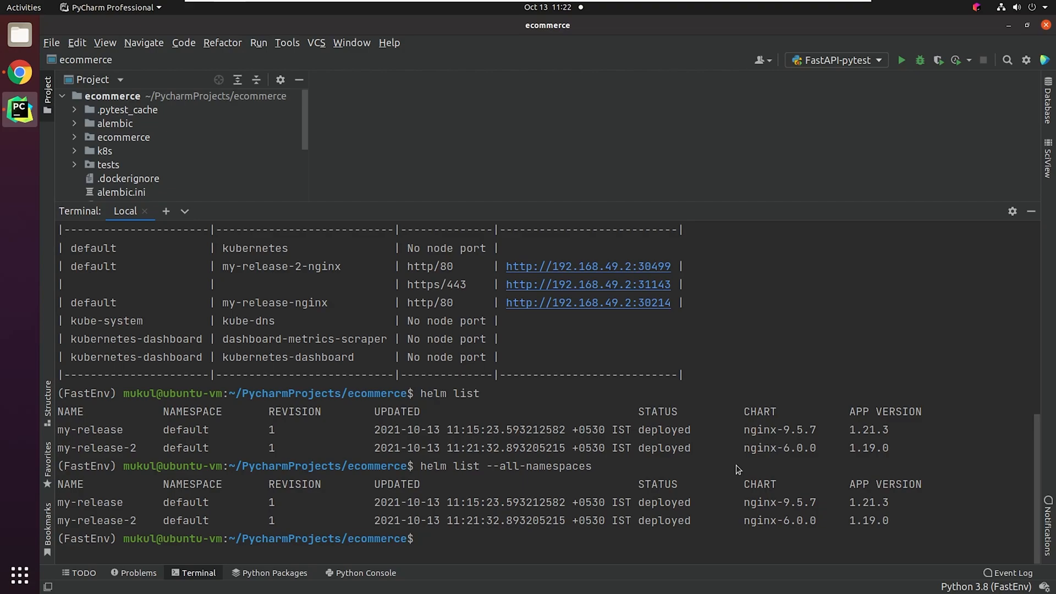
Run helm repo update, uninstall my-release and my-release-2, and check helm list.
type("helm repo update")
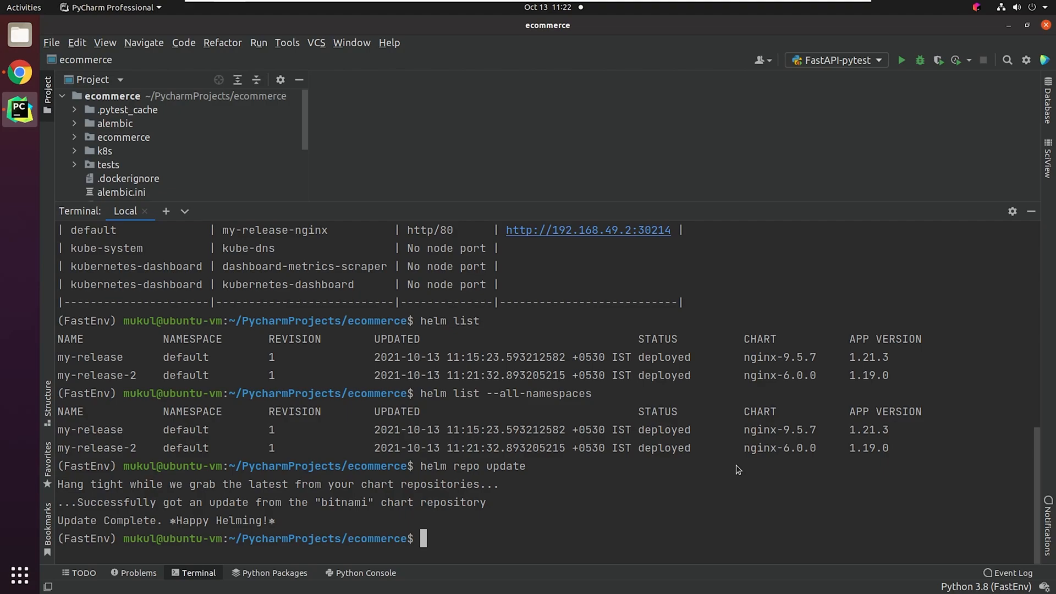
type("helm u")
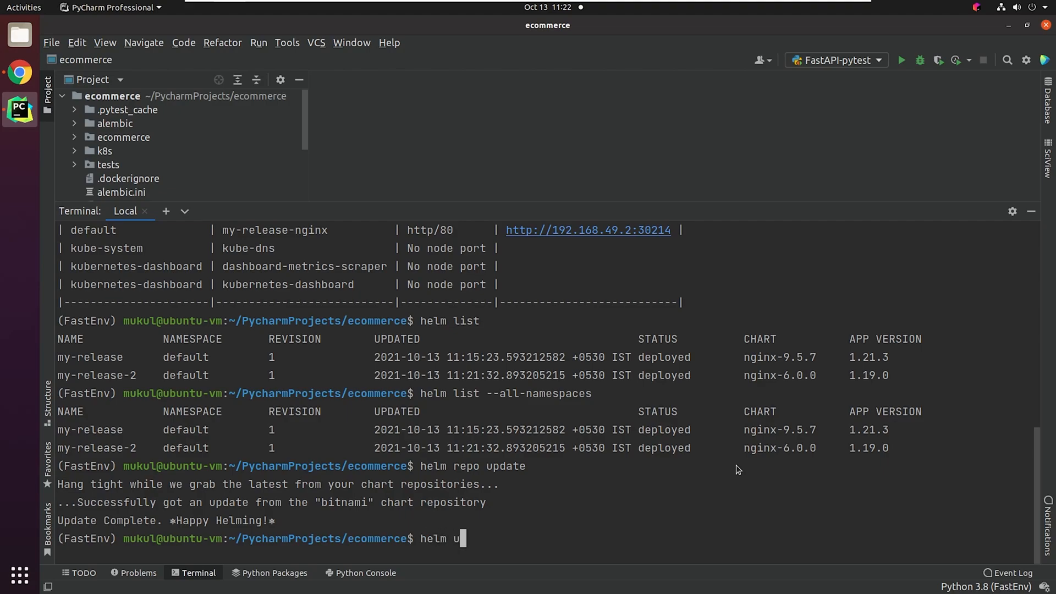
type("ninstall my-release")
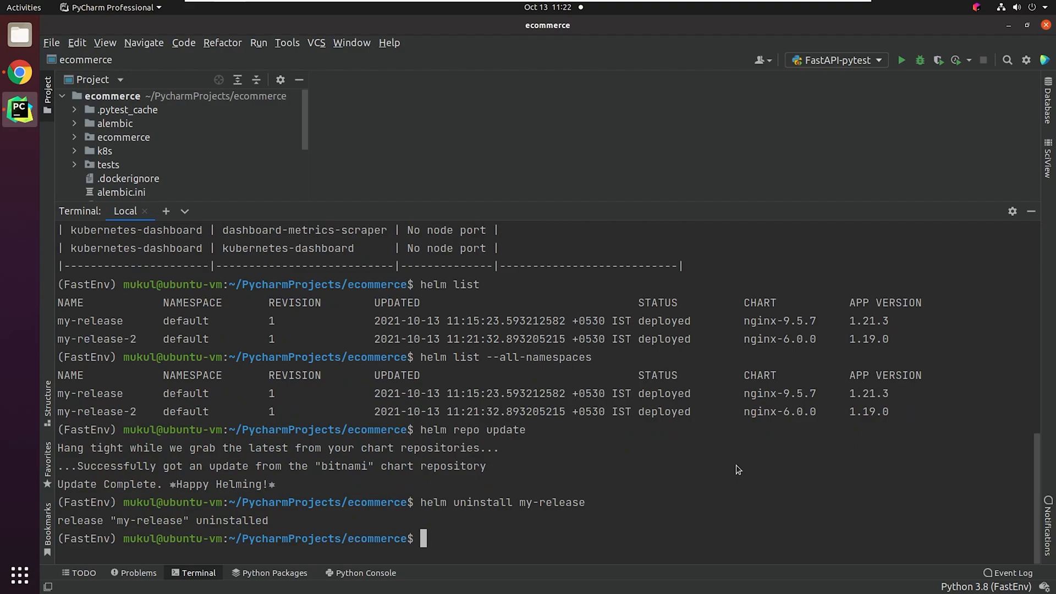
type("helm uninstall my-release-2")
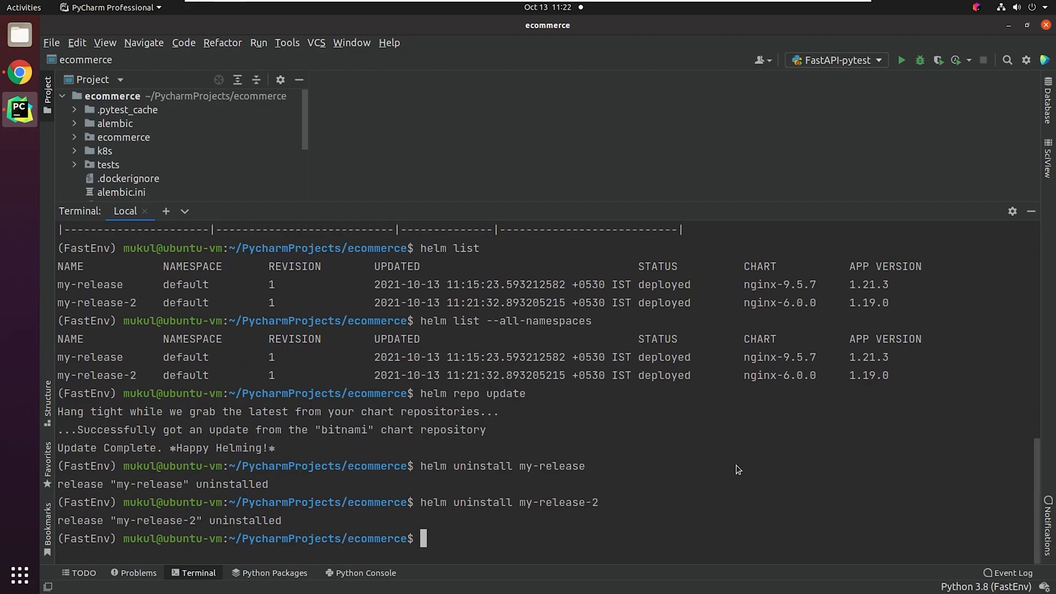
type("helm list")
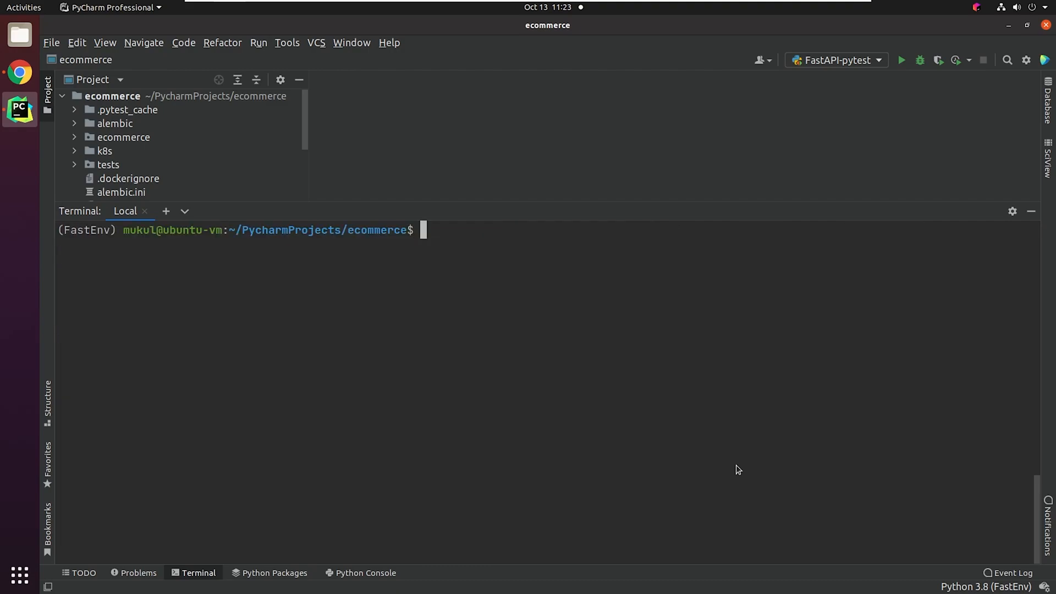
Check helm list and reinstall my-release from bitnami/nginx.
type("helm list")
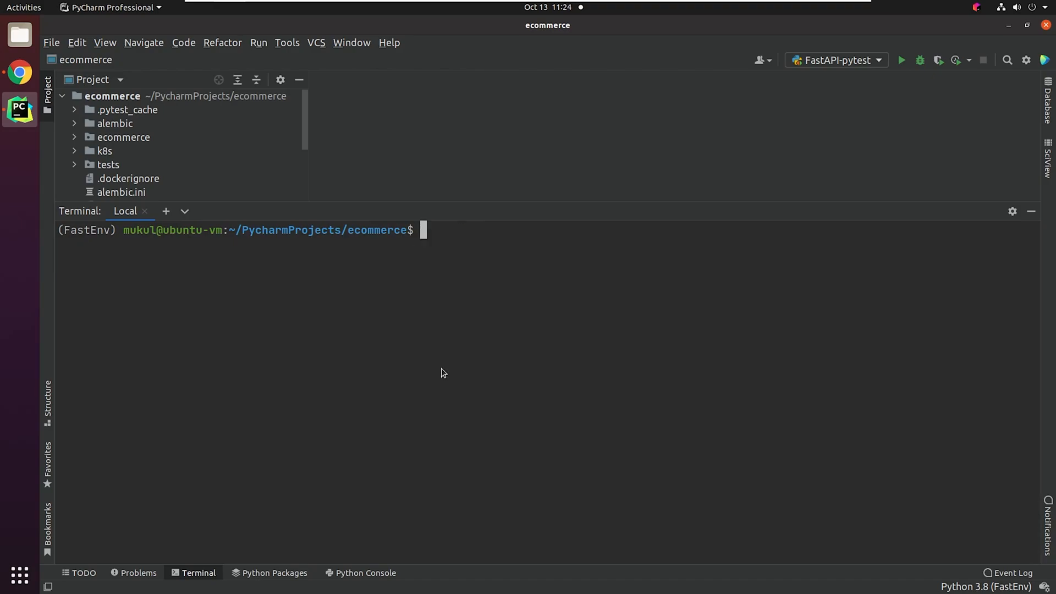
type("helm install my-relea")
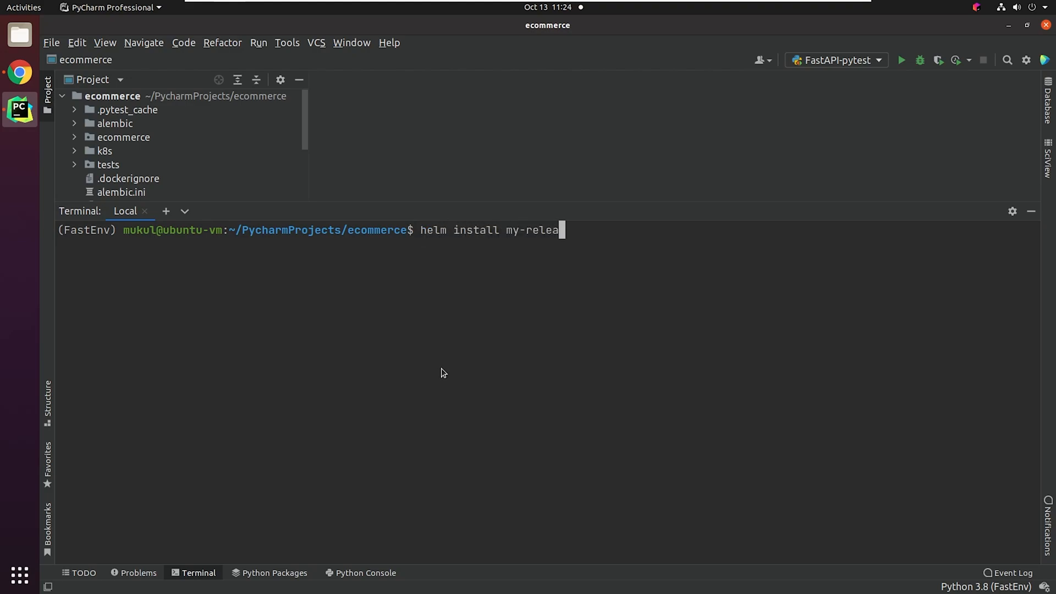
type("se bitnma")
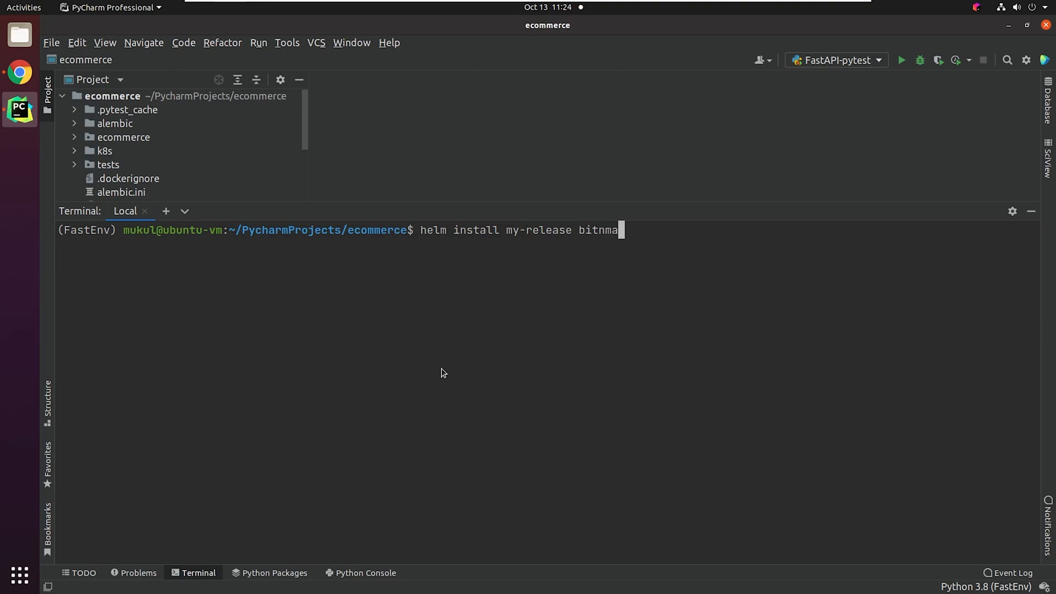
type("i/ngin")
type("helm history my")
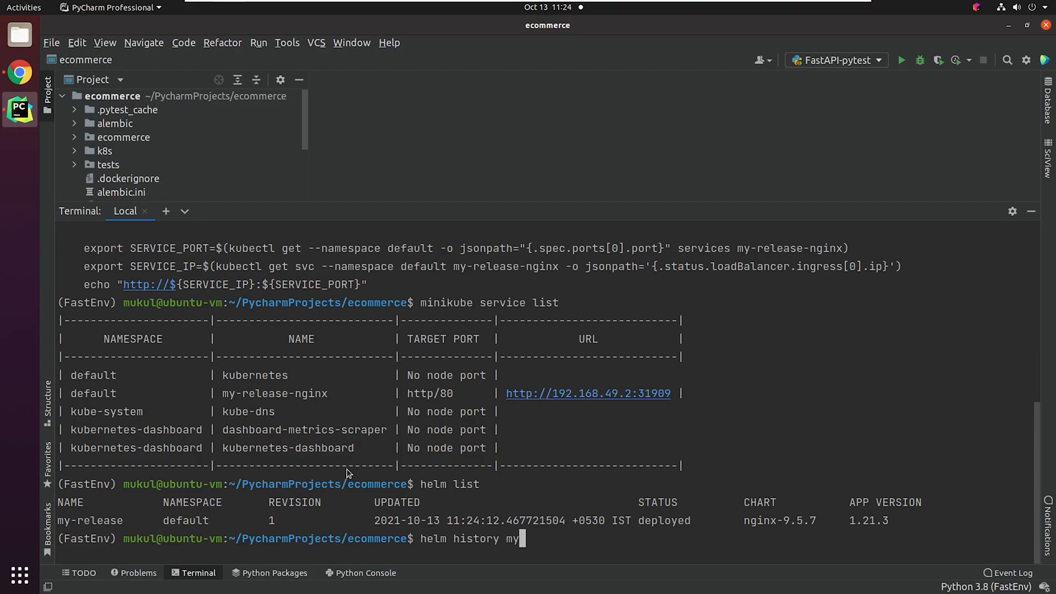
type("-release")
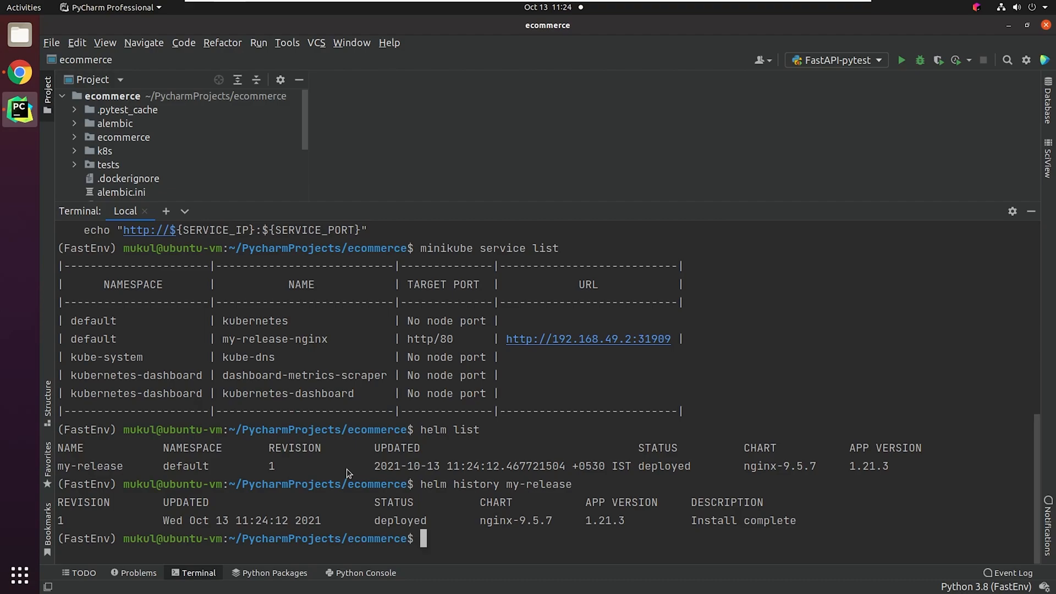
Show helm history and deployment notes for my-release.
type("helm get notes")
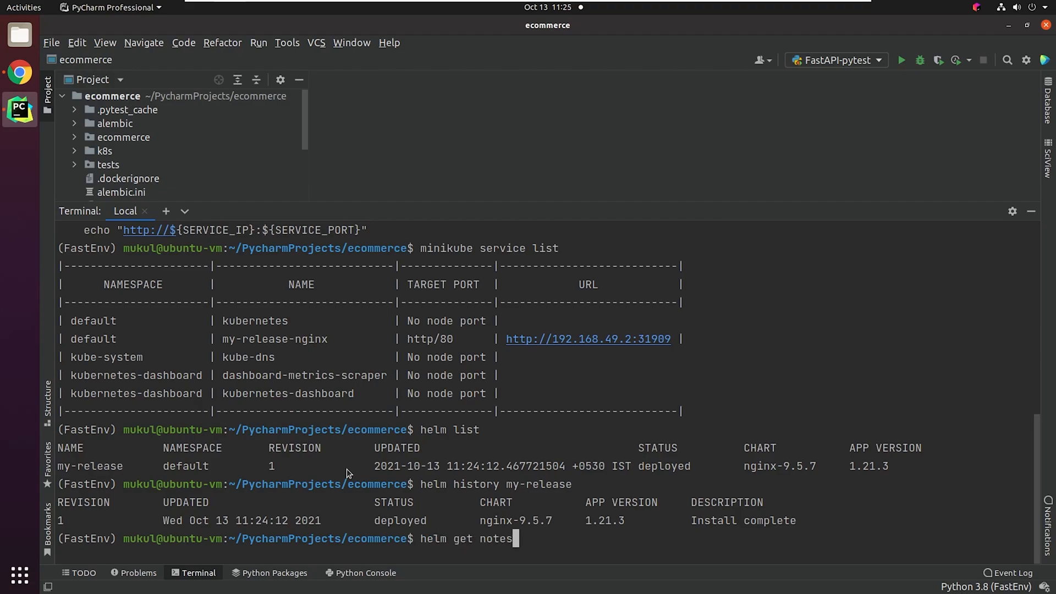
type("my-")
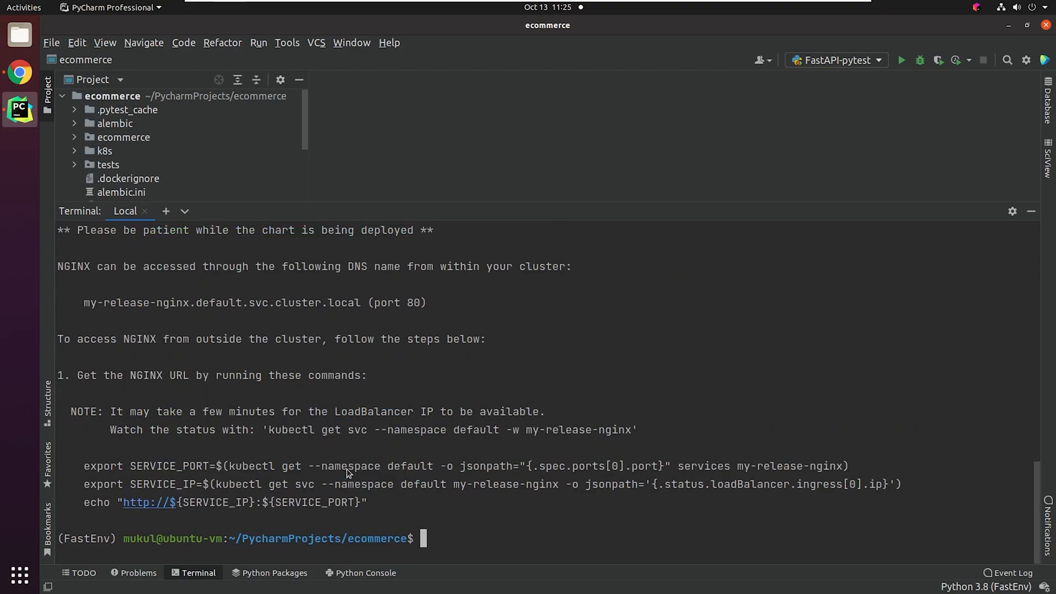
mouse_move(444, 442)
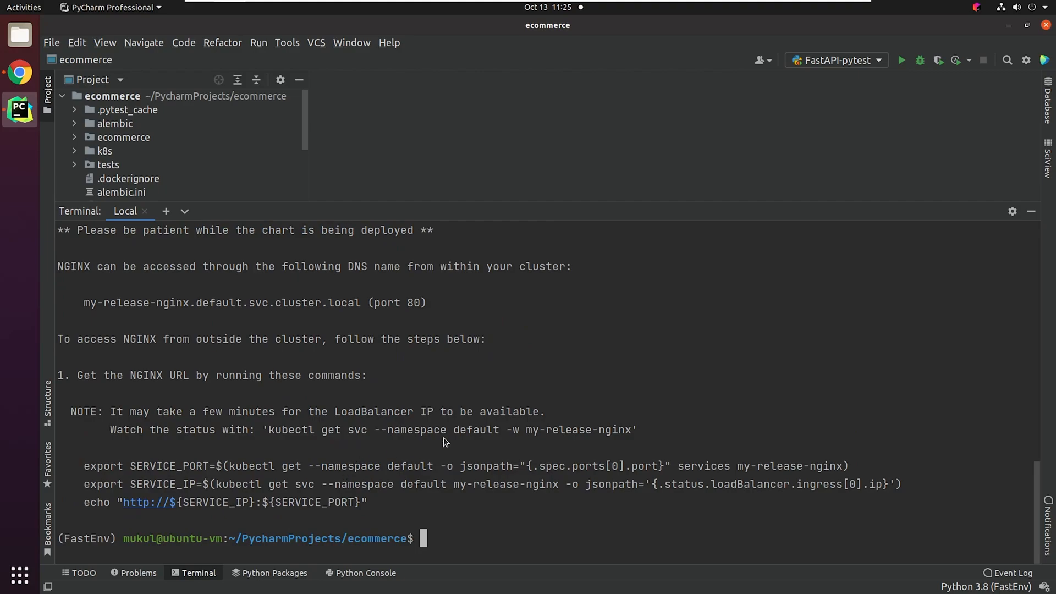
mouse_move(773, 392)
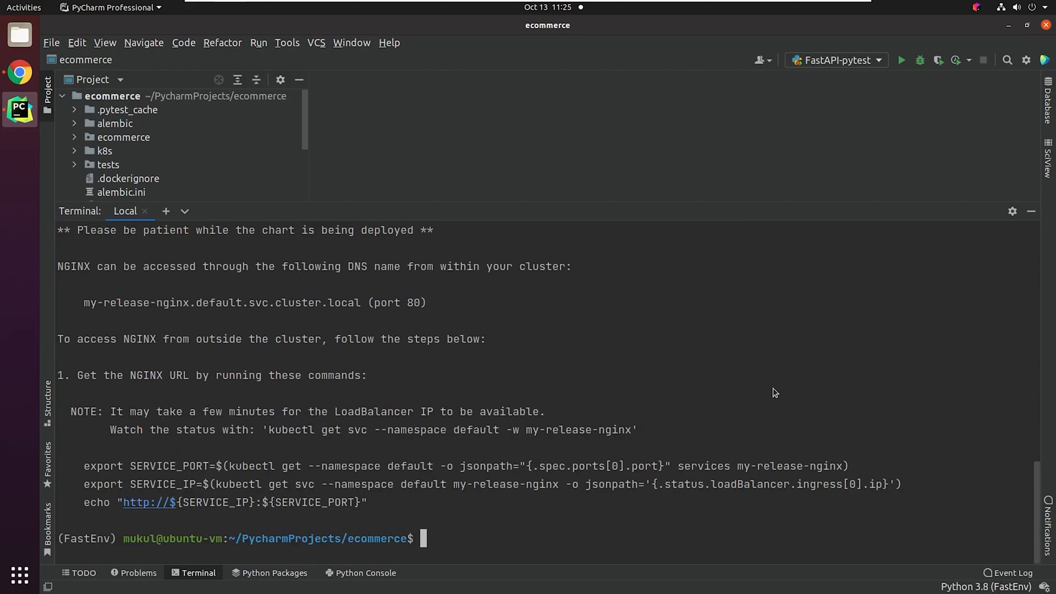
mouse_move(775, 381)
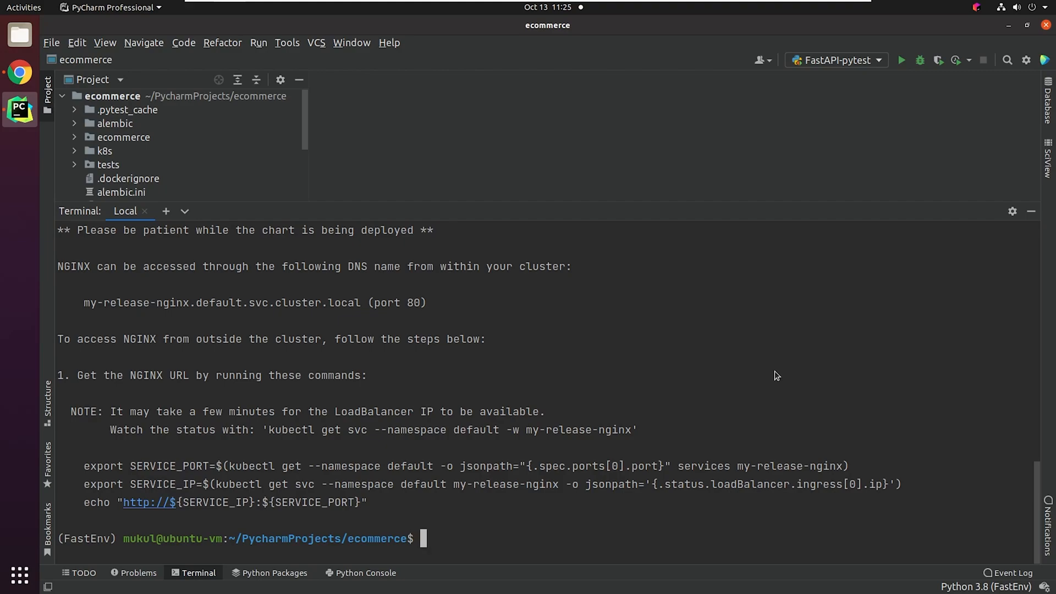
mouse_move(714, 454)
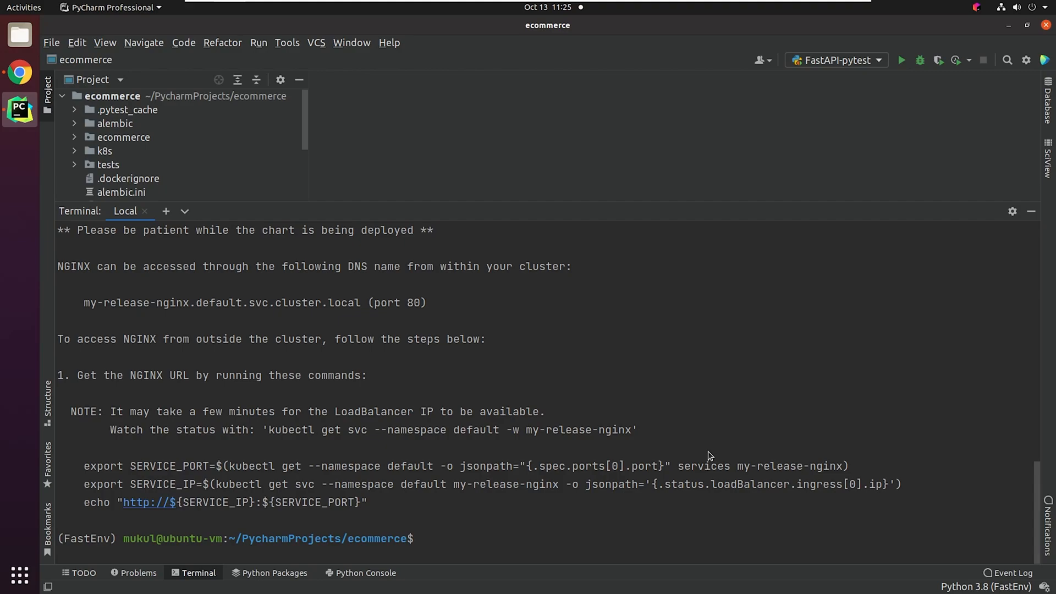
Create a charts folder and scaffold a fastapi-helm chart in it with helm create.
right_click(112, 95)
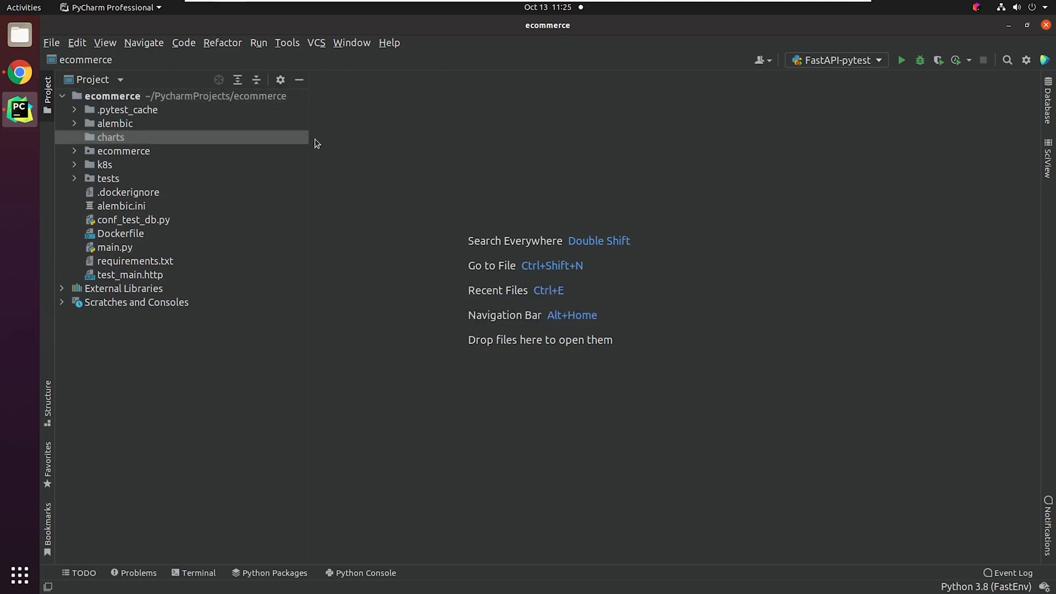
mouse_move(198, 557)
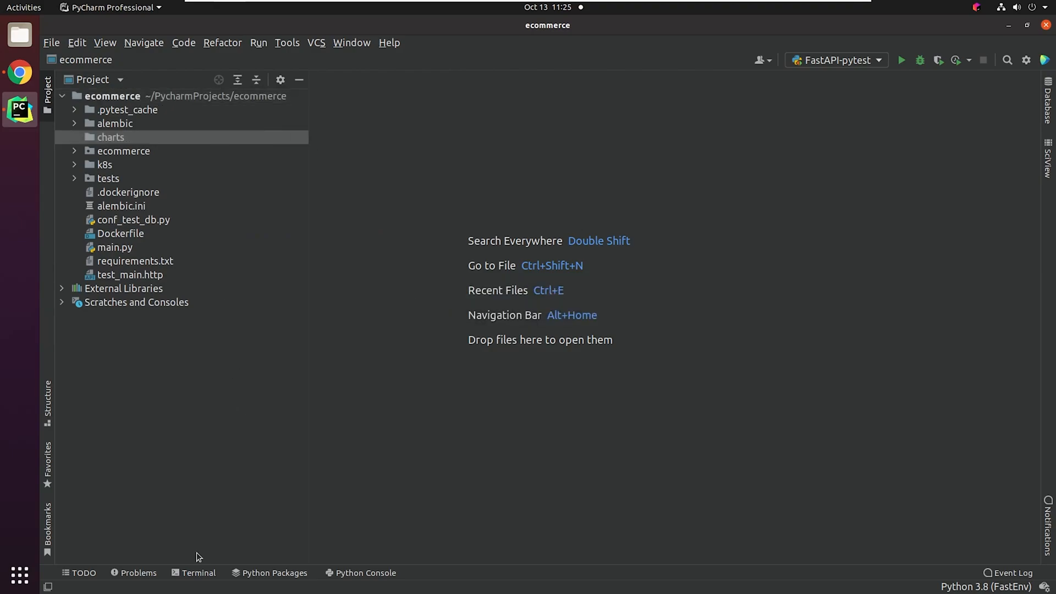
left_click(198, 573)
type("helm create")
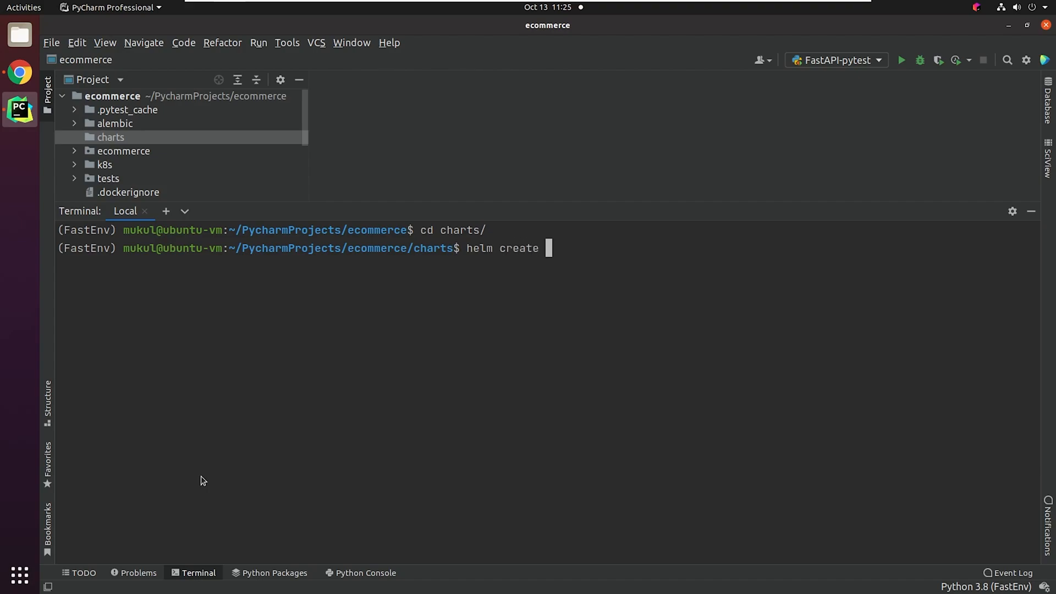
type("fastapi-helm")
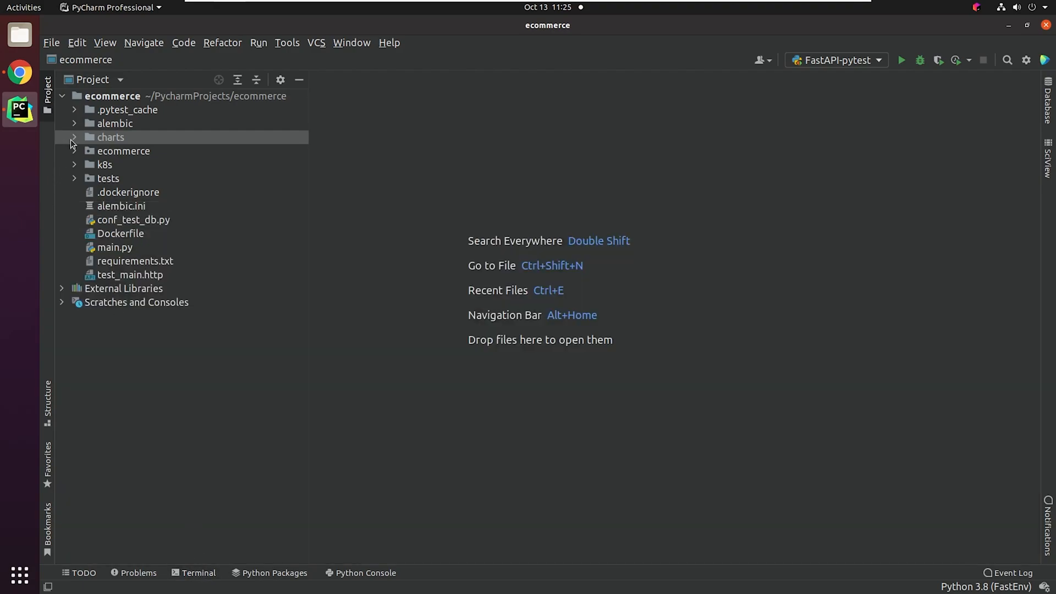
left_click(110, 137)
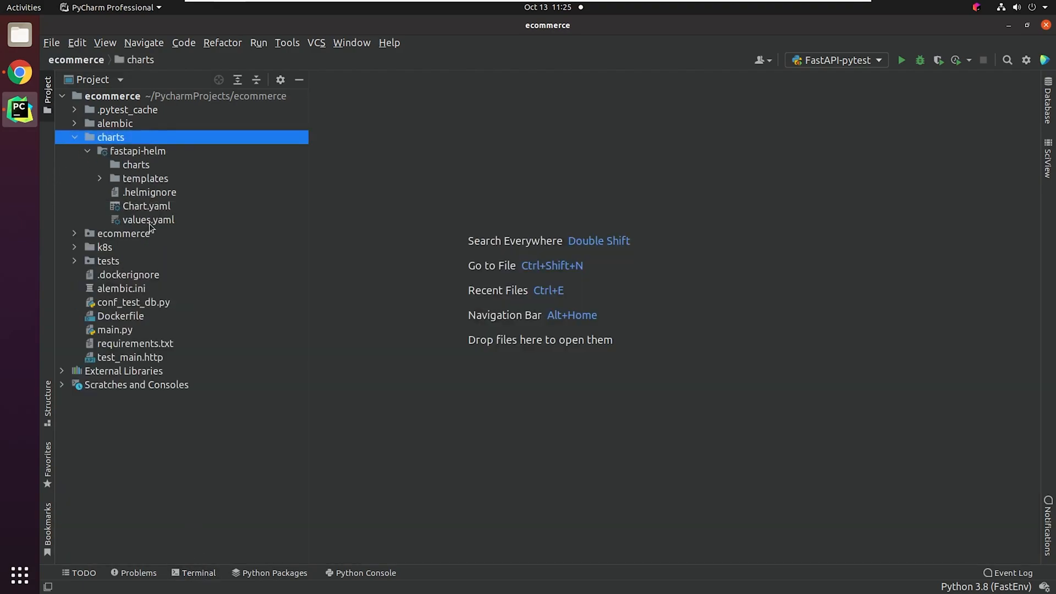
Review Chart.yaml: name fastapi-helm, version 0.1.0, appVersion 1.16.0.
left_click(147, 206)
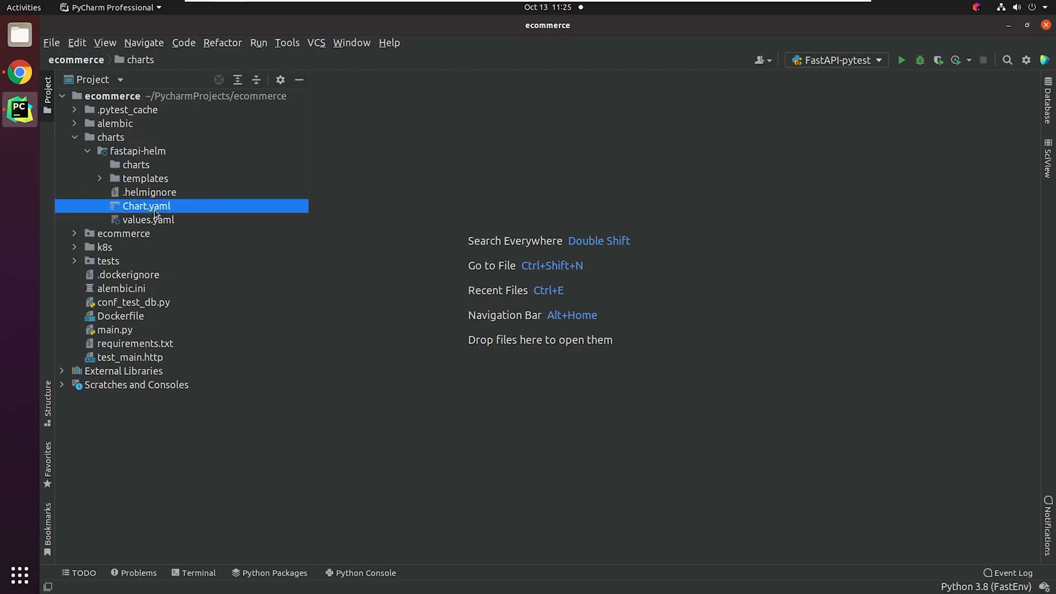
double_click(146, 205)
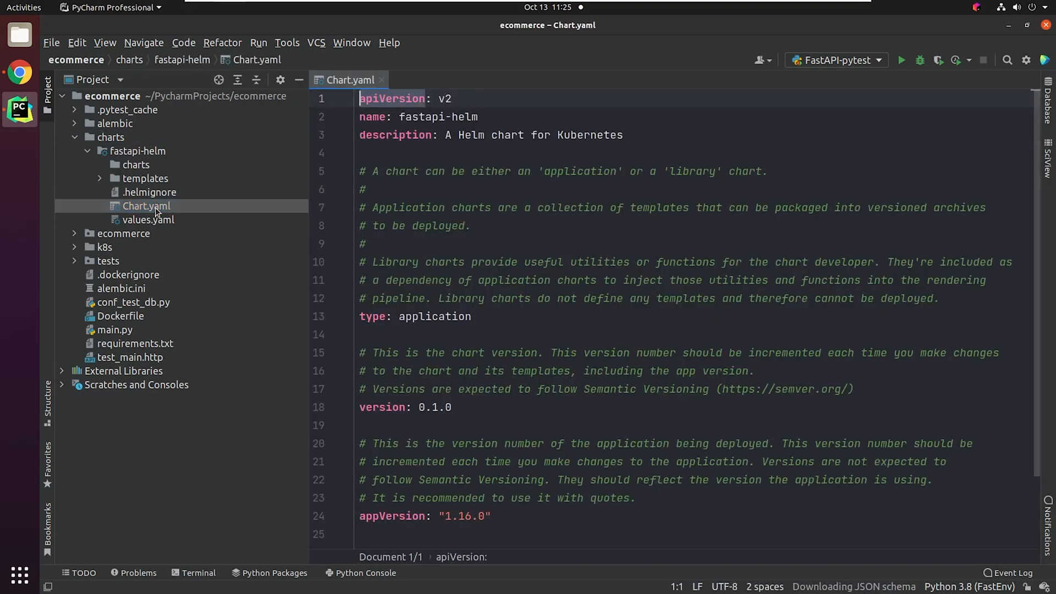
left_click(46, 88)
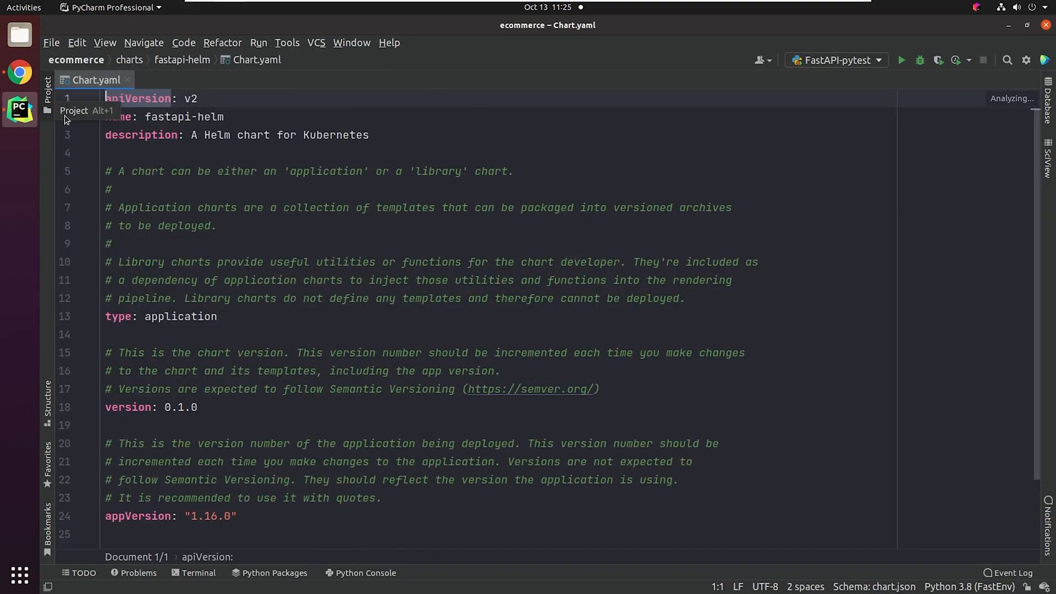
scroll("down", 3)
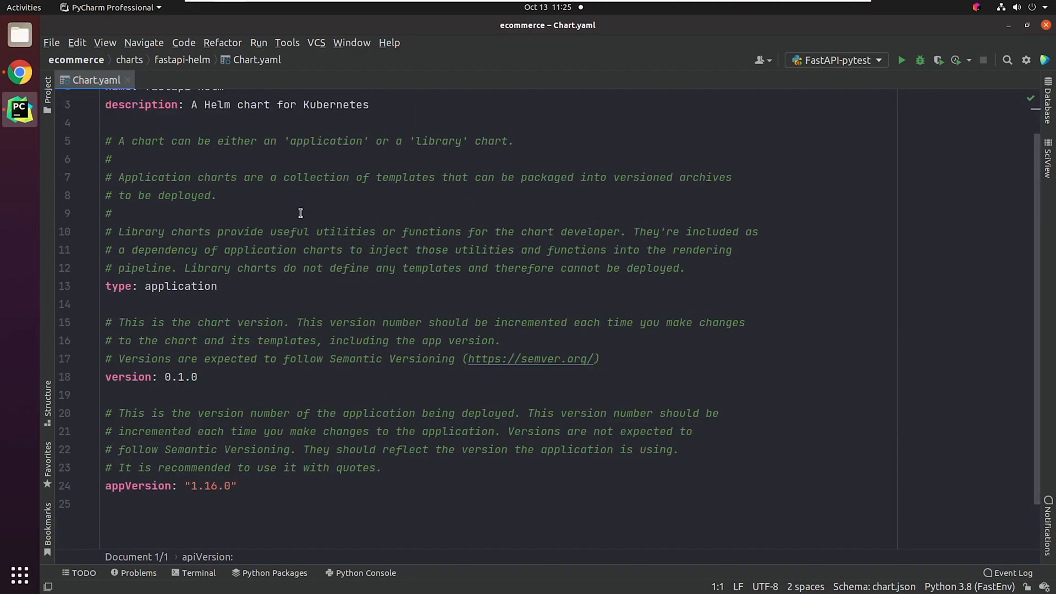
left_click(46, 88)
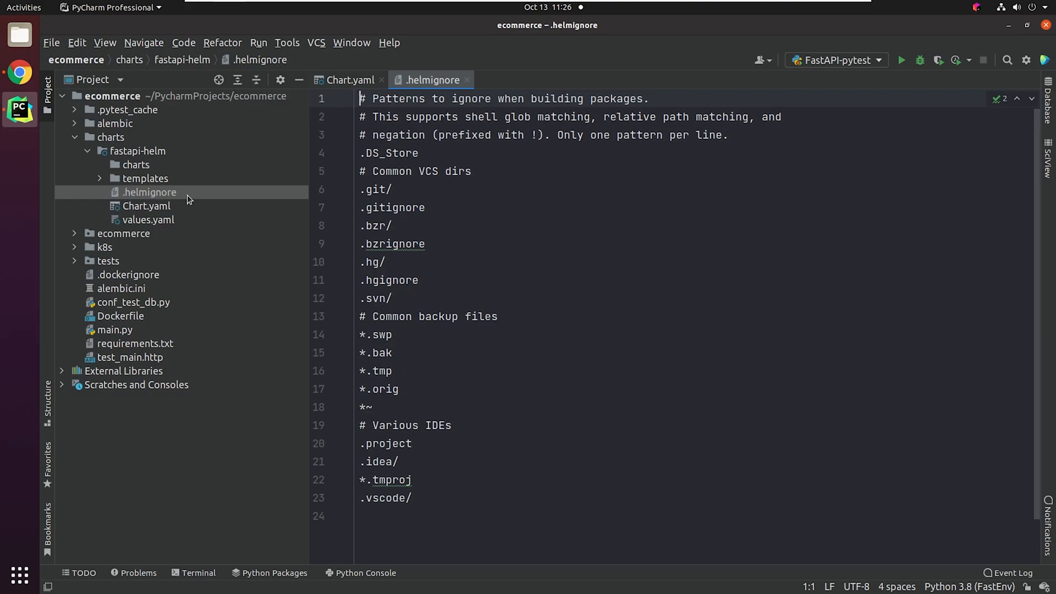
mouse_move(162, 176)
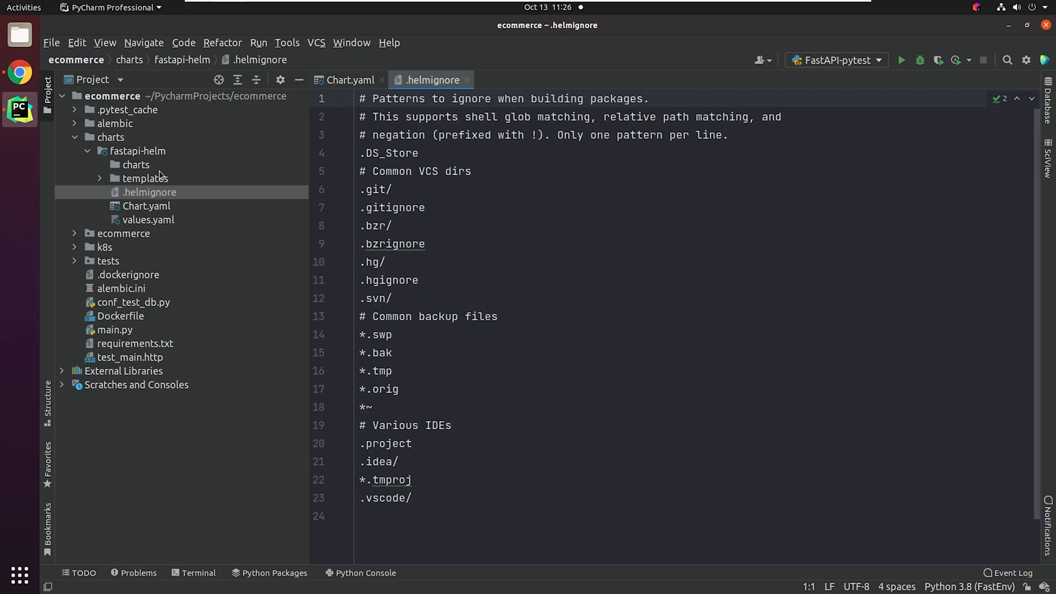
Expand the chart's templates folder to reveal its template files.
left_click(137, 164)
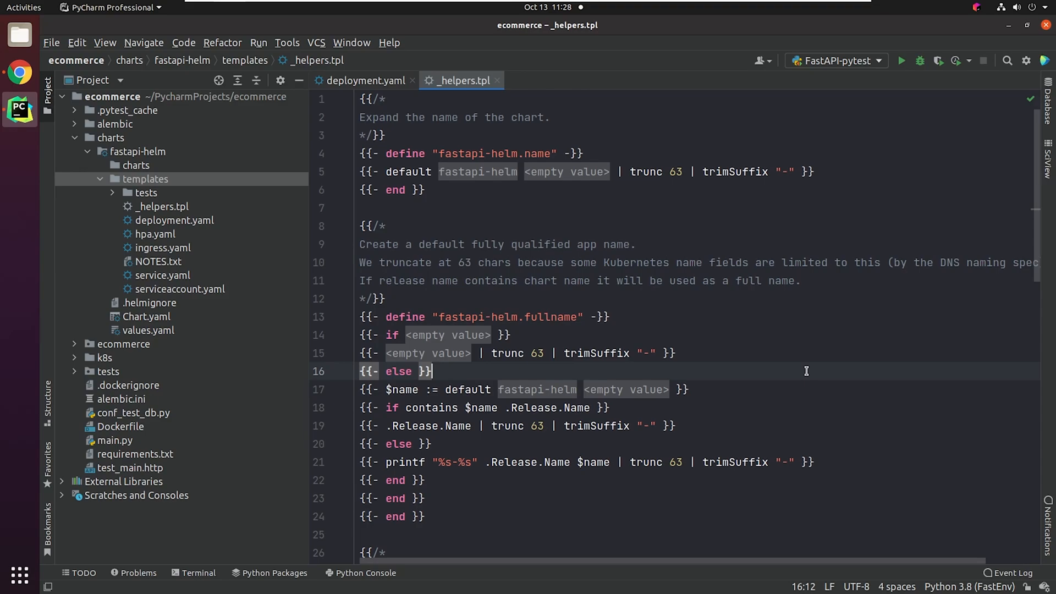
mouse_move(277, 224)
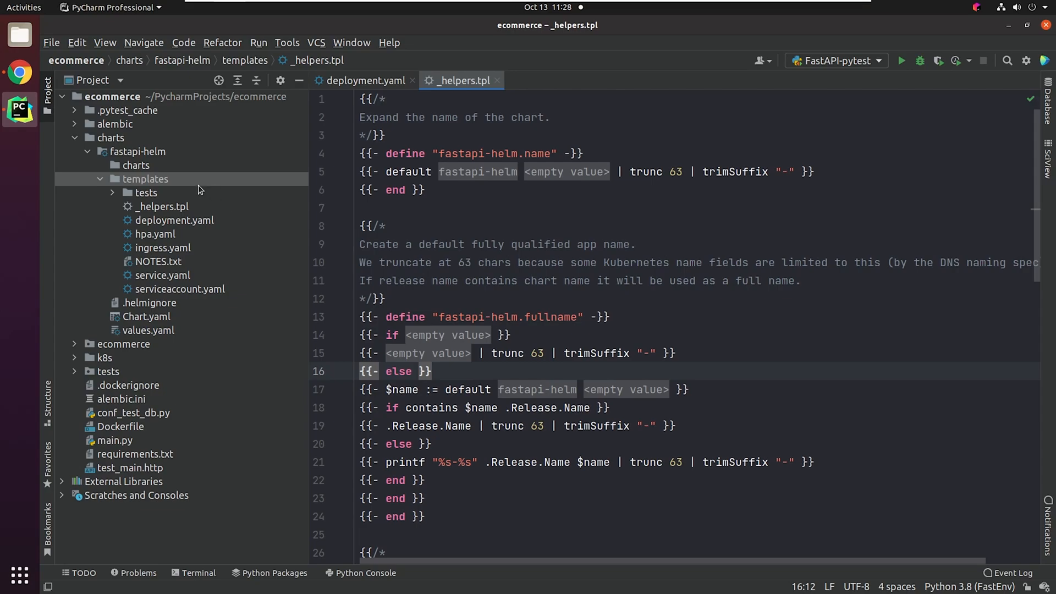
Expand the templates tests subfolder to reveal test-connection.yaml.
left_click(145, 193)
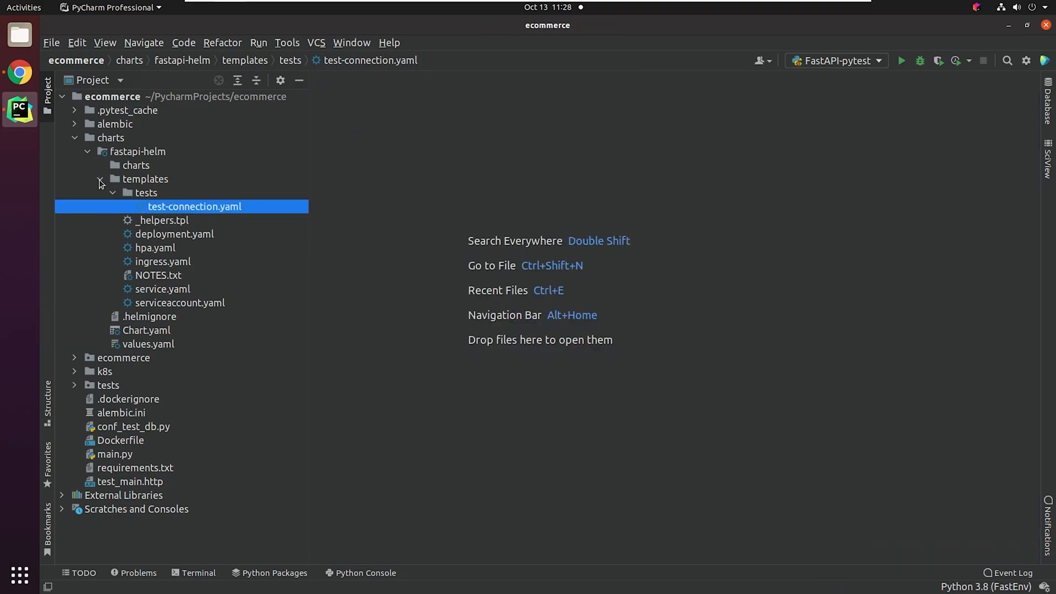
Review values.yaml defaults such as replicaCount 1, nginx image, service and ingress settings.
left_click(99, 179)
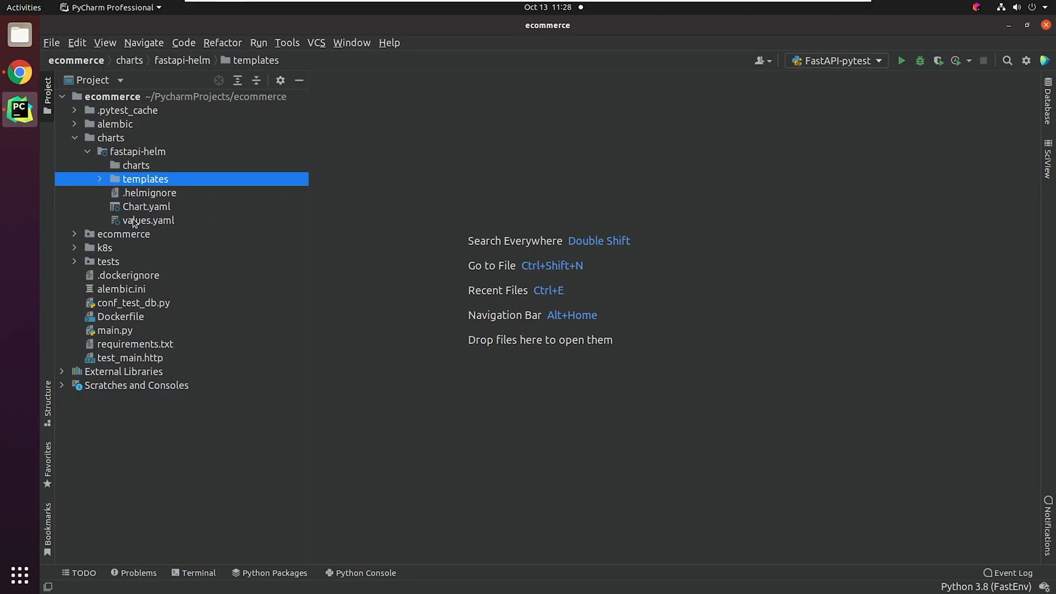
double_click(147, 220)
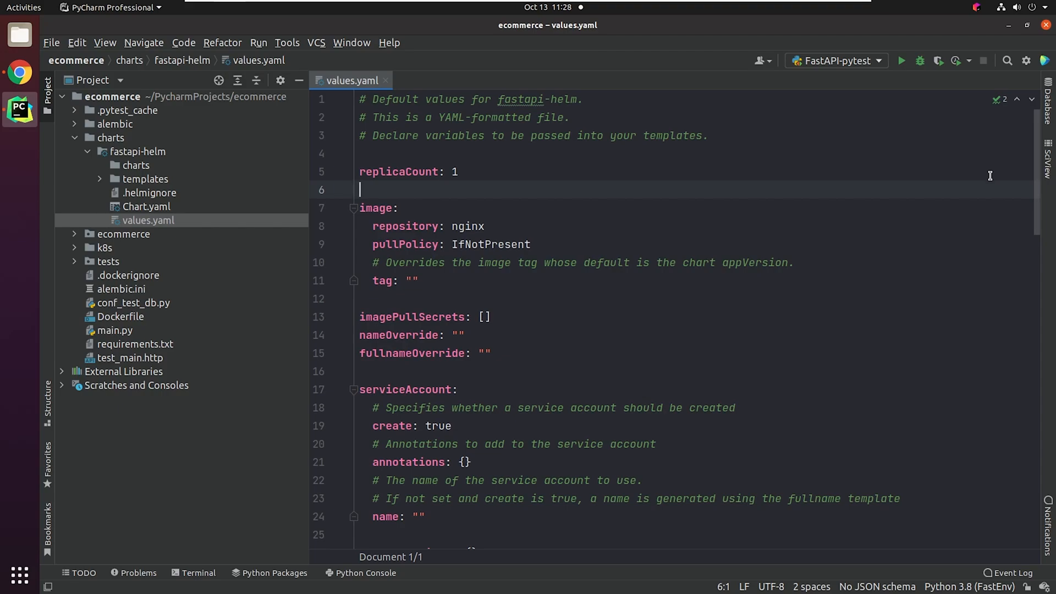
mouse_move(979, 183)
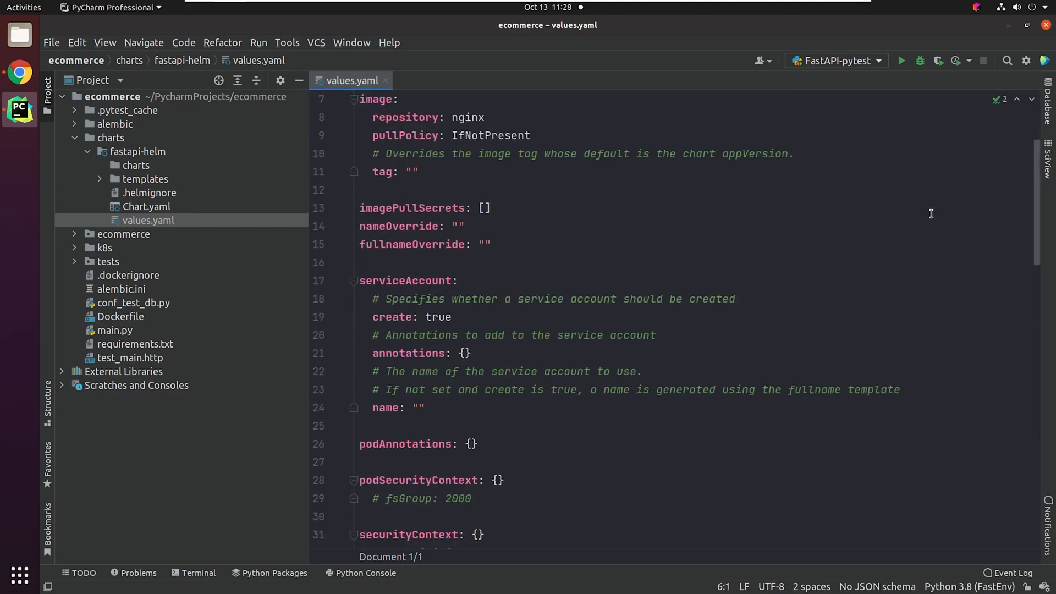
scroll("down", 3)
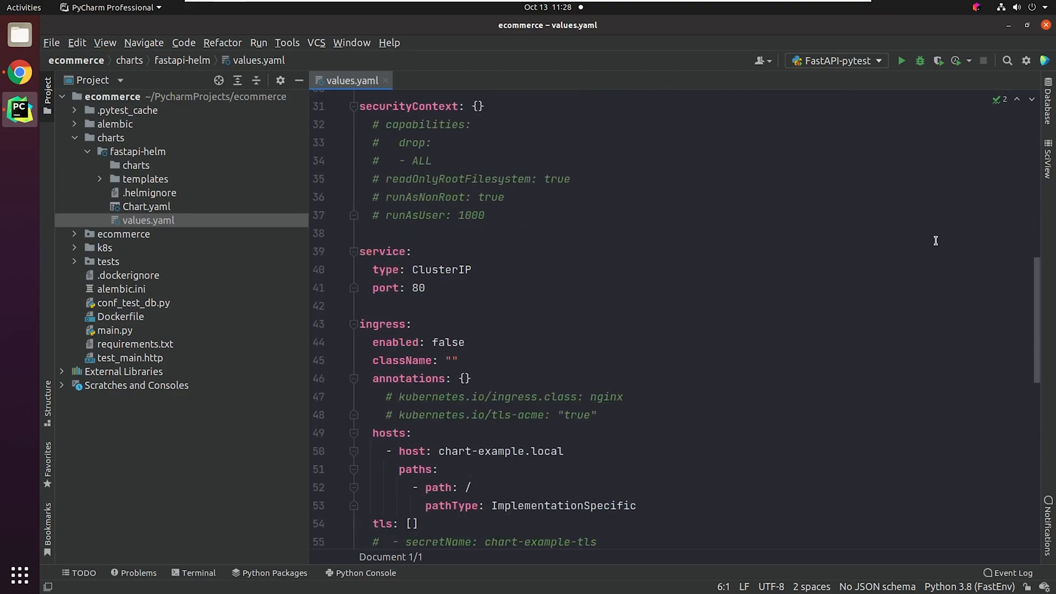
scroll("down", 3)
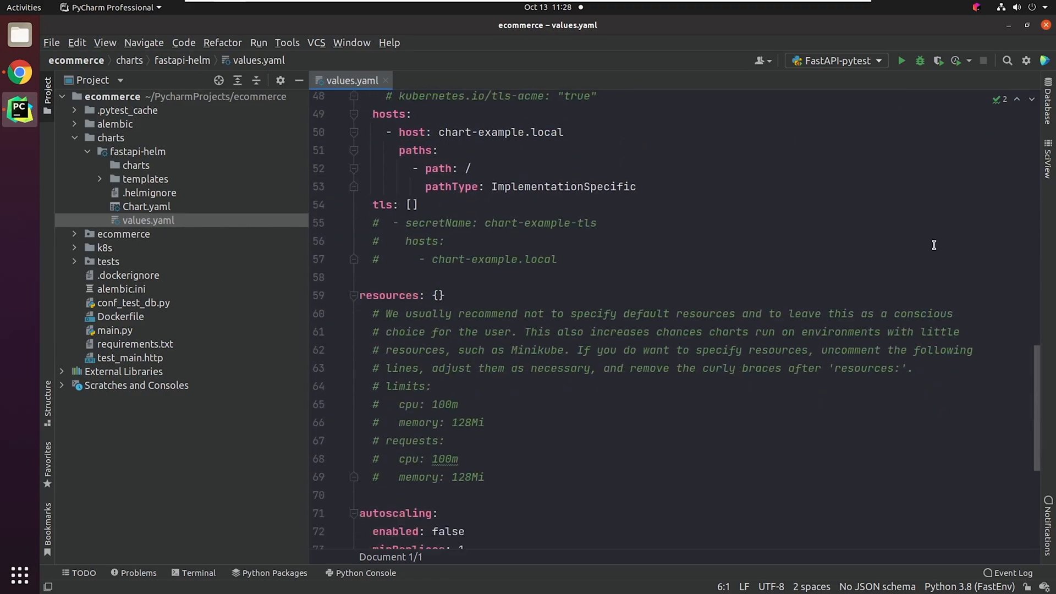
scroll("down", 3)
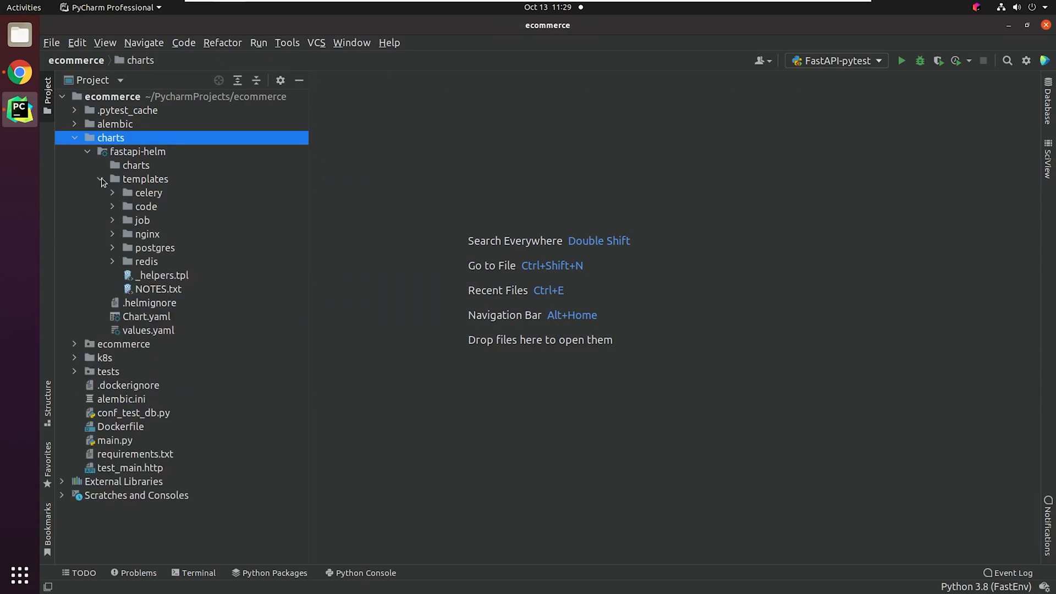
Set replicas to 3 in the nginx deployment template and close it.
left_click(154, 248)
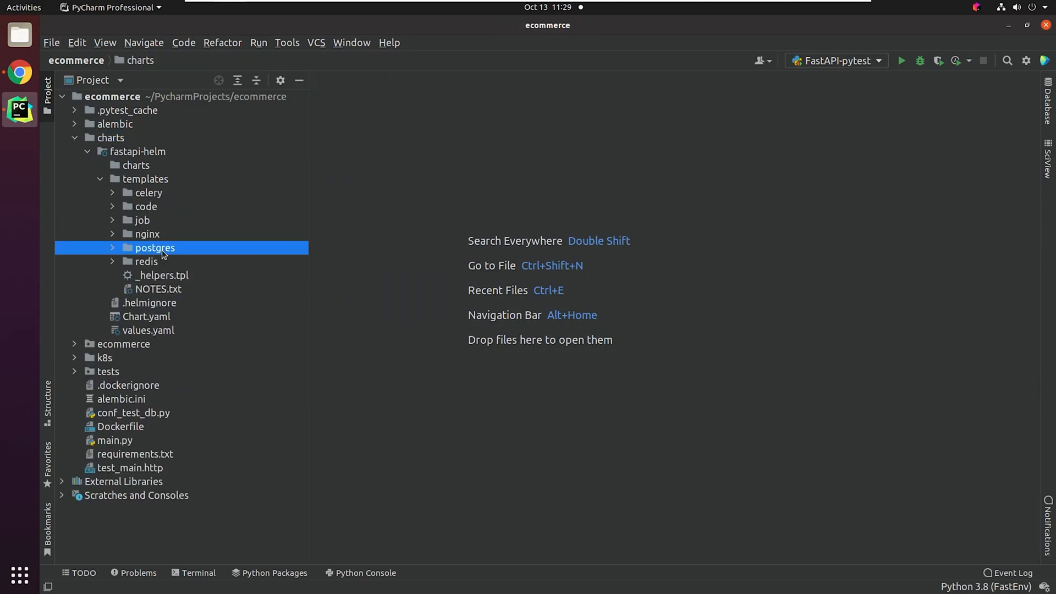
left_click(155, 247)
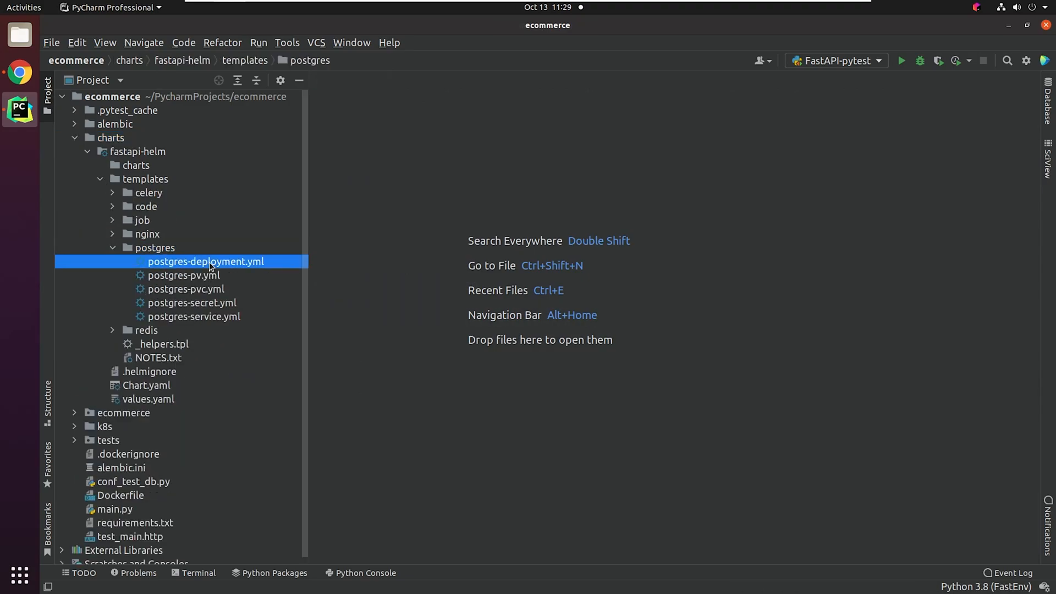
double_click(206, 262)
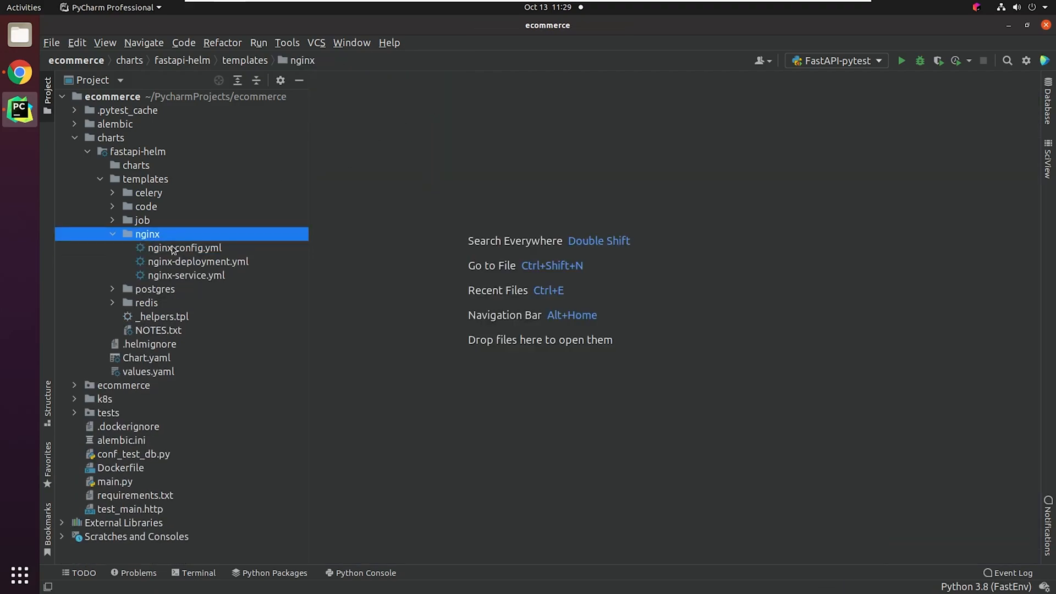
double_click(198, 262)
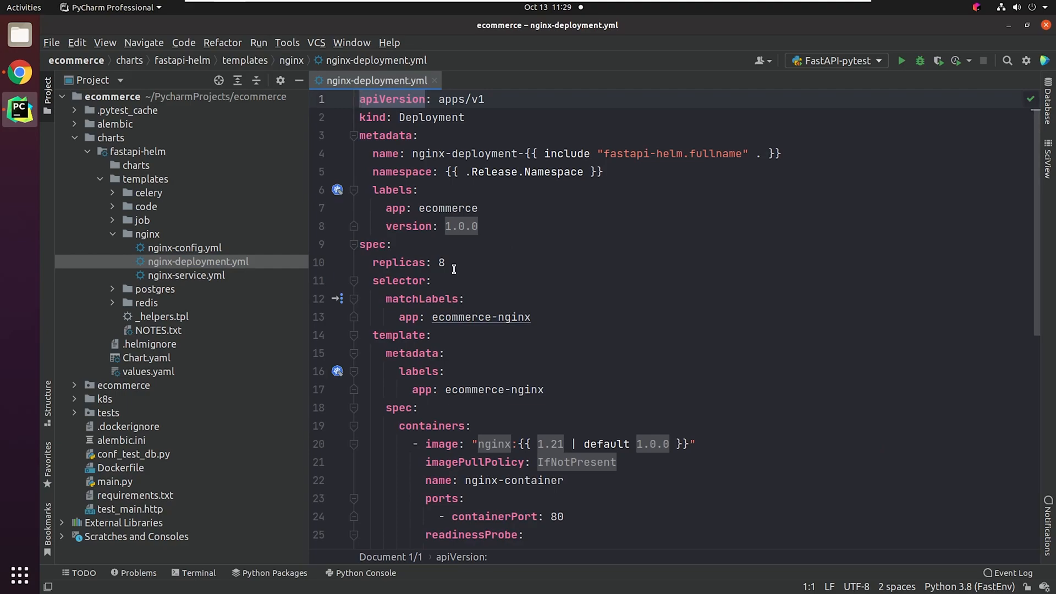
mouse_move(442, 263)
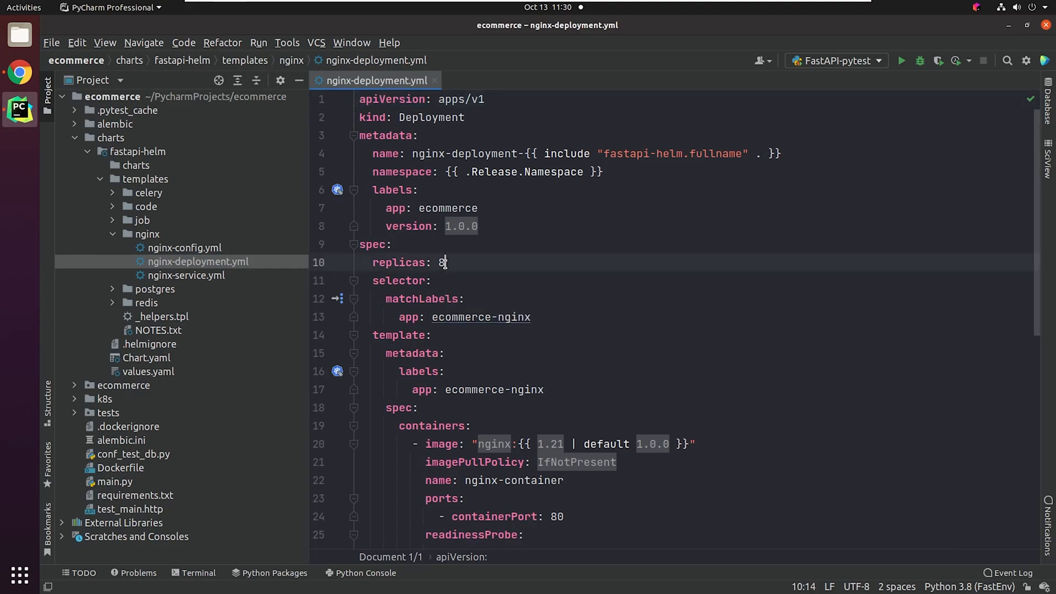
double_click(440, 261)
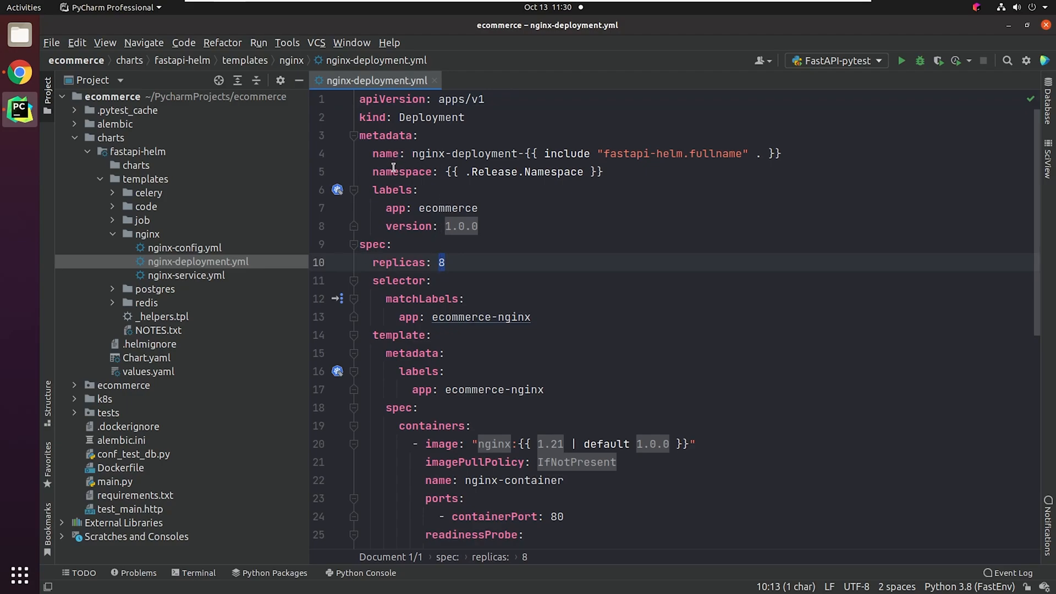
type("1")
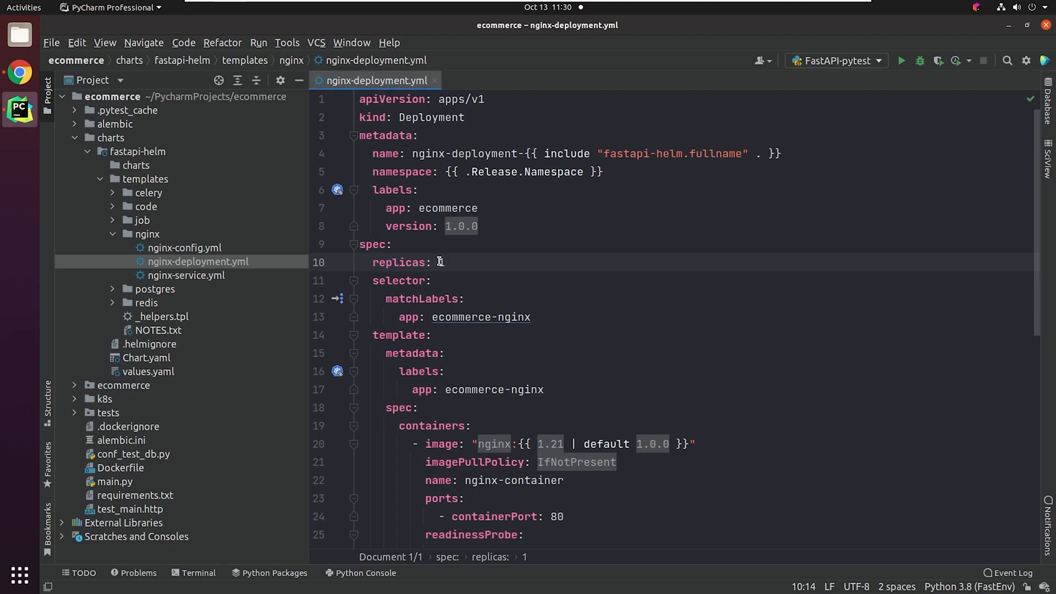
type("3")
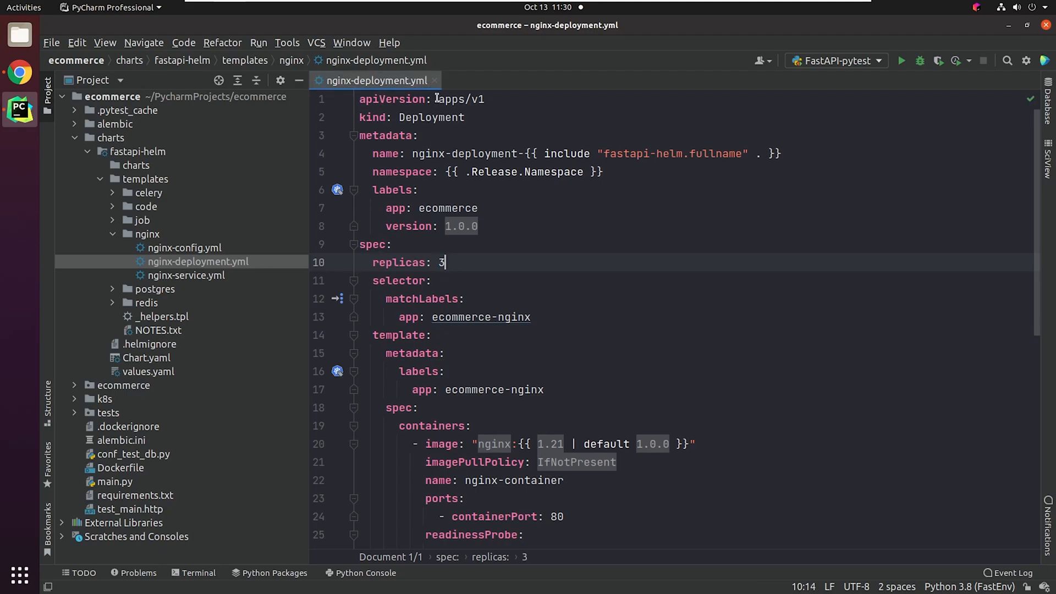
left_click(434, 81)
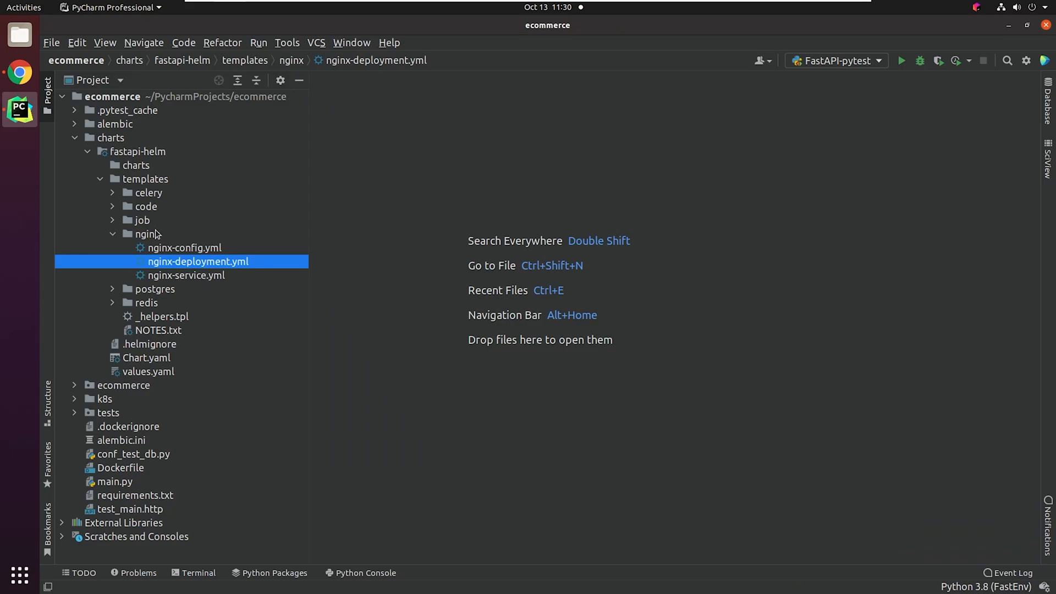
Set replicas to 3 in the code deployment template, then recheck the nginx one.
left_click(145, 207)
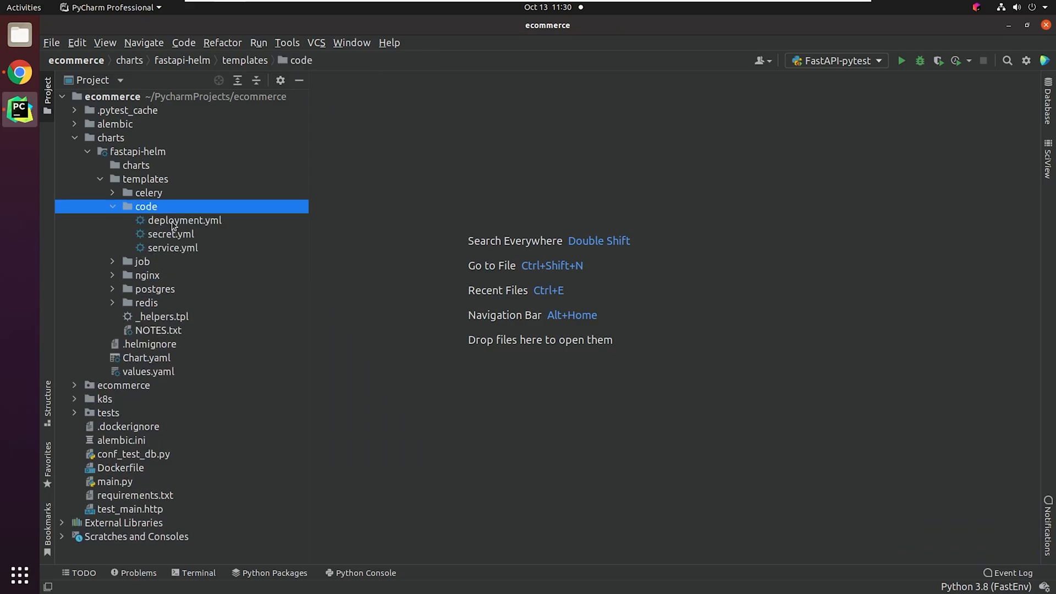
double_click(185, 220)
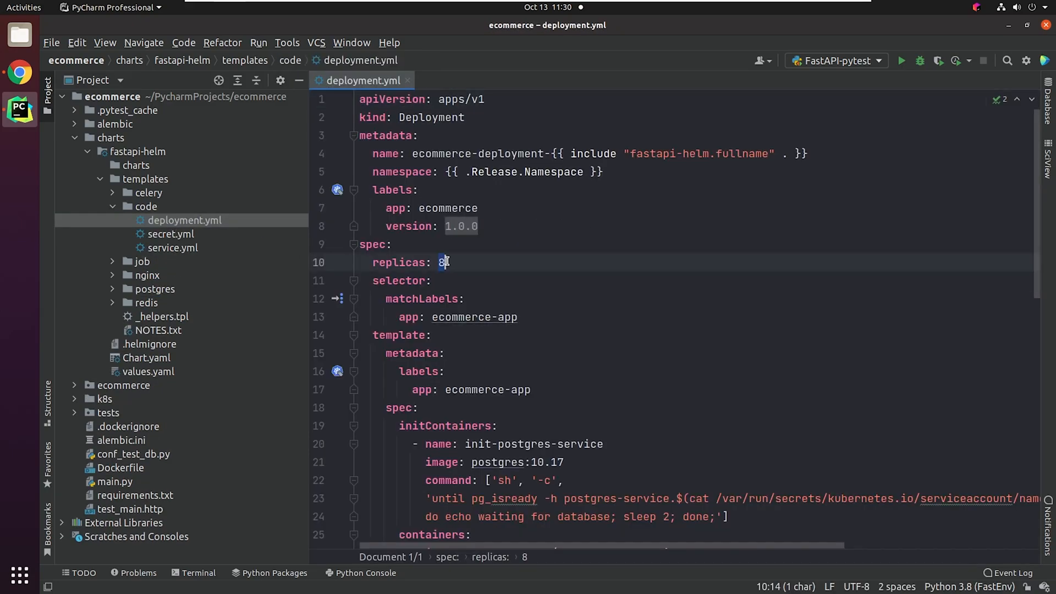
type("3")
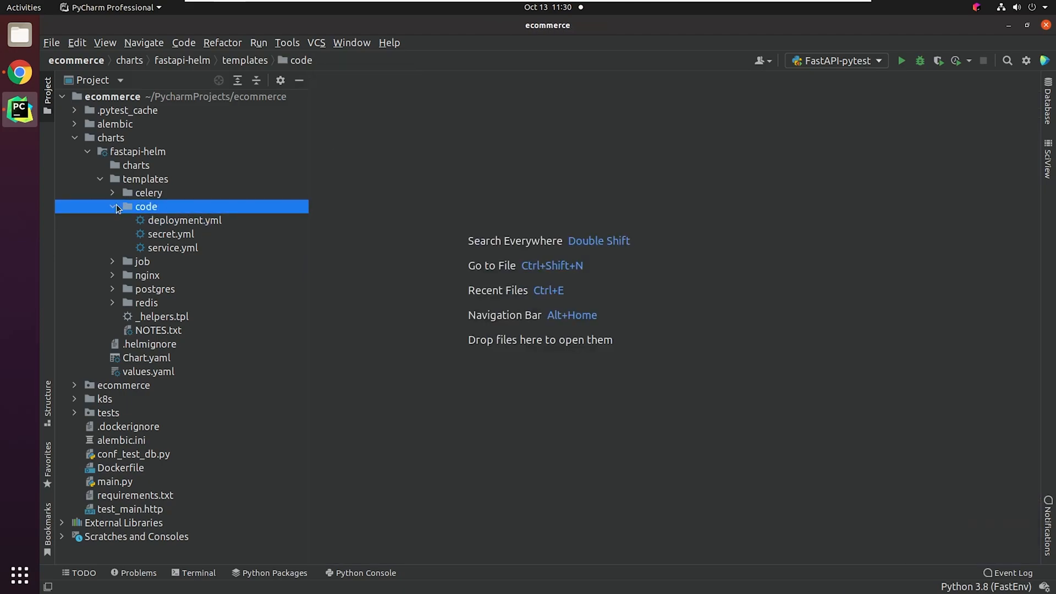
left_click(146, 233)
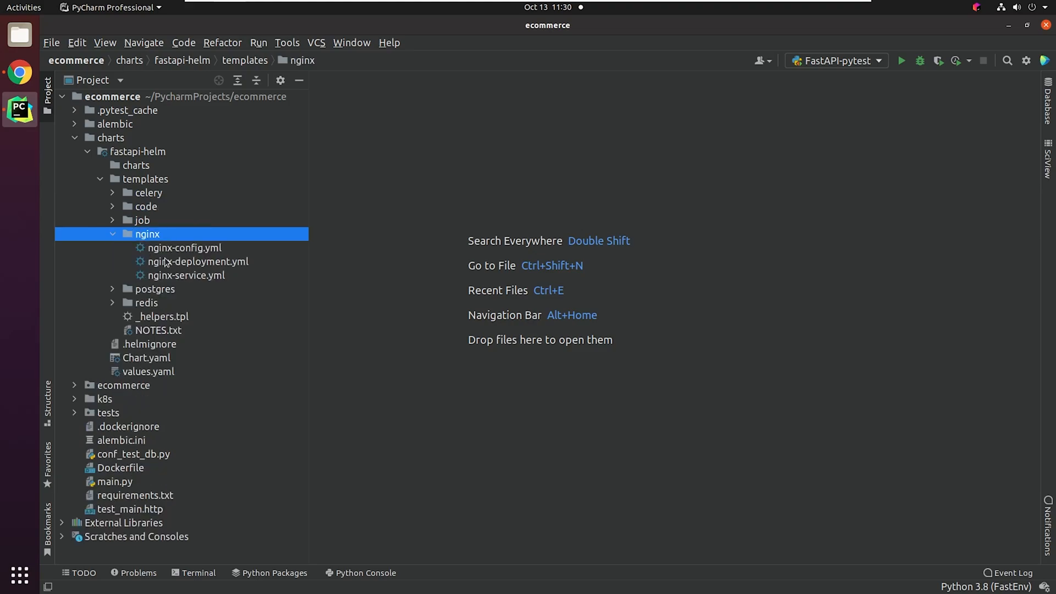
double_click(198, 262)
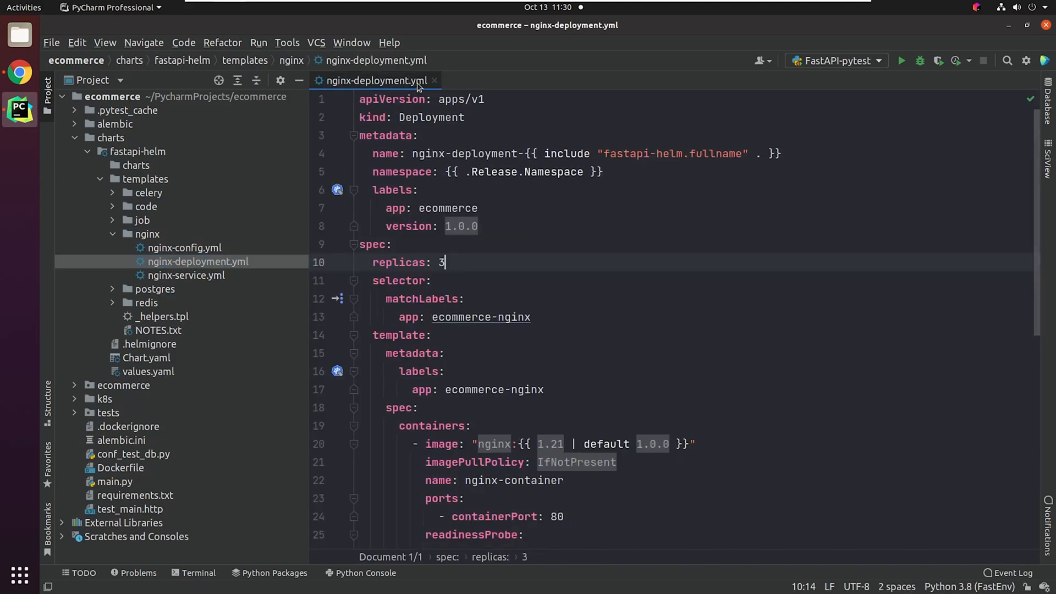
left_click(434, 80)
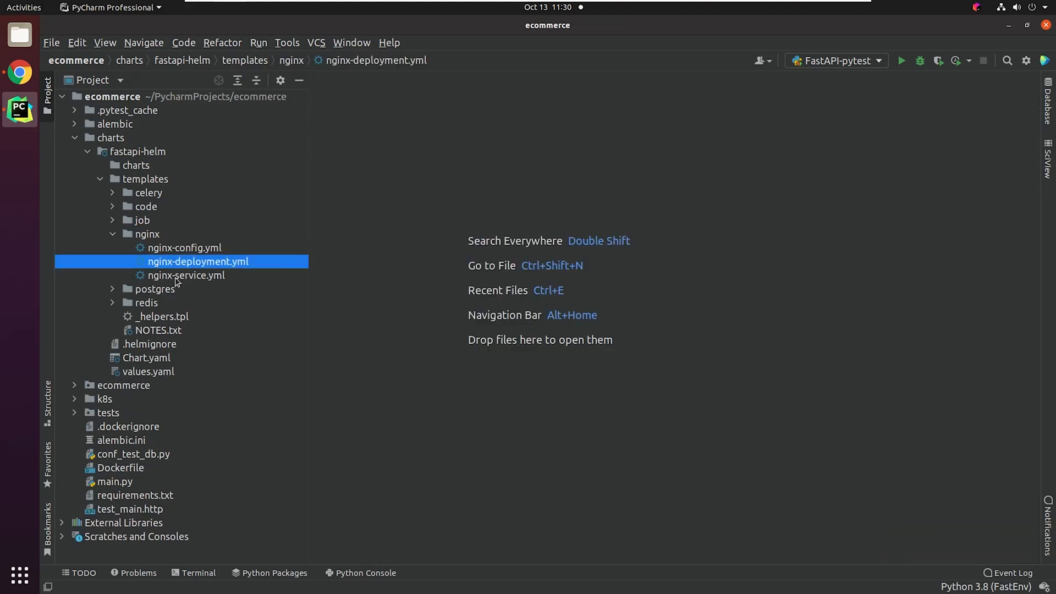
Set the Postgres deployment limits to 512Mi memory and 0.5 CPU, then close the file.
left_click(112, 233)
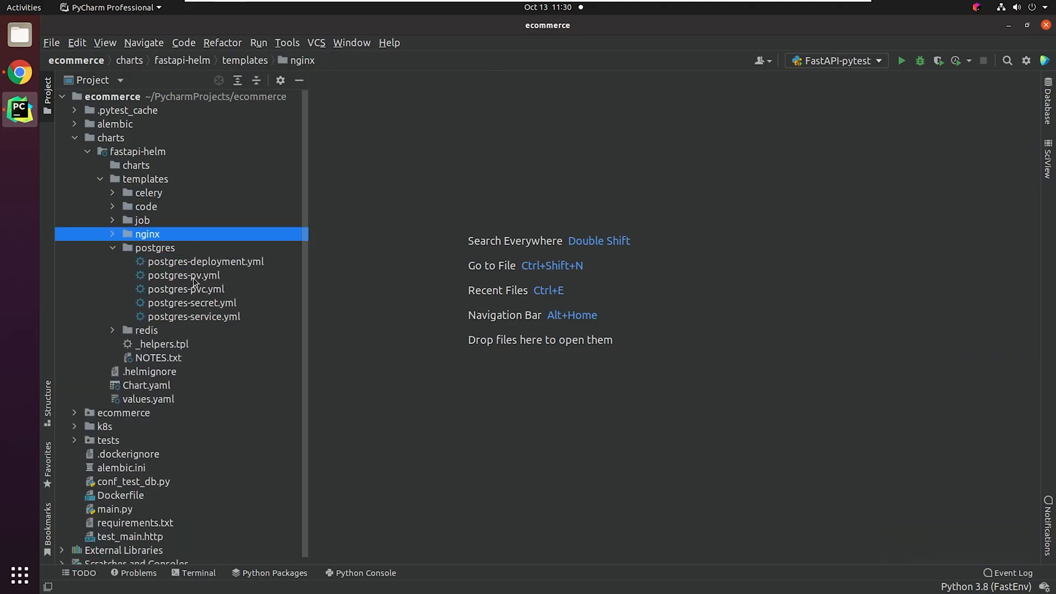
double_click(206, 262)
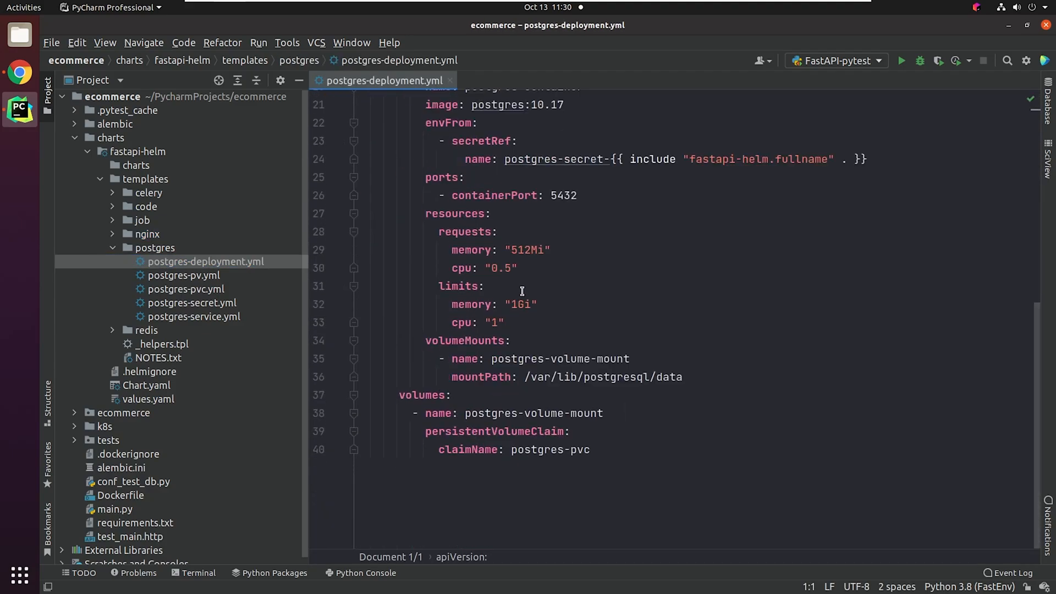
mouse_move(88, 148)
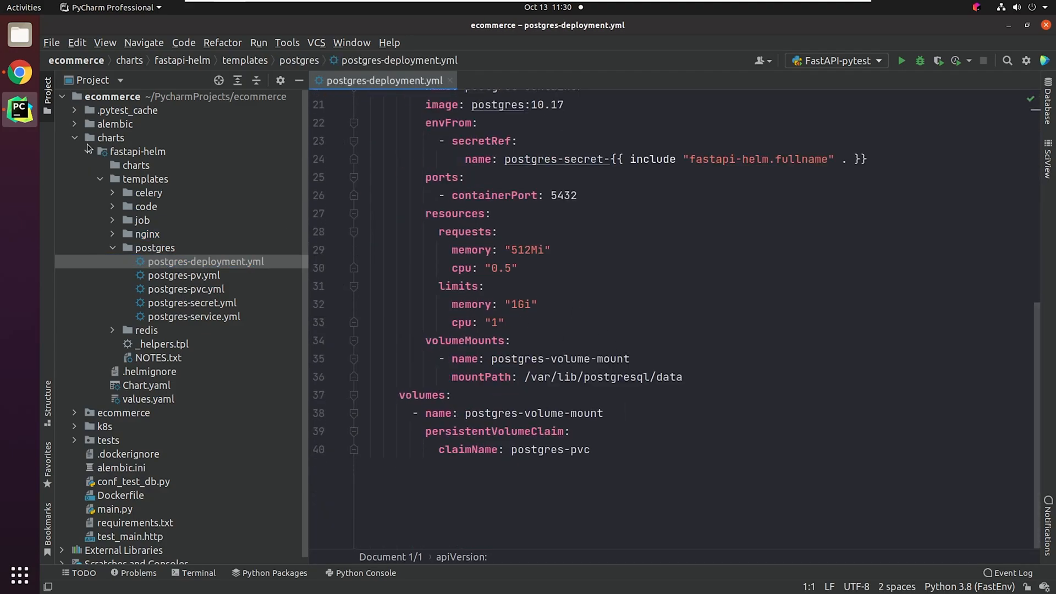
left_click(105, 412)
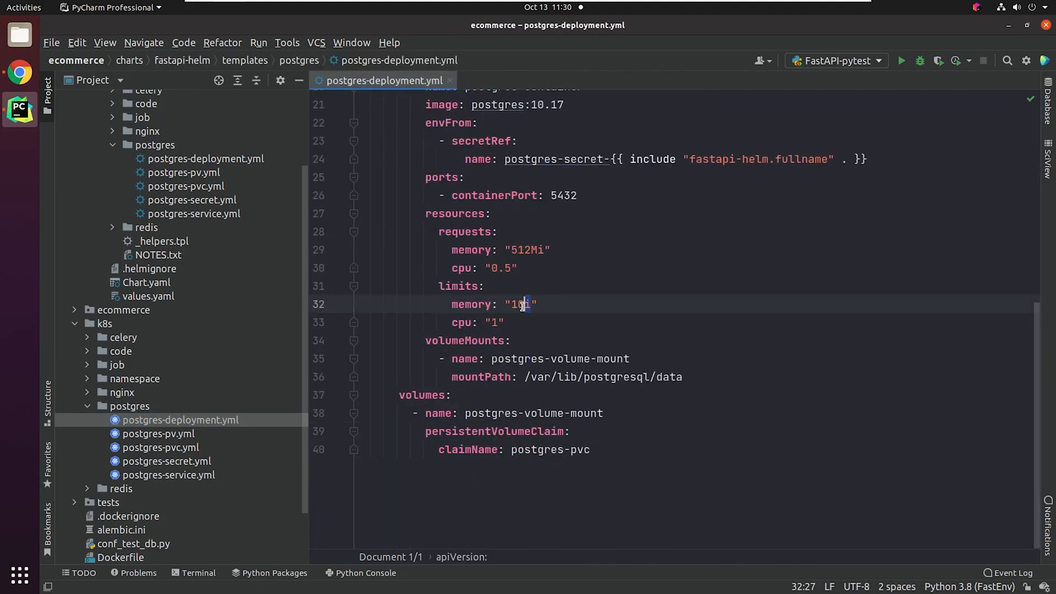
type("Gi")
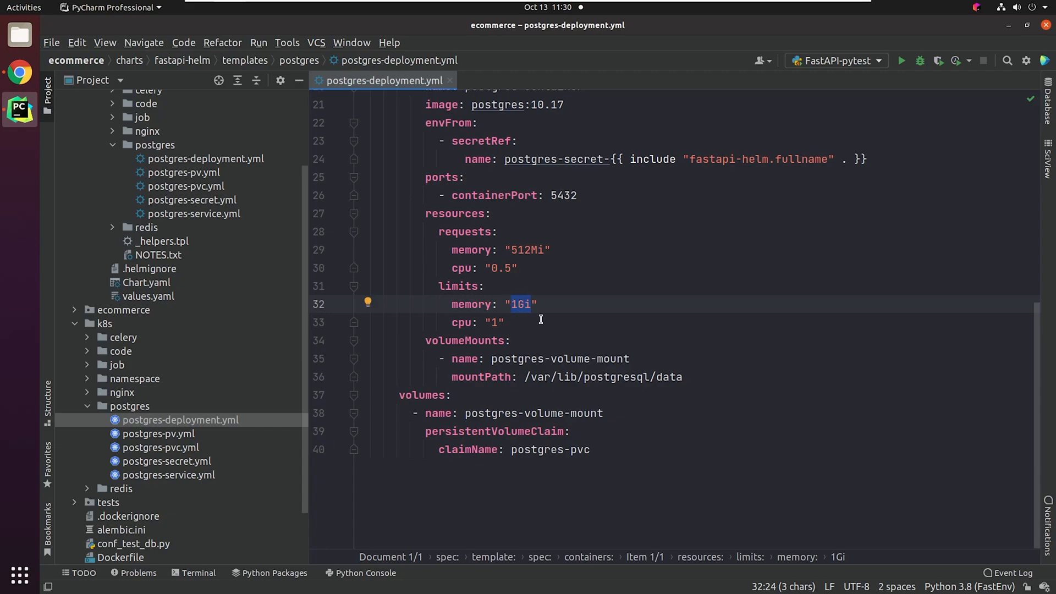
type("512Mi")
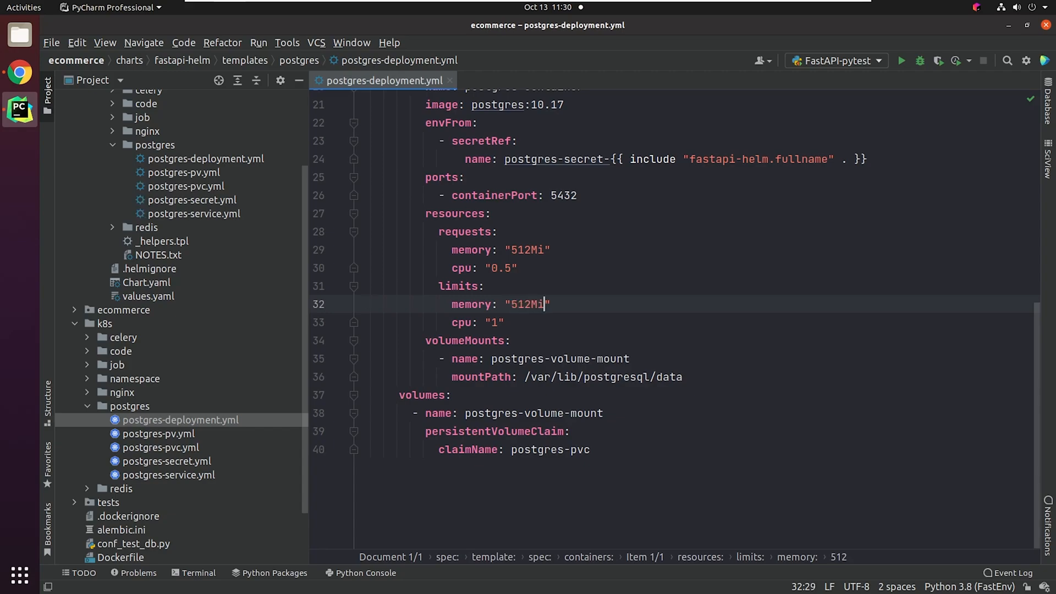
key("BackSpace")
type("0.5")
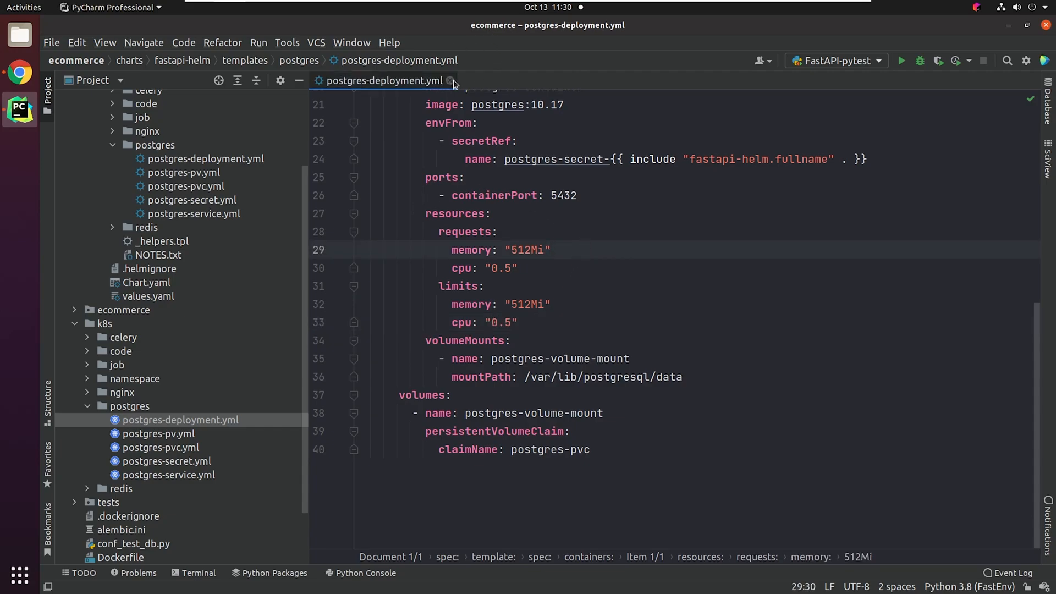
left_click(448, 80)
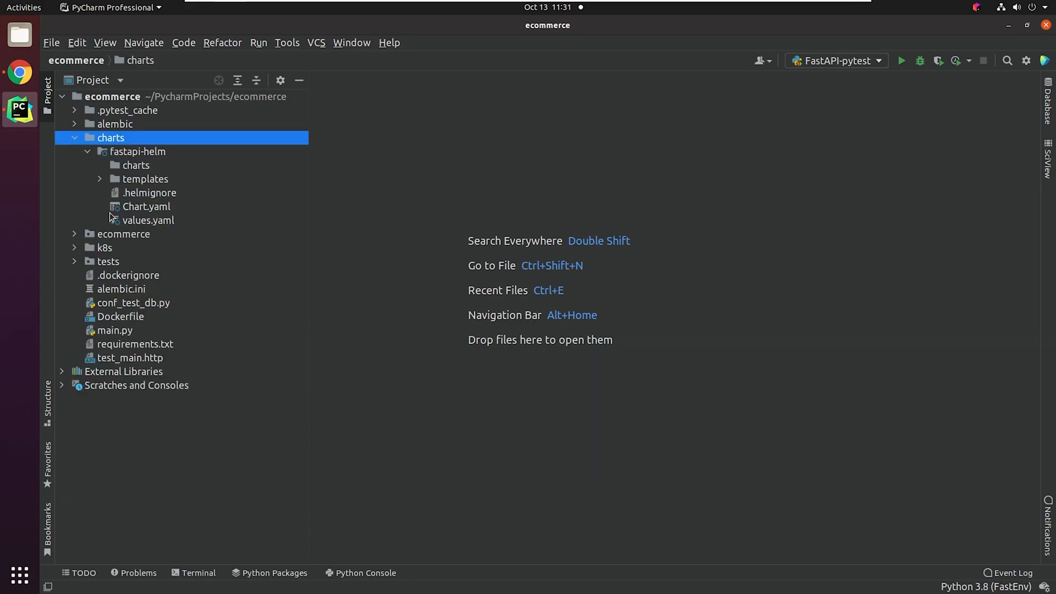
Review values.yaml again, scrolling through replicaCount 1 and the nginx image settings.
double_click(146, 207)
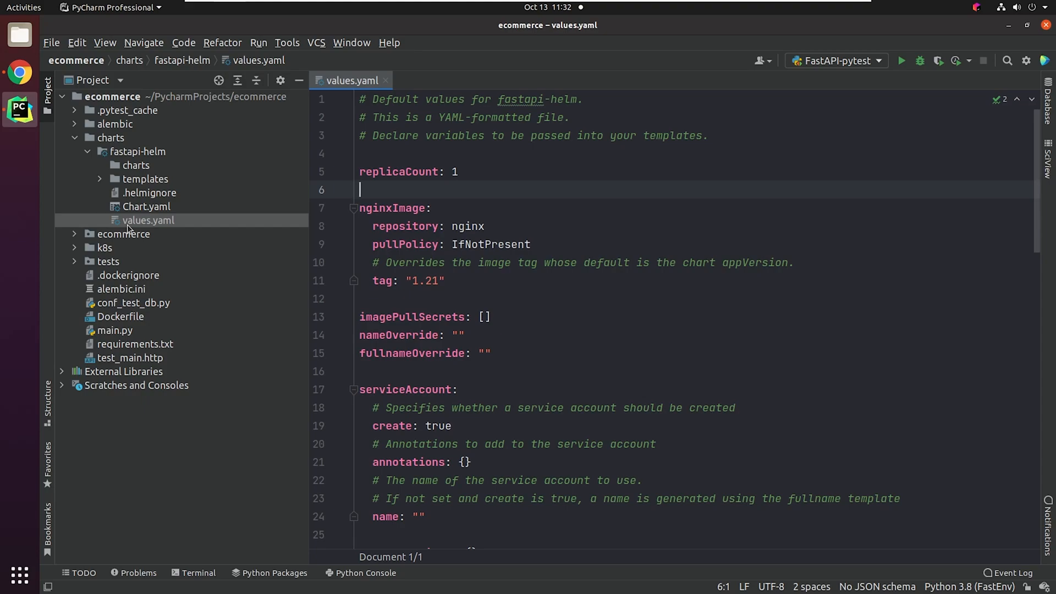
mouse_move(835, 275)
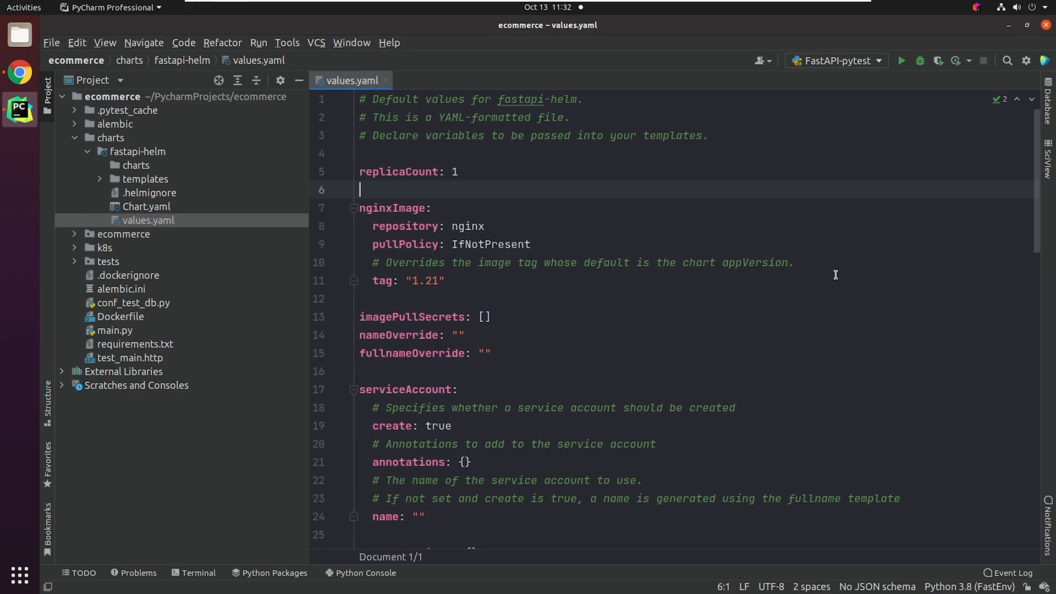
scroll("down", 3)
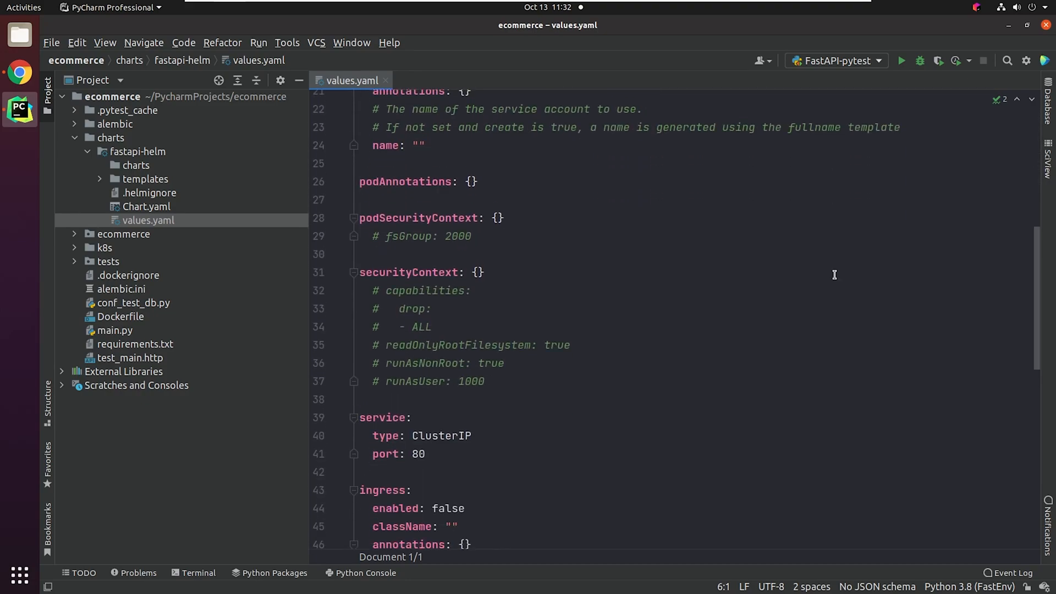
scroll("down", 3)
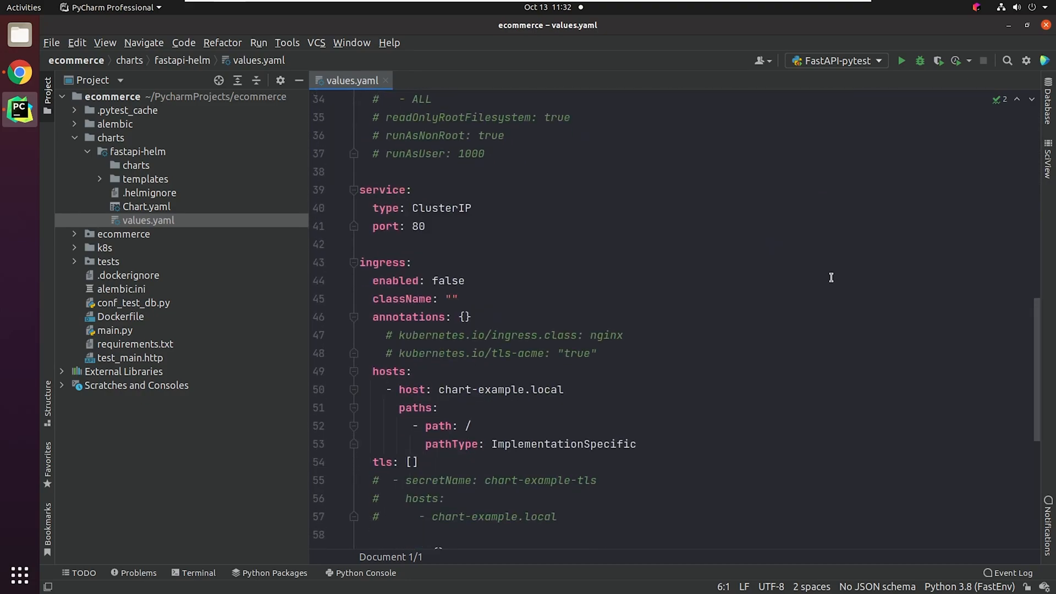
scroll("down", 3)
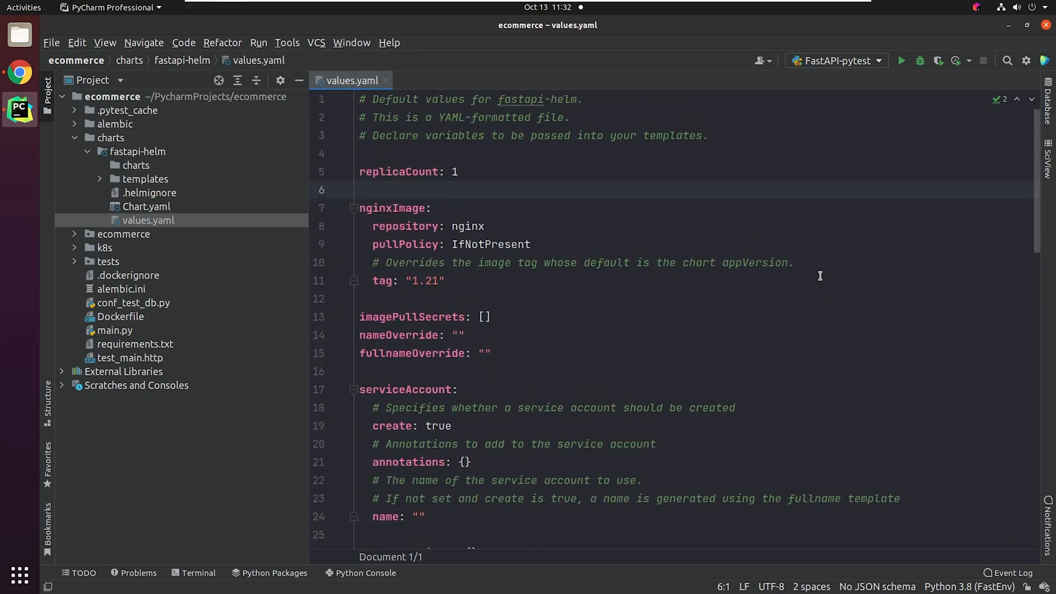
Review the code deployment template, then reference {{ .Values.nginxImage.repository }} in the nginx deployment.
left_click(386, 80)
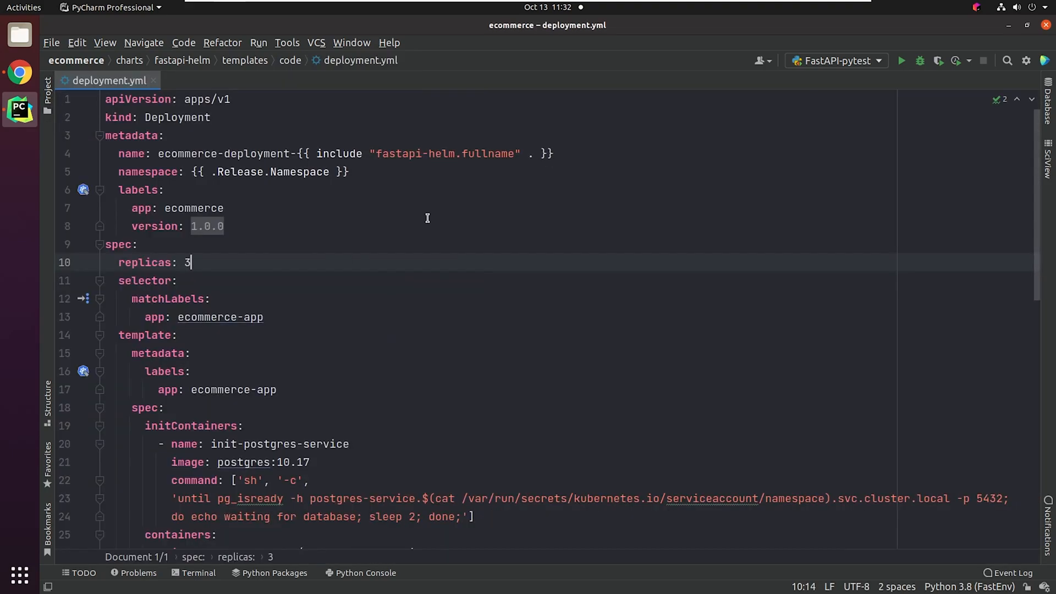
mouse_move(473, 165)
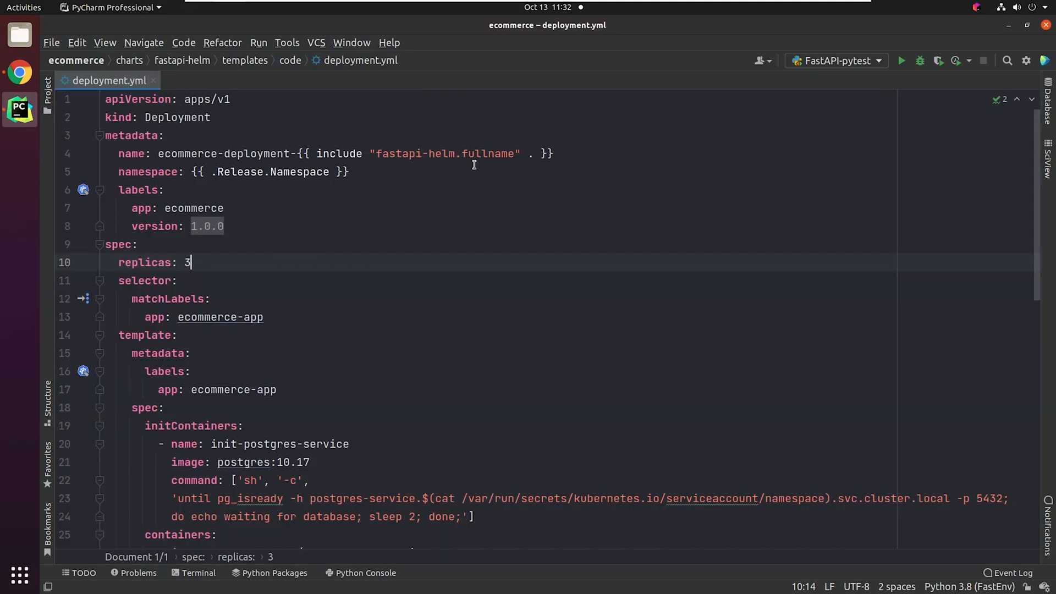
scroll("down", 3)
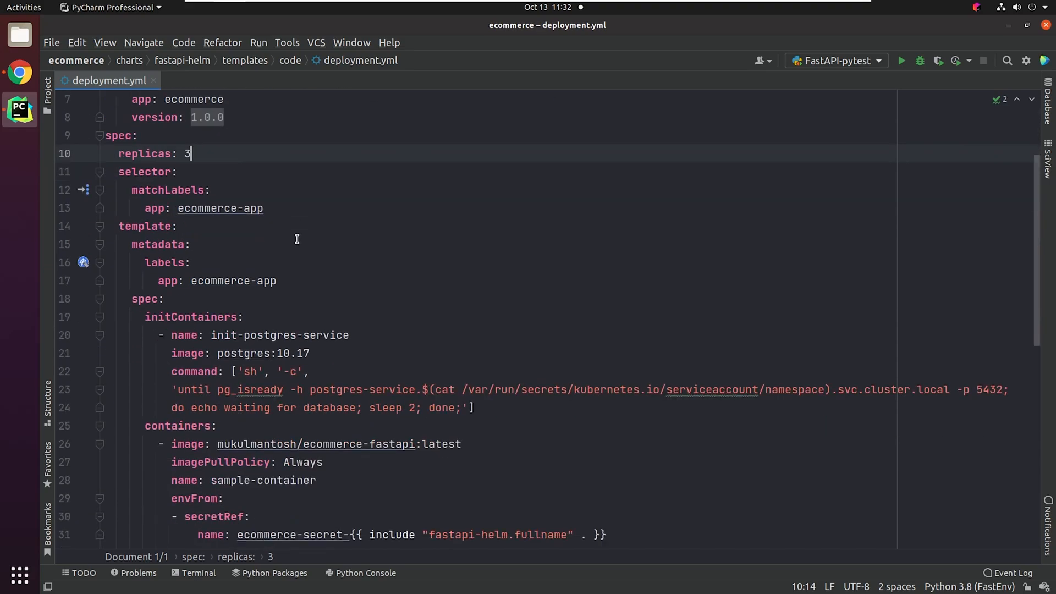
scroll("down", 3)
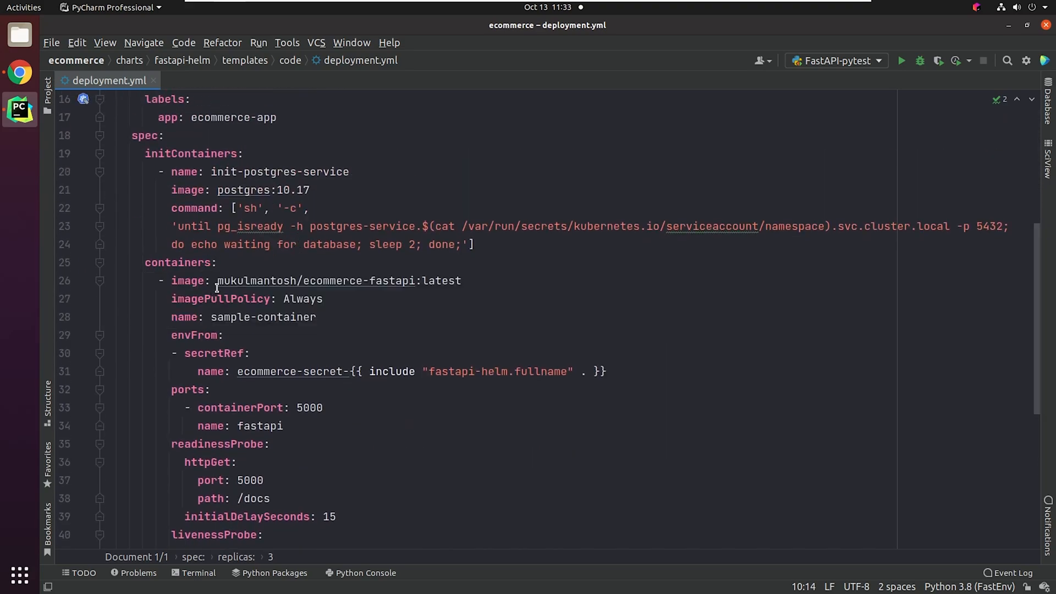
mouse_move(449, 454)
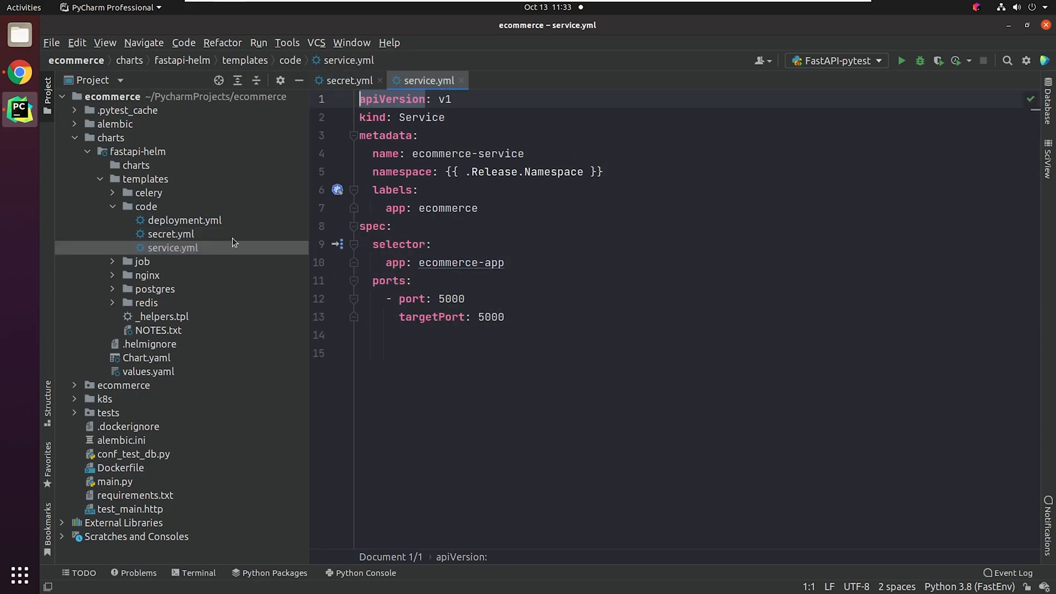
left_click(146, 275)
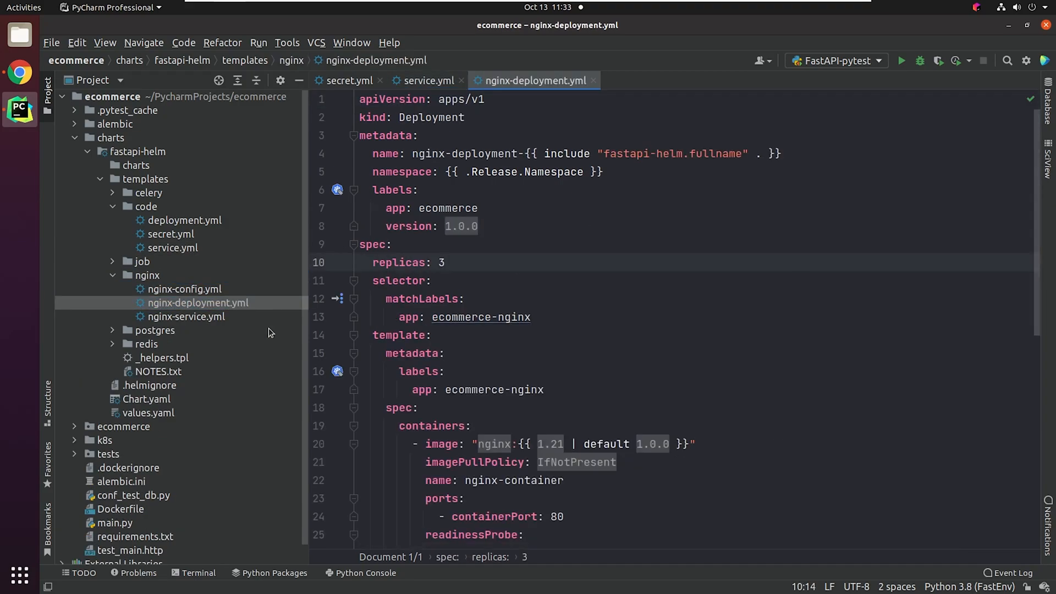
type("{{ .Values.nginxImage.repository }}")
type("helm inst")
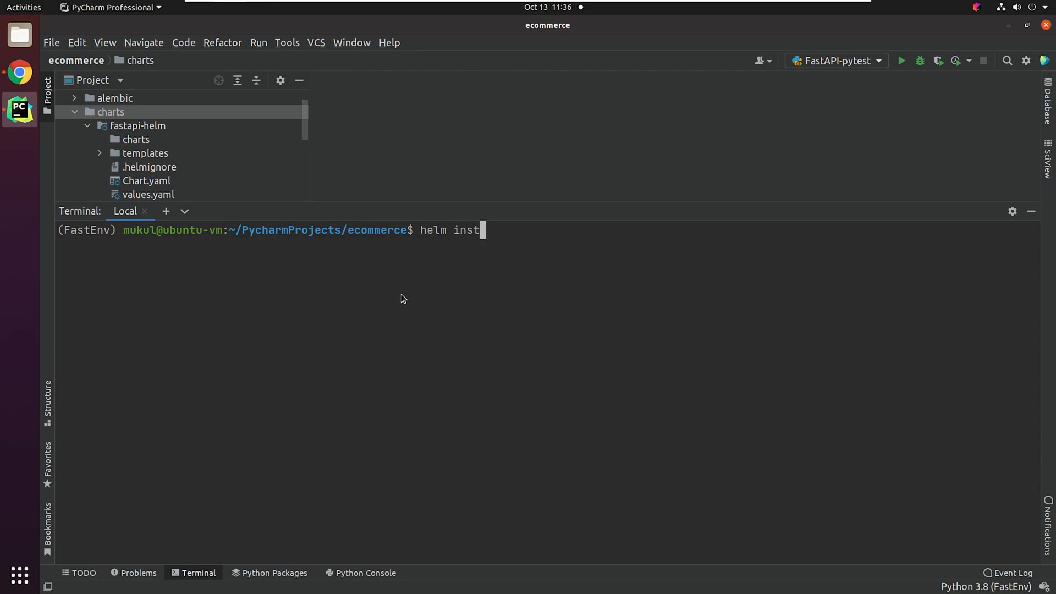
Install release myapp from fastapi-helm into namespace fastapi-project with --create-namespace, from the charts folder.
type("all myapp fast")
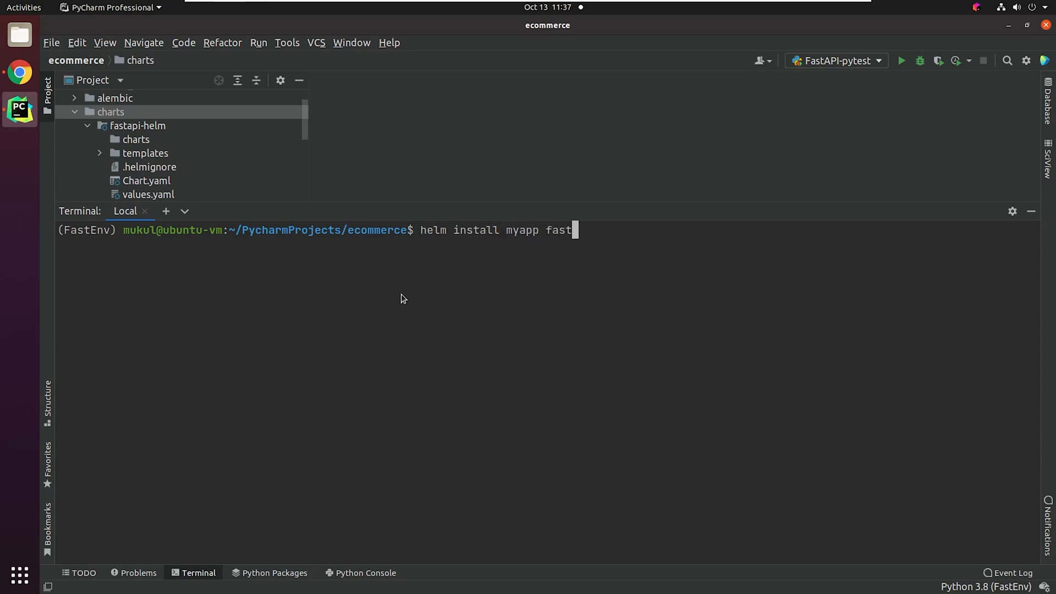
type("api-helm")
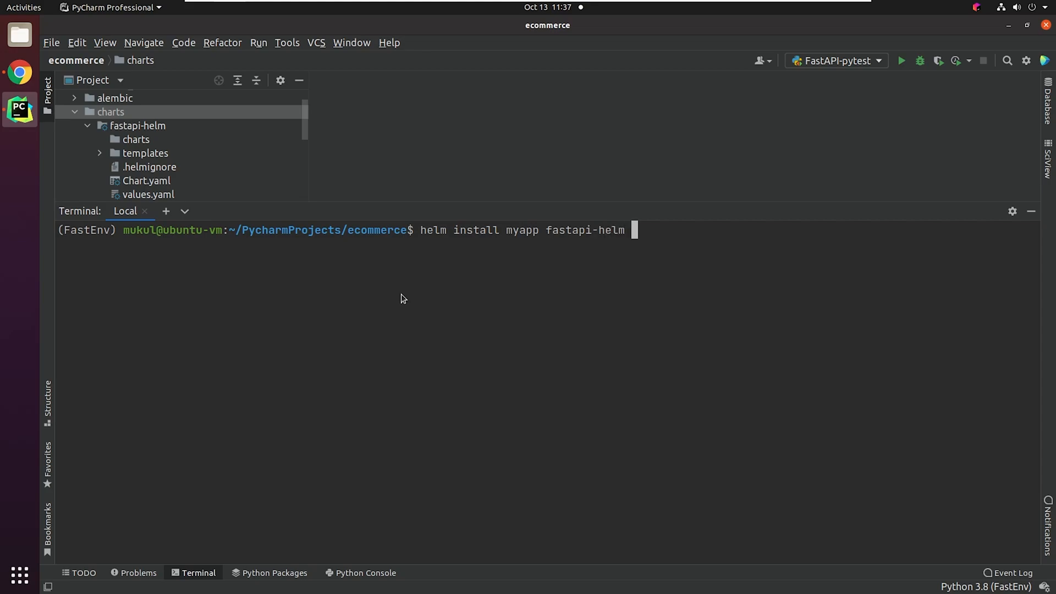
type("--")
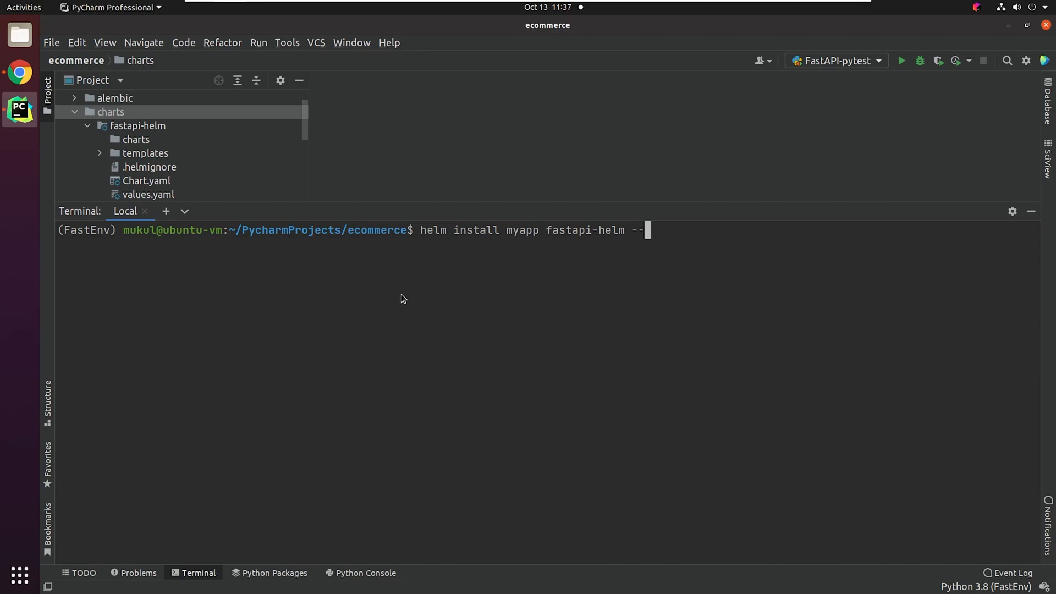
type("namespace fastapi-p")
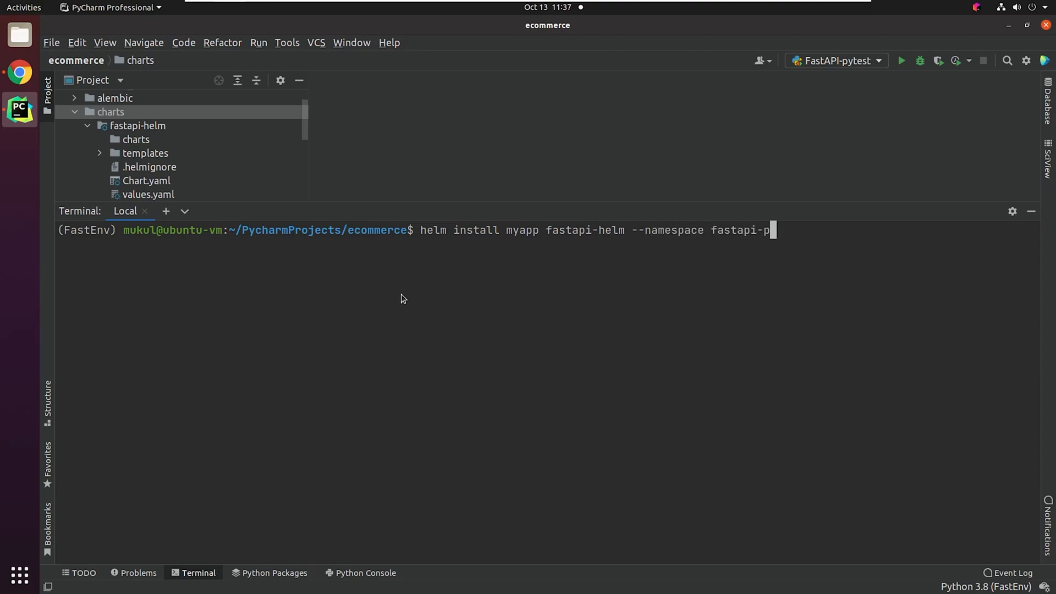
type("roject")
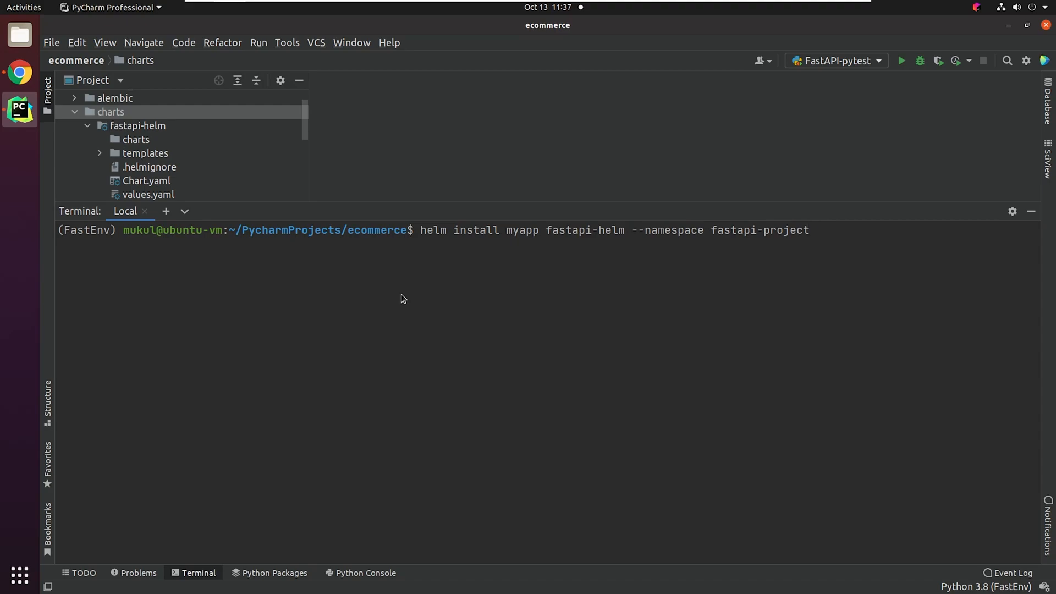
type("--create")
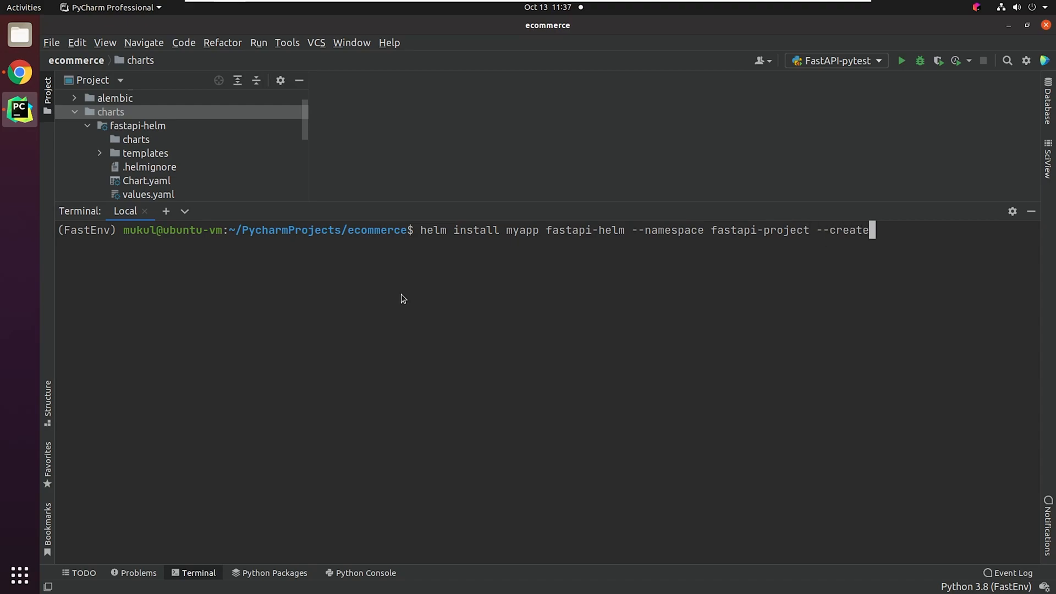
type("-namespace")
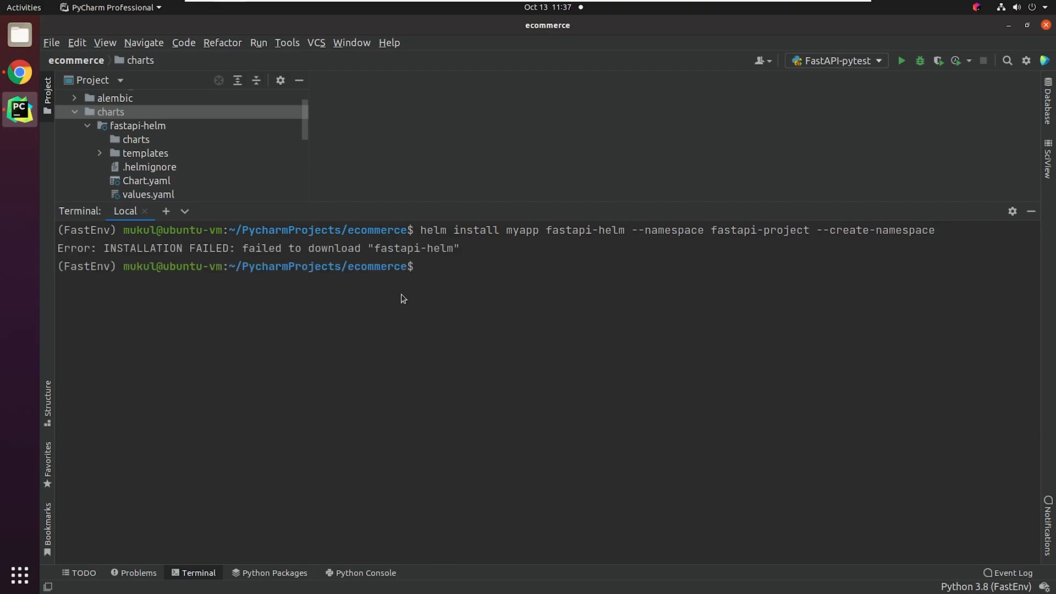
type("cd charts/")
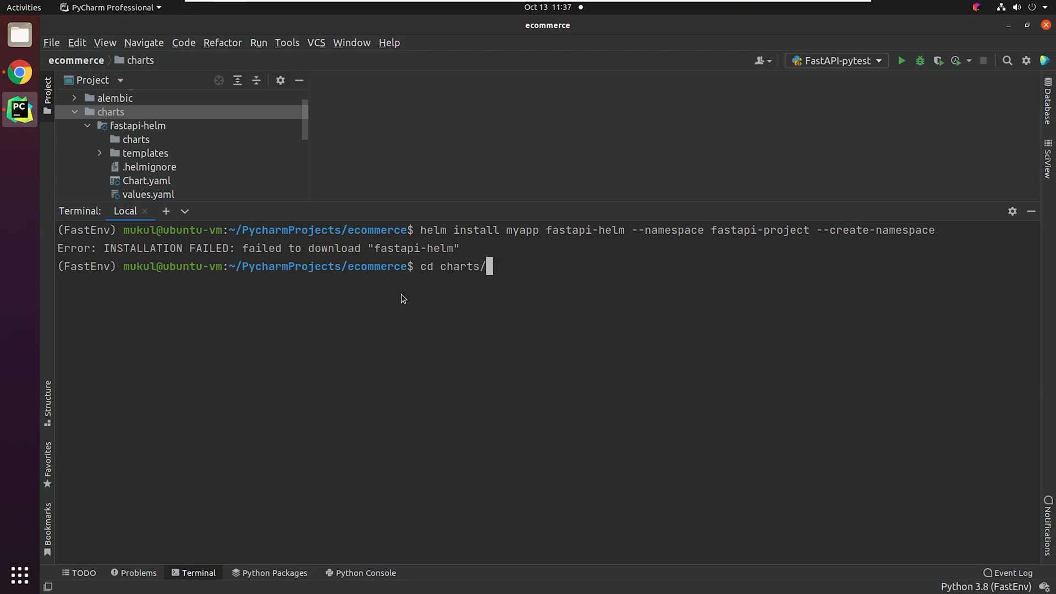
key("Return")
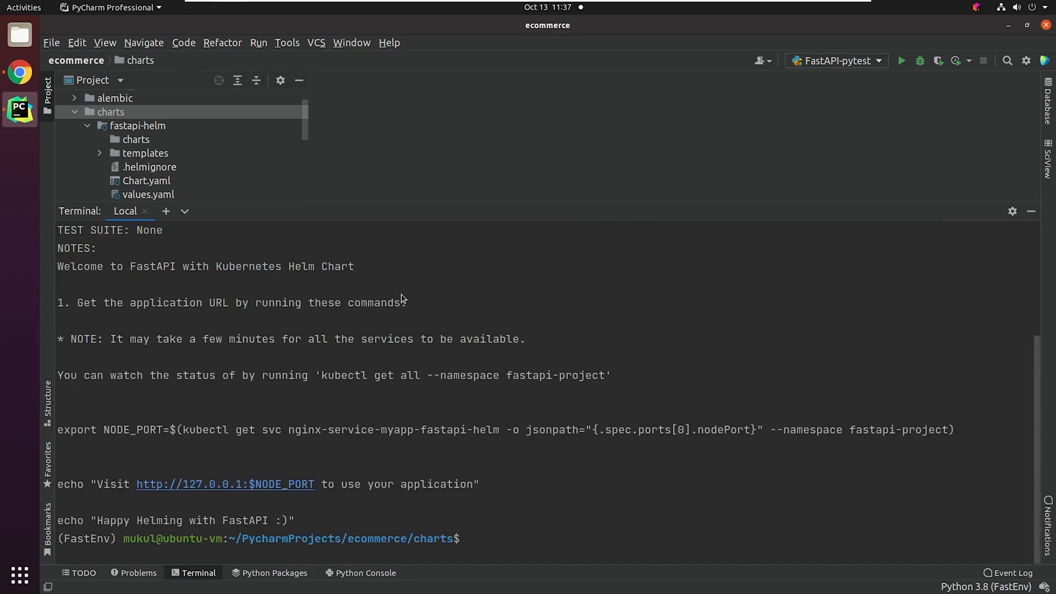
mouse_move(292, 406)
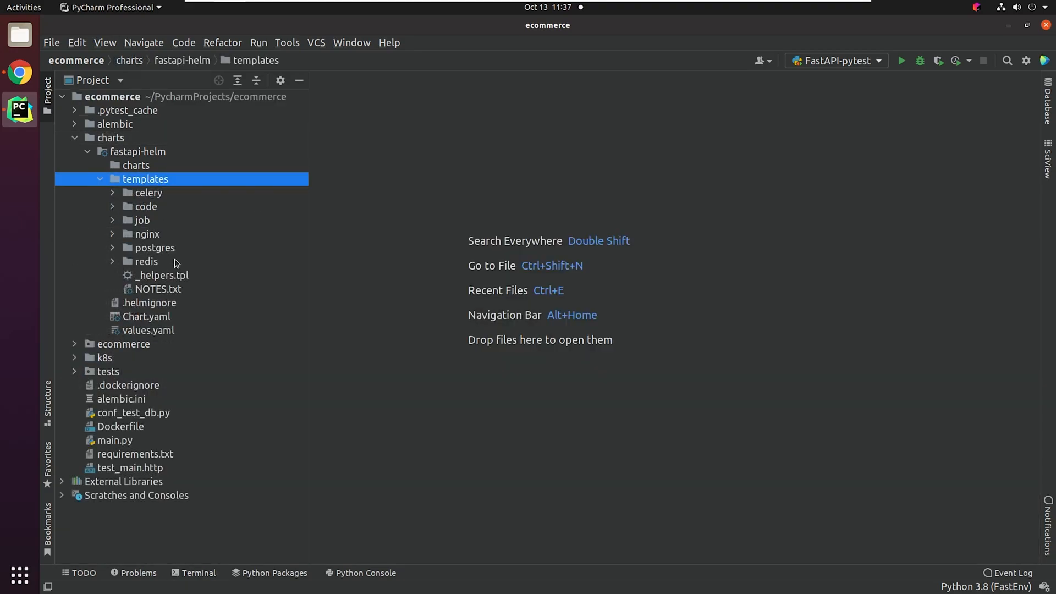
View the chart's NOTES.txt template with its welcome and NODE_PORT instructions.
double_click(158, 288)
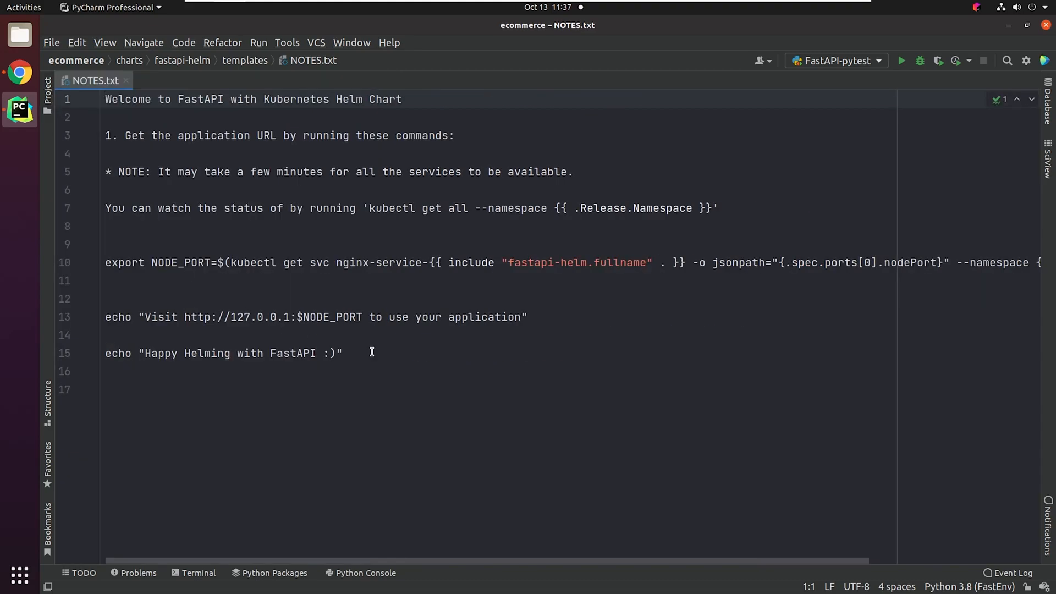
left_click(198, 572)
type("kubectl get pods -n fastapi-pro")
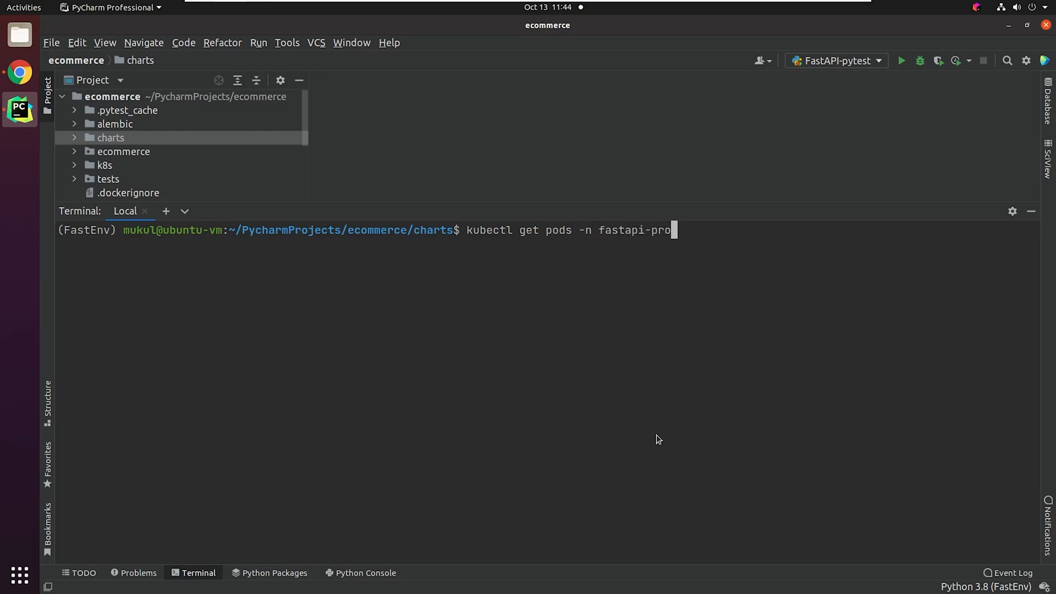
Watch the fastapi-project pods reach Running, then list minikube services to get the nginx node-port URL.
type("ject -w")
key("Return")
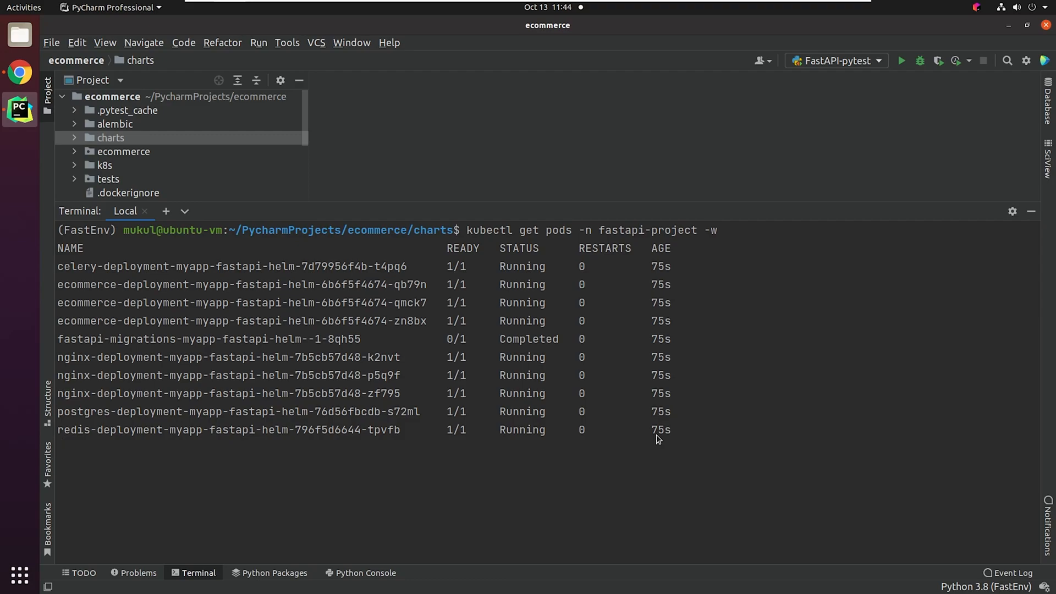
type("helm")
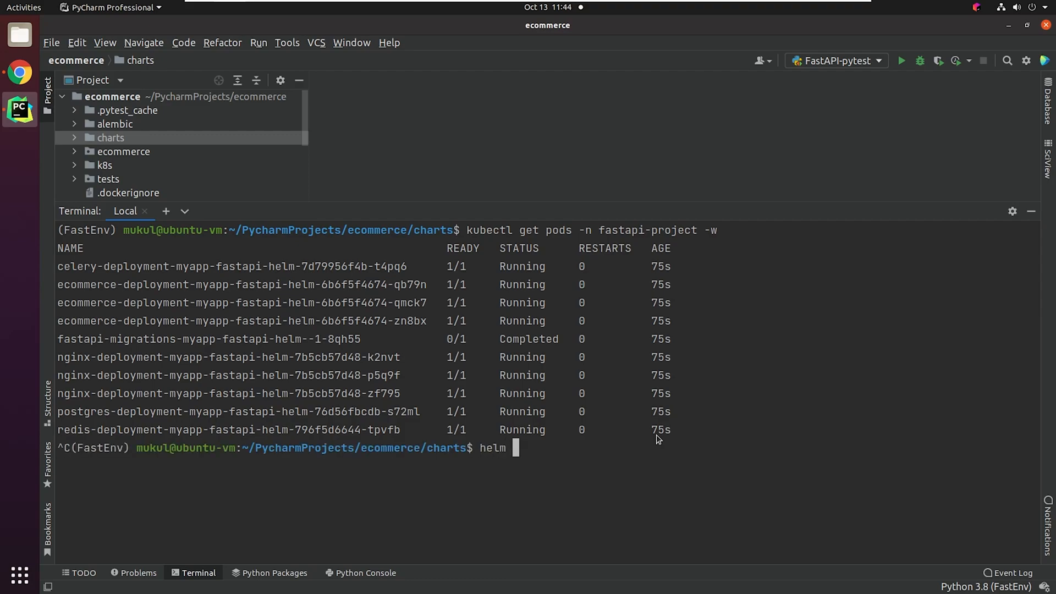
type("minikube service list")
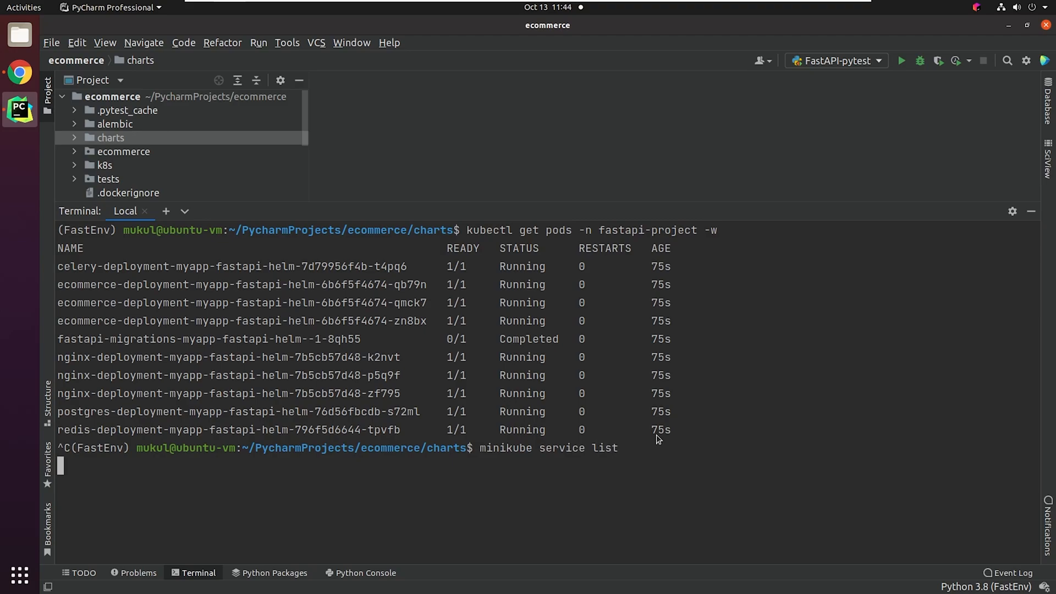
key("Return")
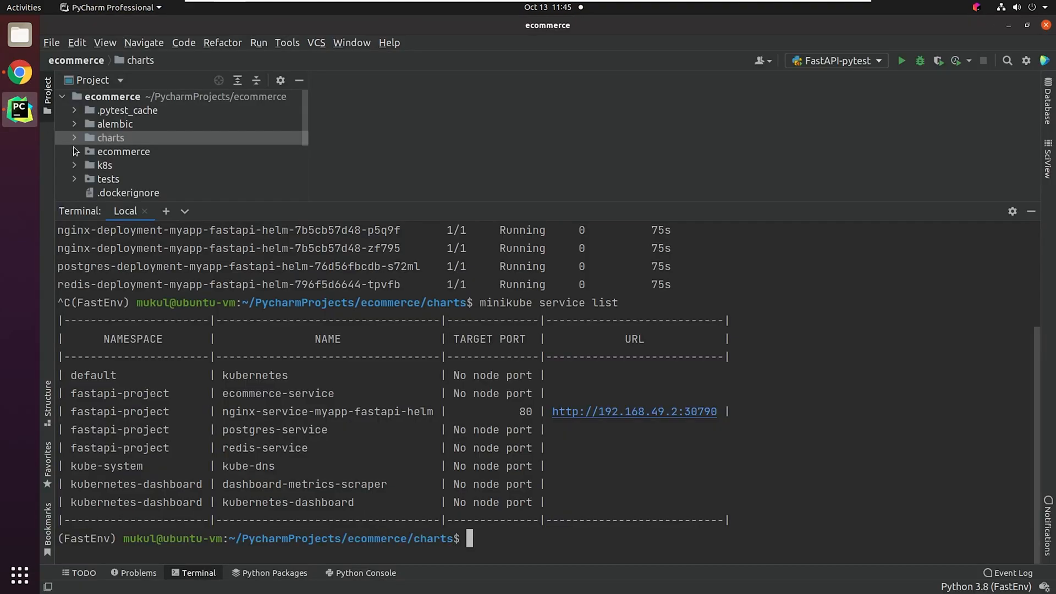
type("helm lint fastapi-")
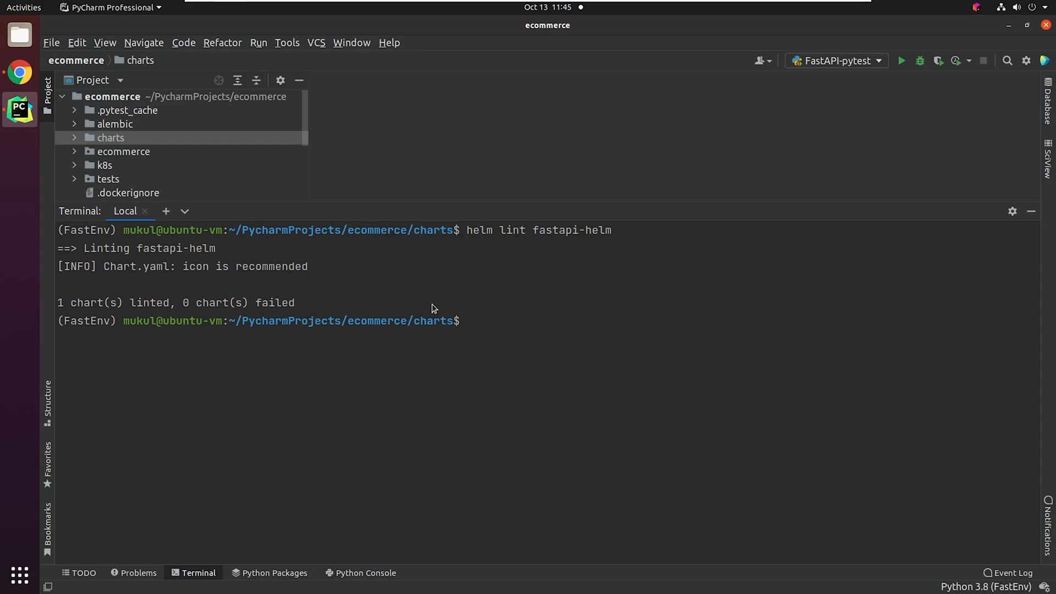
Run helm lint on fastapi-helm, confirming one chart linted with zero failures.
type("helm pack")
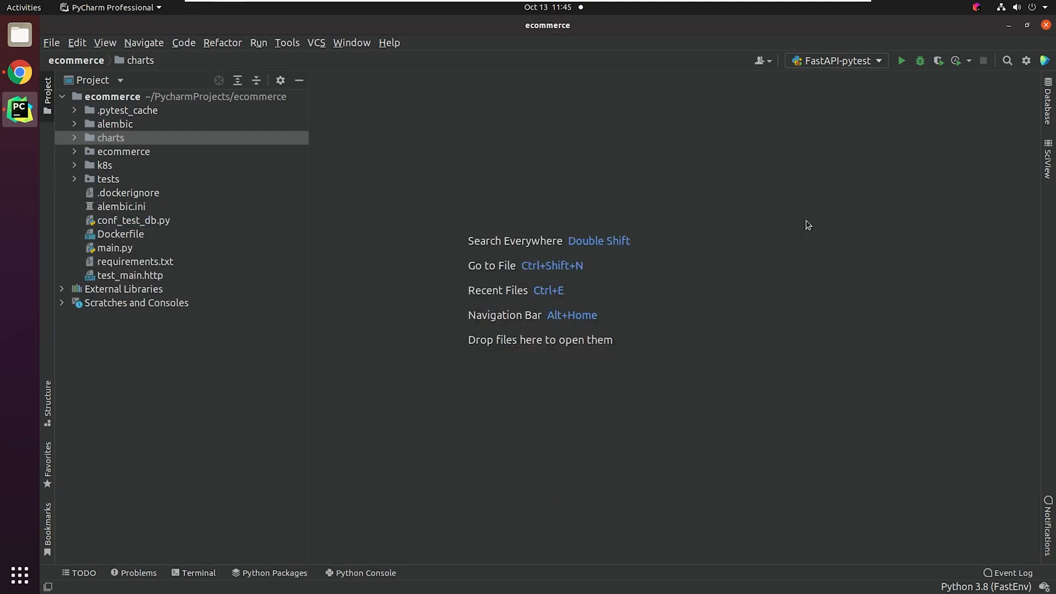
left_click(110, 138)
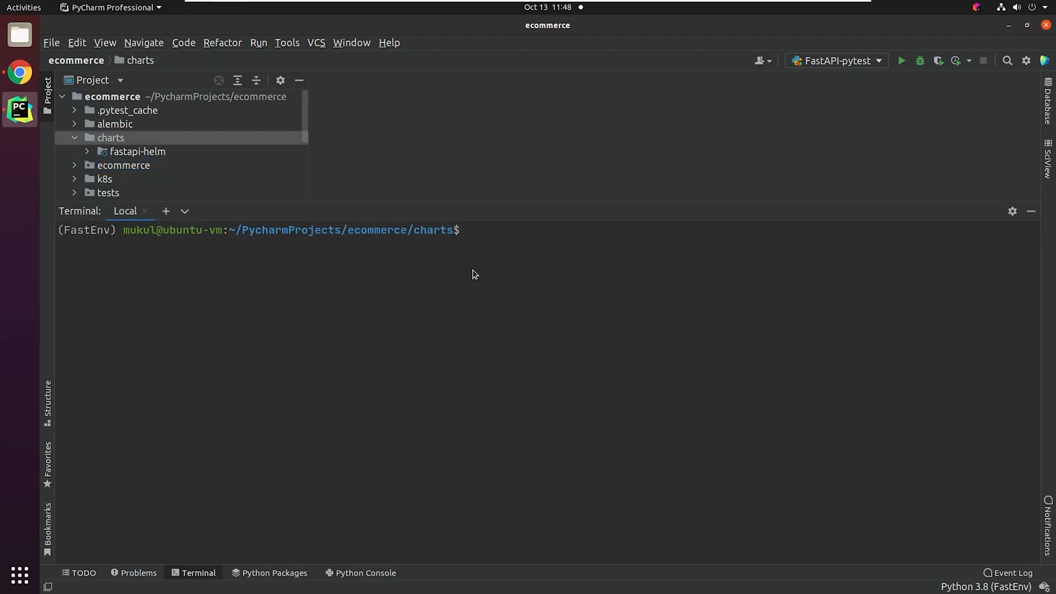
List Helm releases across all namespaces, showing myapp deployed from fastapi-helm-0.1.0 in fastapi-project.
type("helm list --")
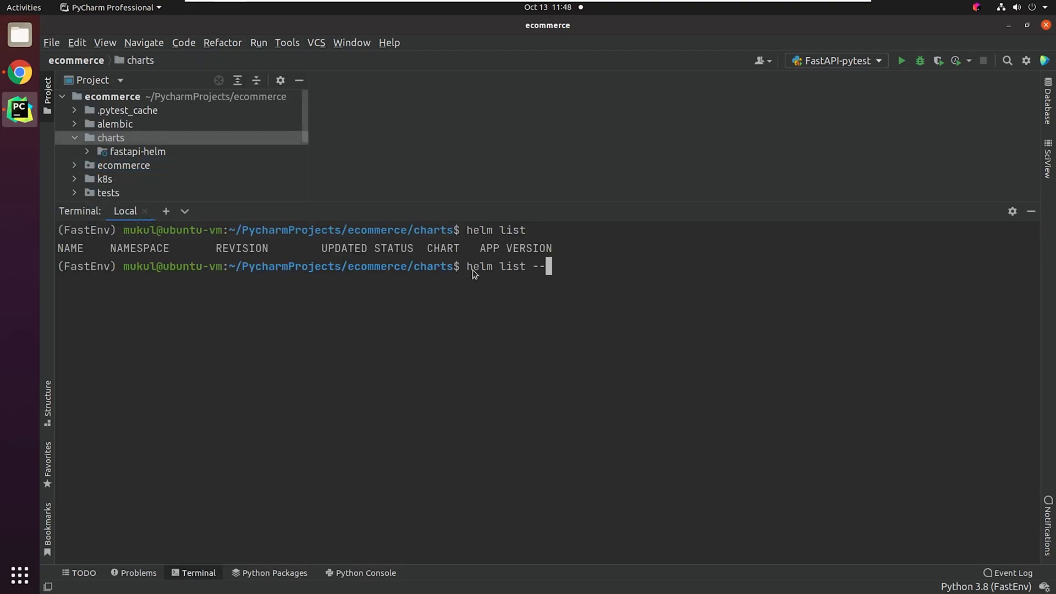
type("all-namespaces")
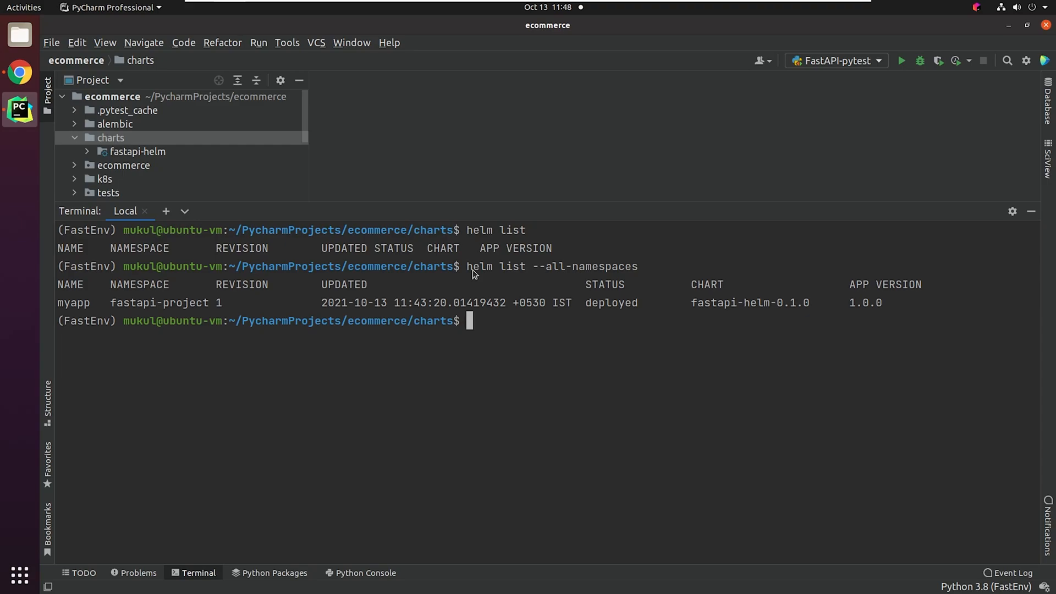
type("helm uninstall myapp --namespace fa")
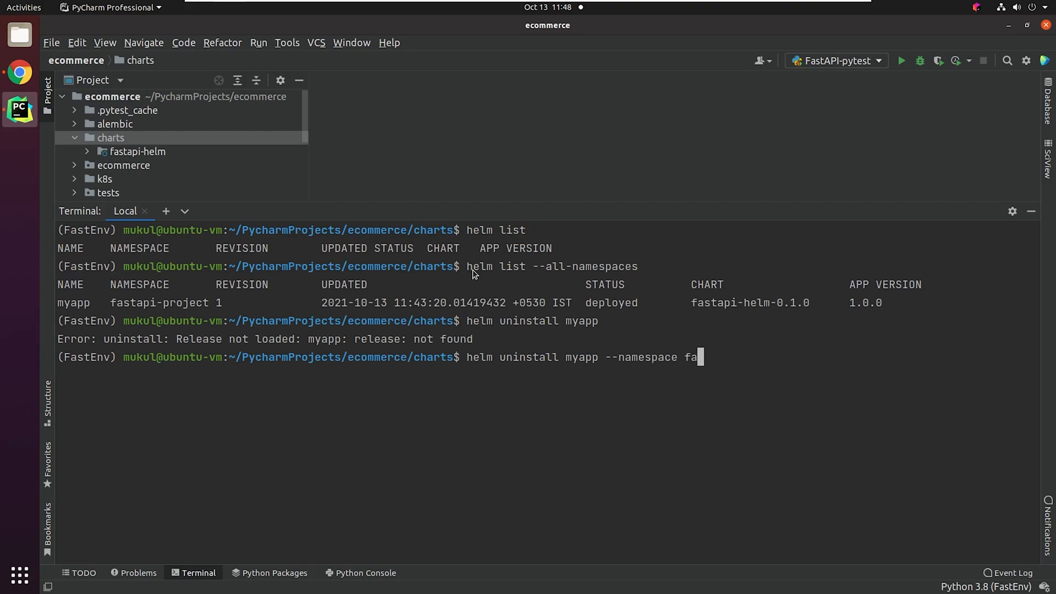
Uninstall myapp from the fastapi-project namespace and watch its four pods go to Terminating.
type("stapi-project")
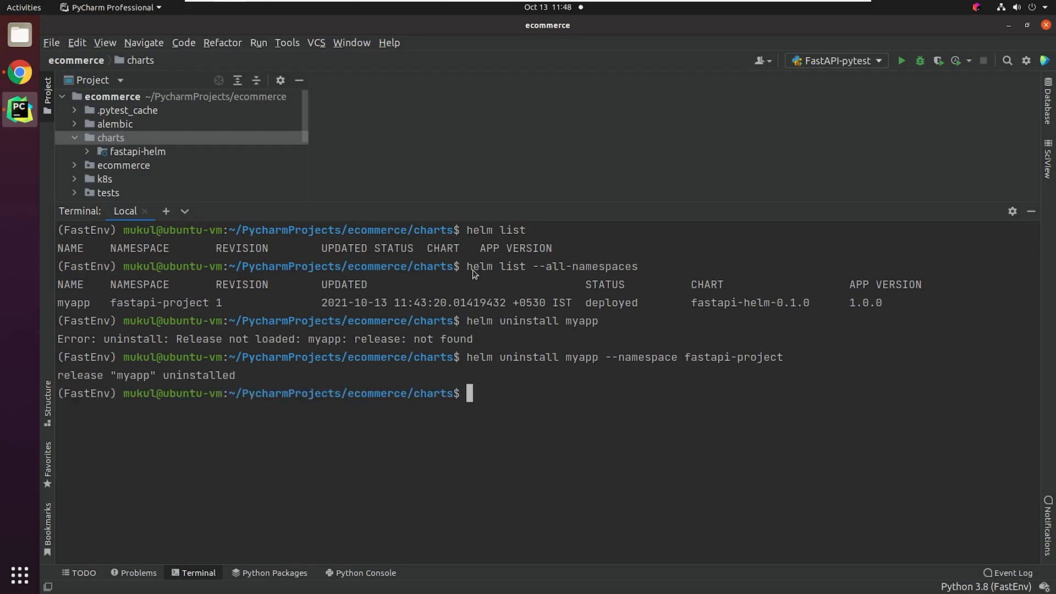
type("kubectl get pods -n")
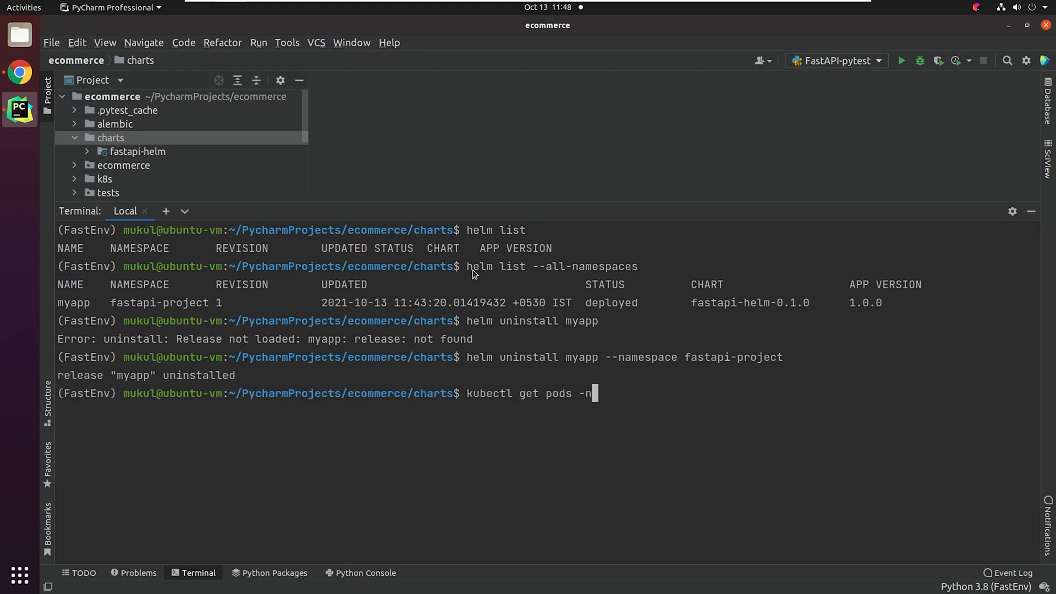
type("fastapi-project")
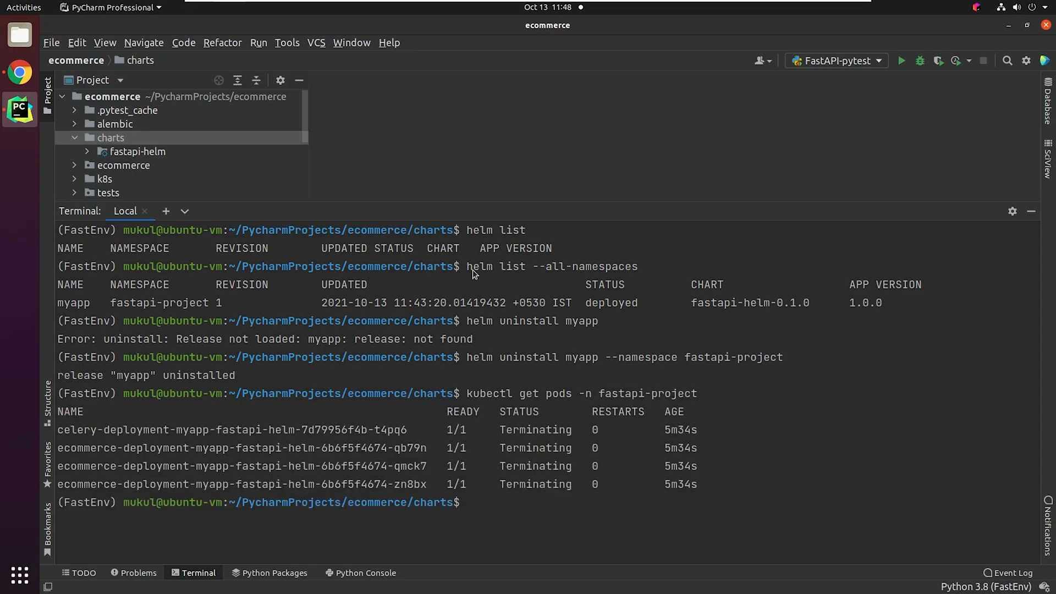
type("kubectl get pods -n fastapi-project -w")
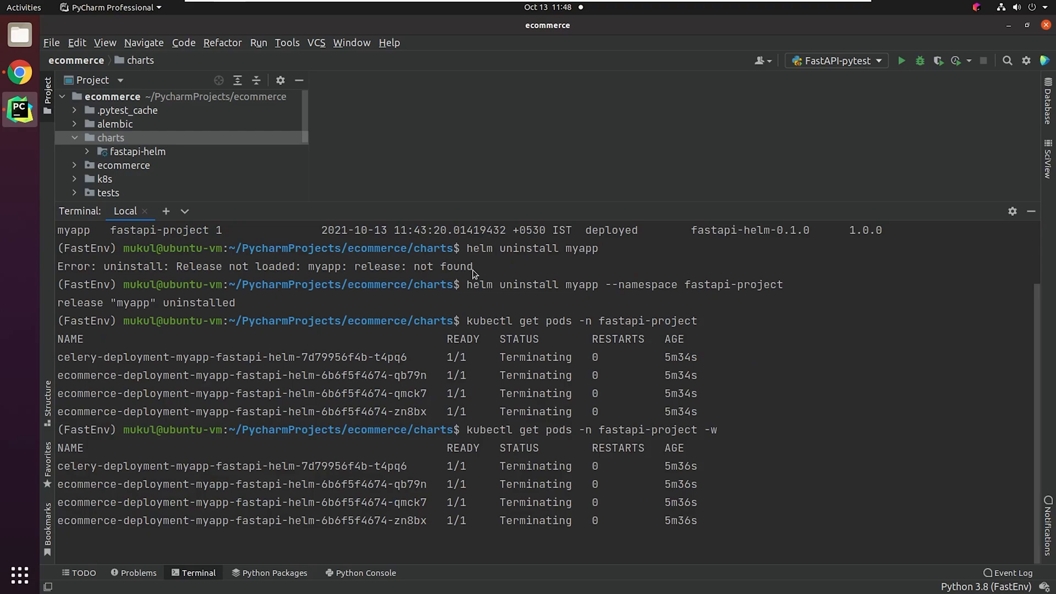